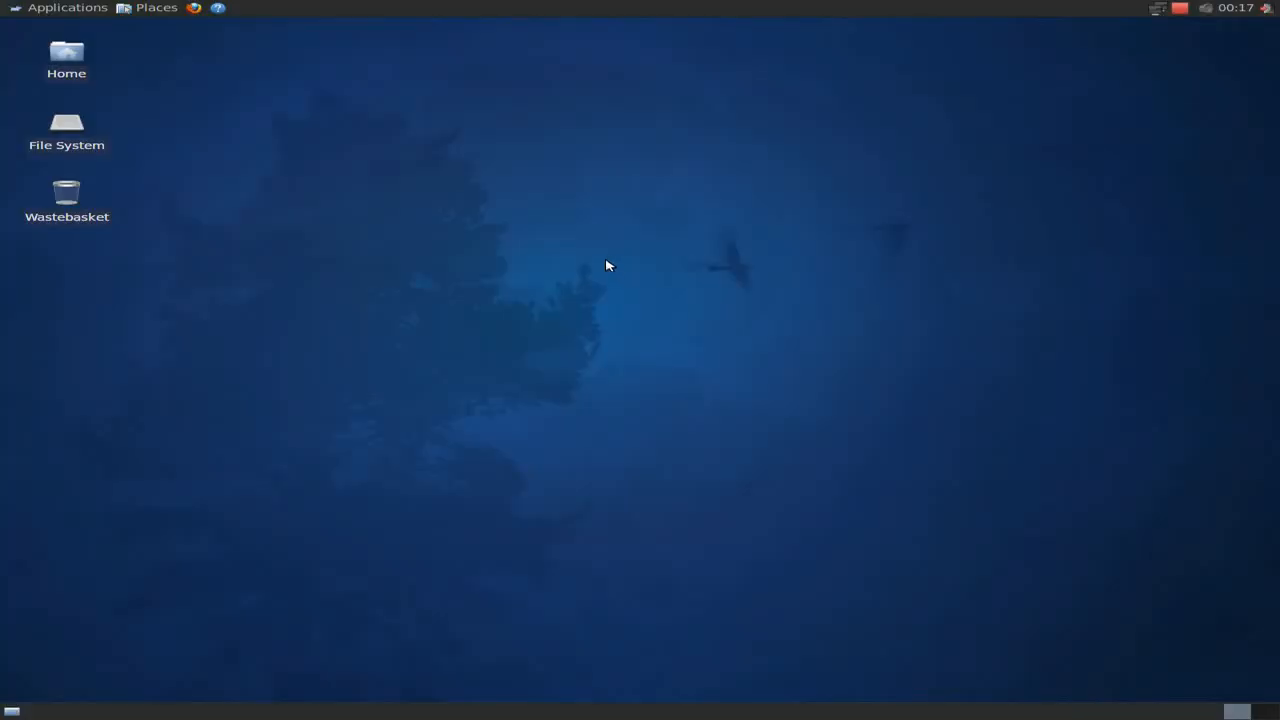
{"action": "mouse_move", "coordinate": [668, 236]}
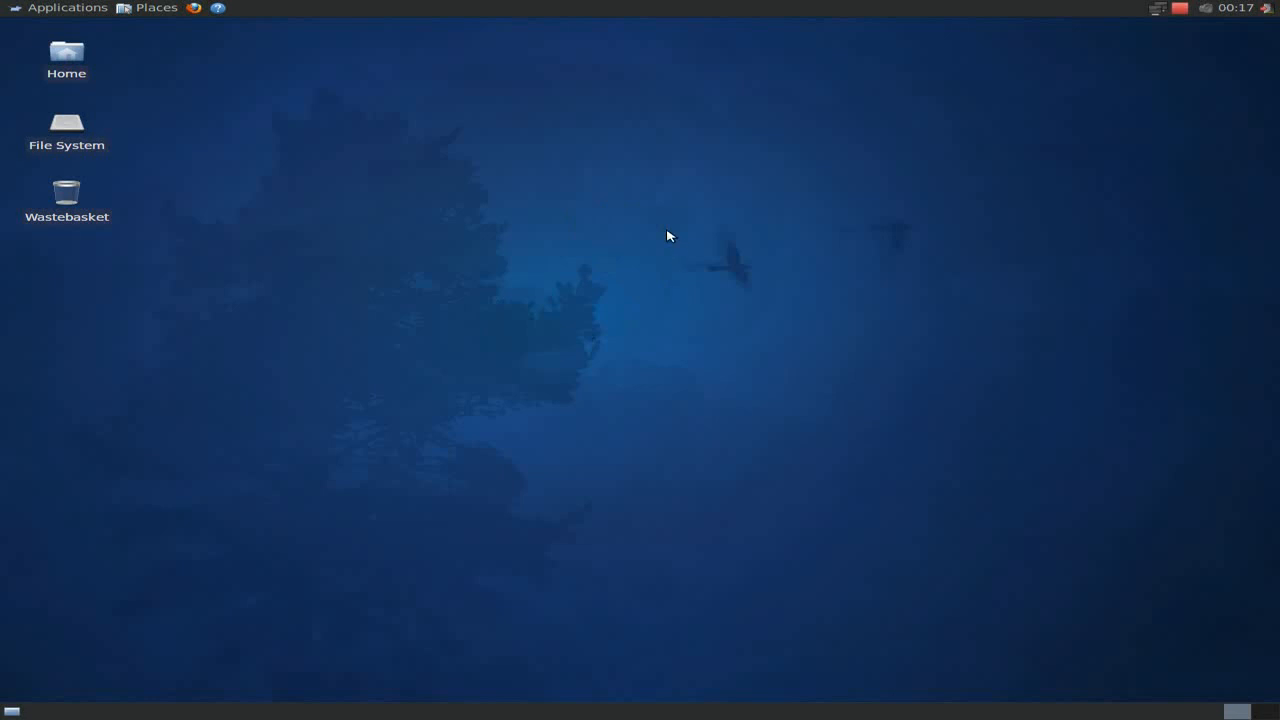
{"action": "mouse_move", "coordinate": [672, 108]}
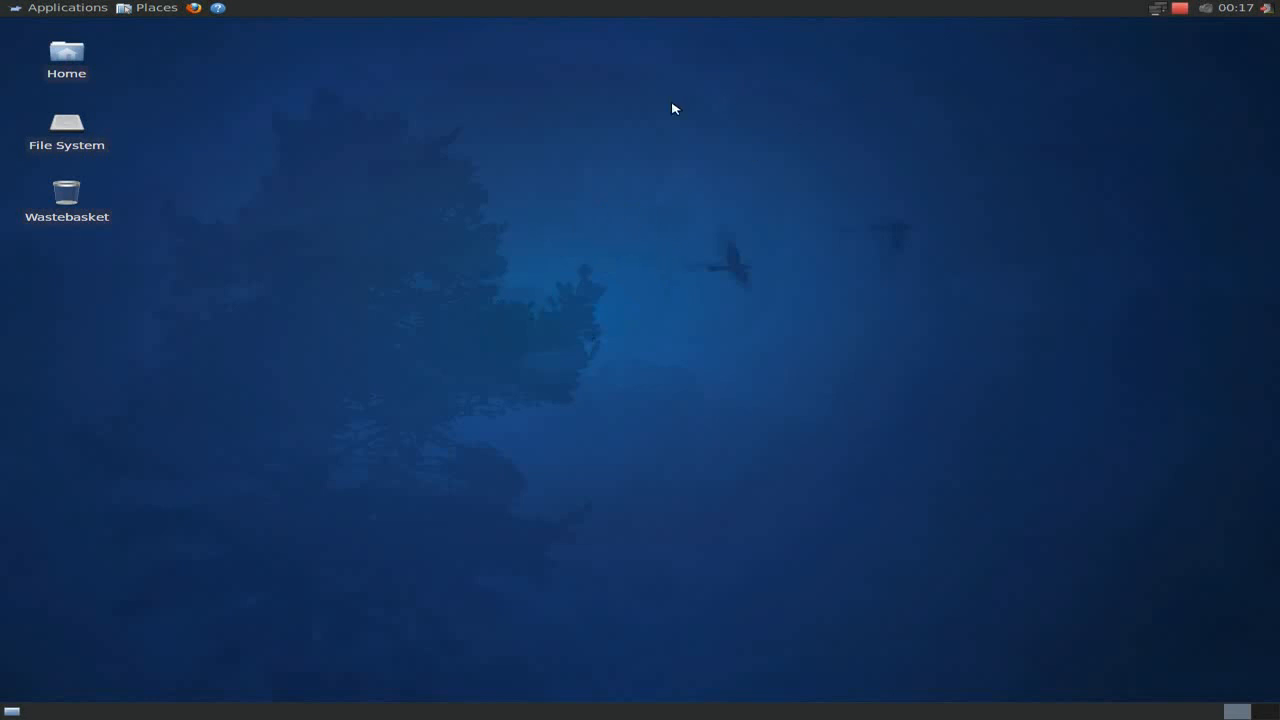
{"action": "mouse_move", "coordinate": [510, 294]}
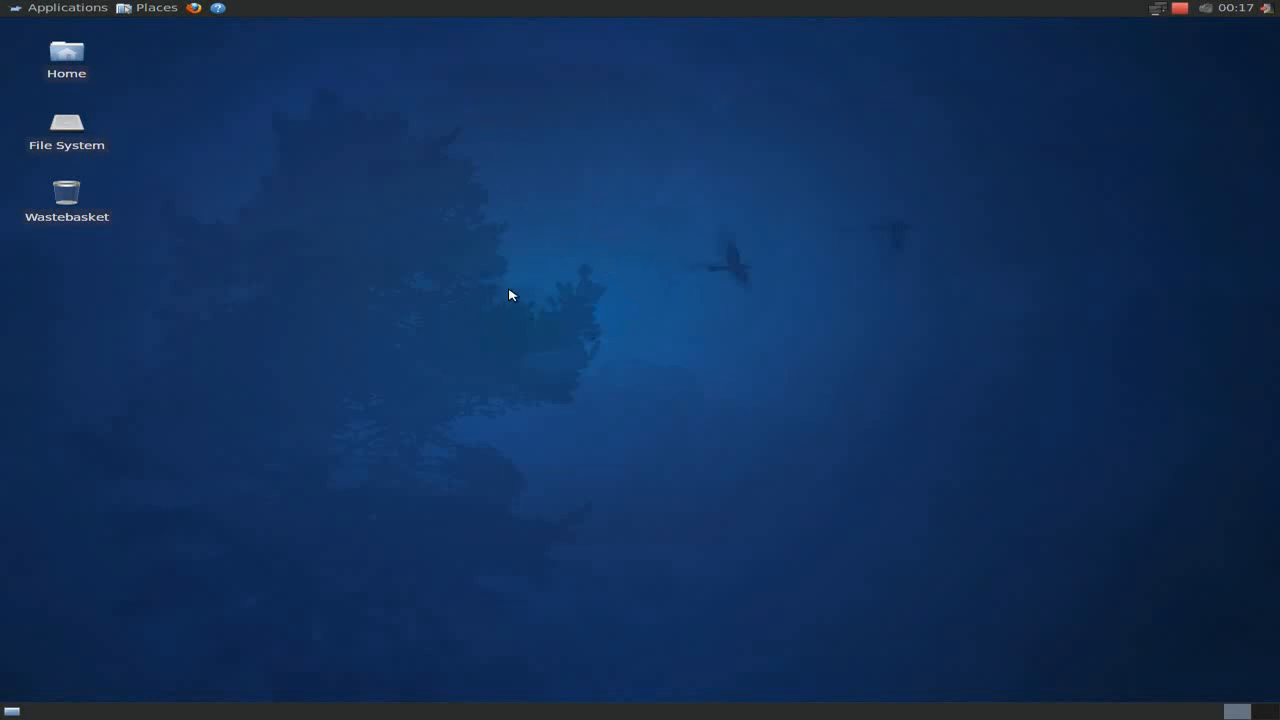
{"action": "mouse_move", "coordinate": [652, 238]}
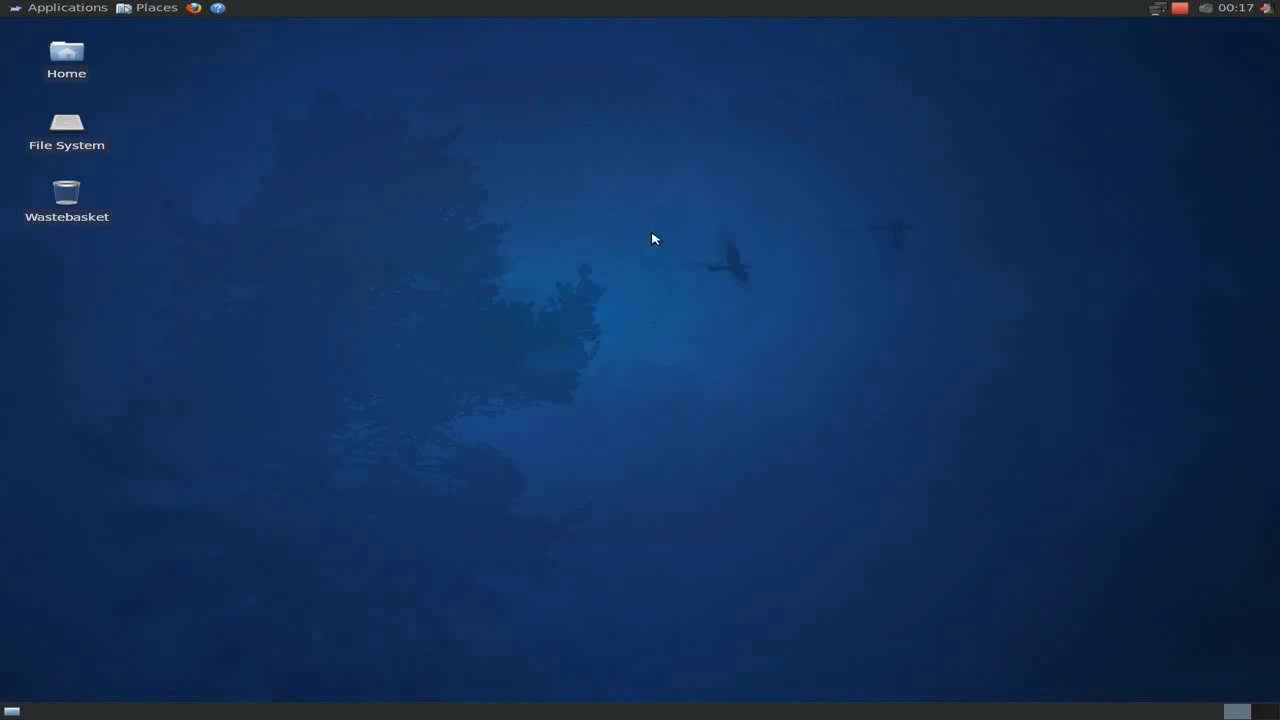
{"action": "mouse_move", "coordinate": [658, 234]}
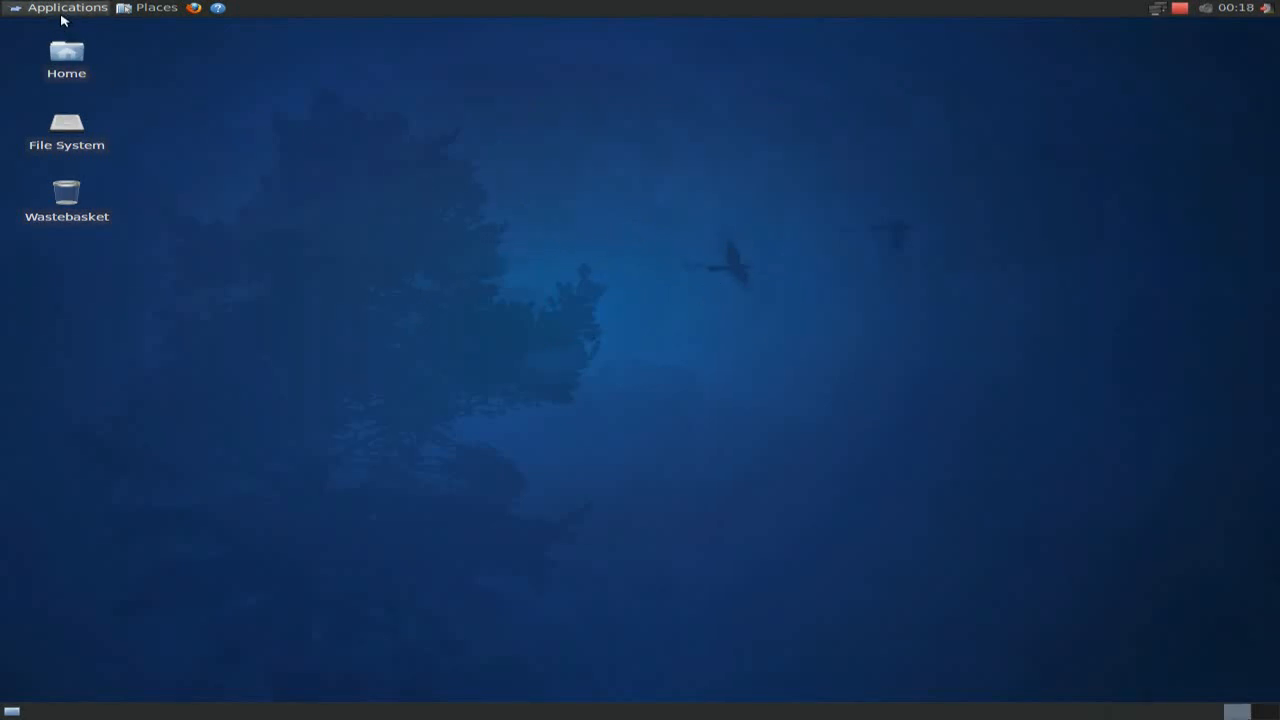
Launch System Monitor from the Applications > System menu to show live resource graphs
{"action": "left_click", "coordinate": [68, 8]}
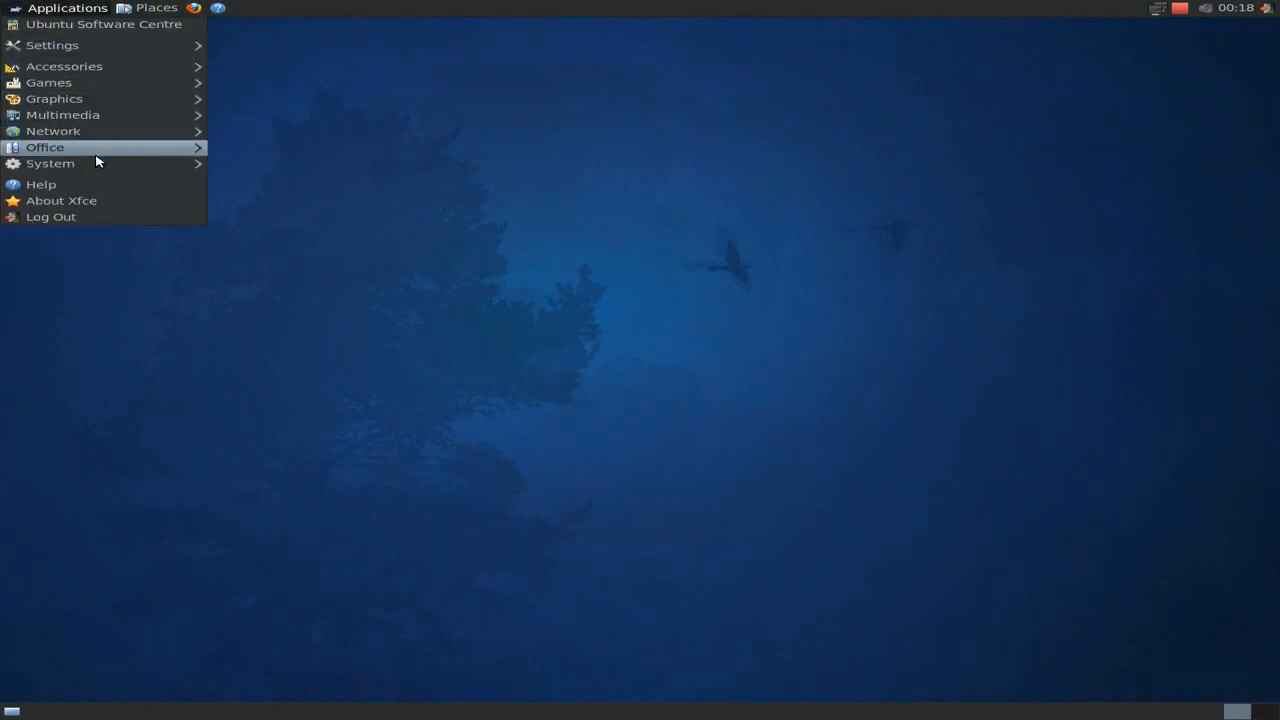
{"action": "mouse_move", "coordinate": [50, 164]}
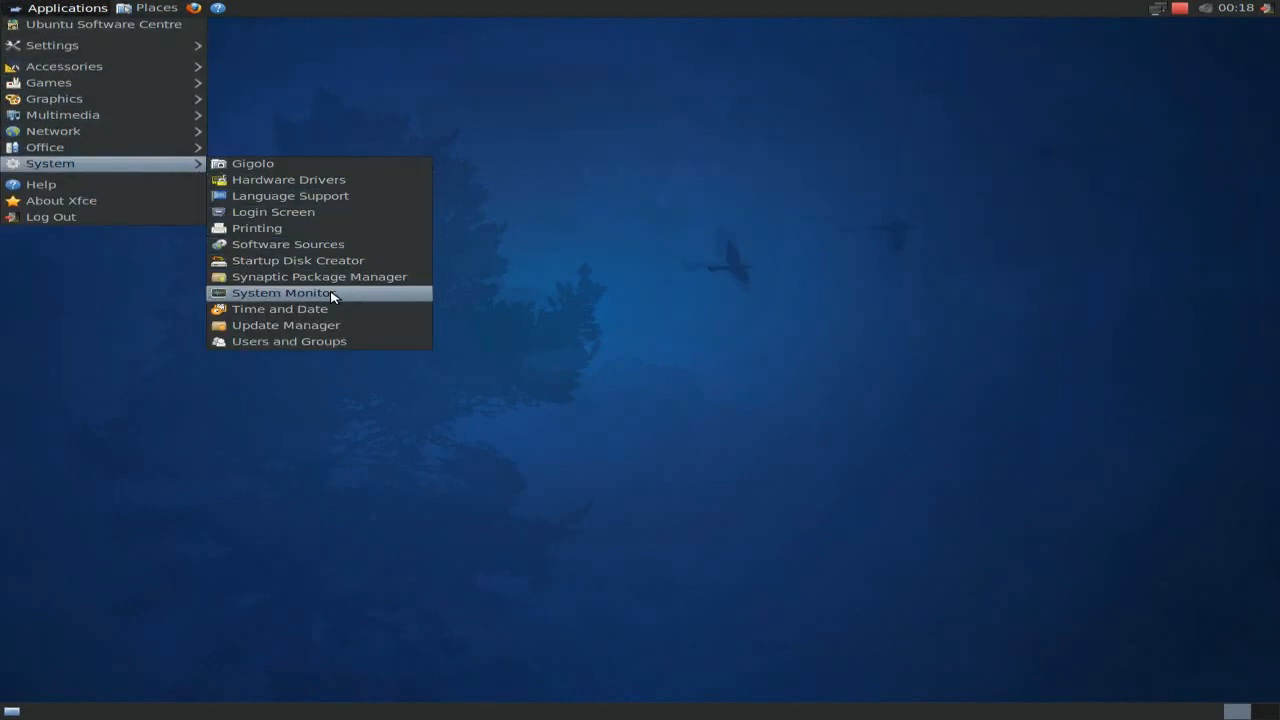
{"action": "left_click", "coordinate": [284, 292]}
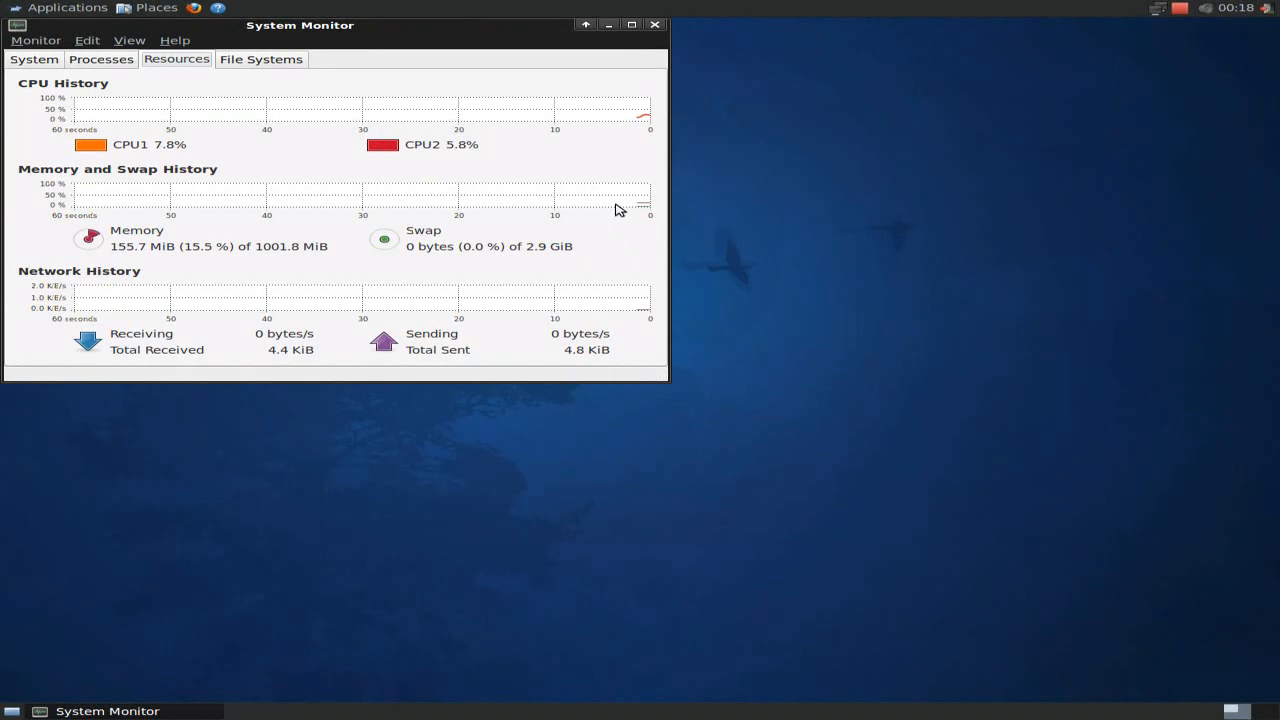
{"action": "mouse_move", "coordinate": [290, 192]}
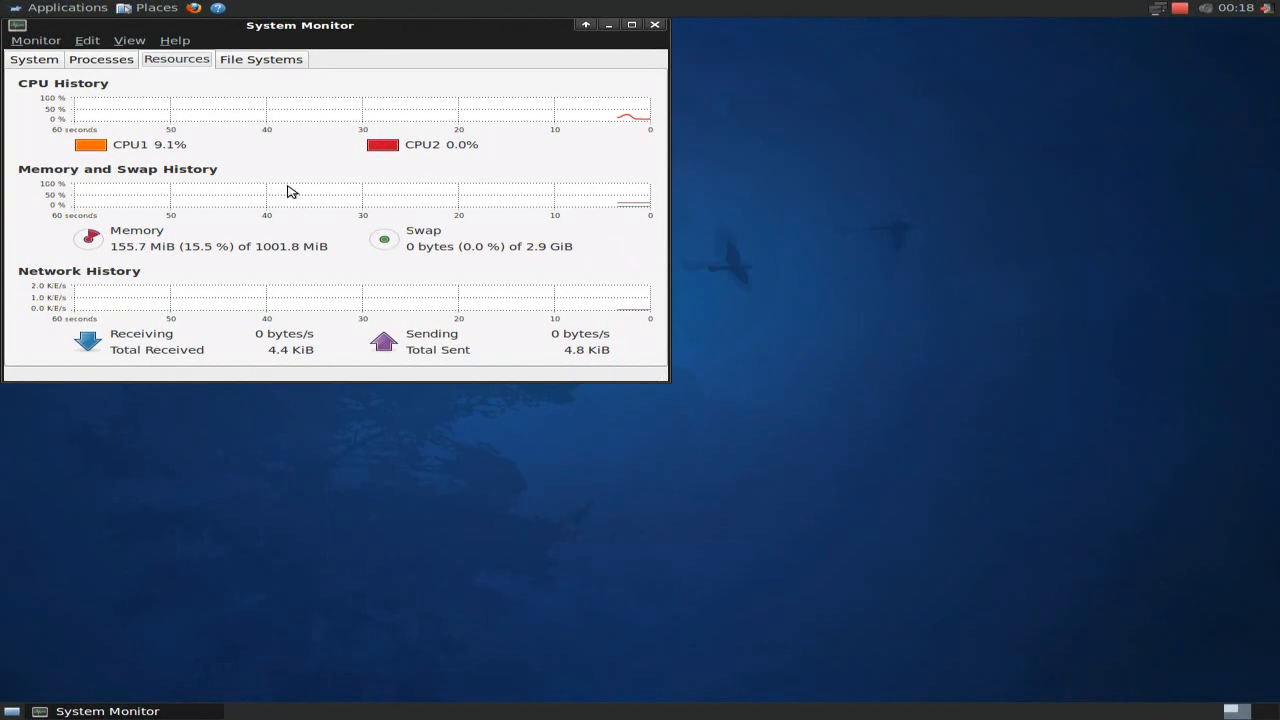
{"action": "mouse_move", "coordinate": [60, 260]}
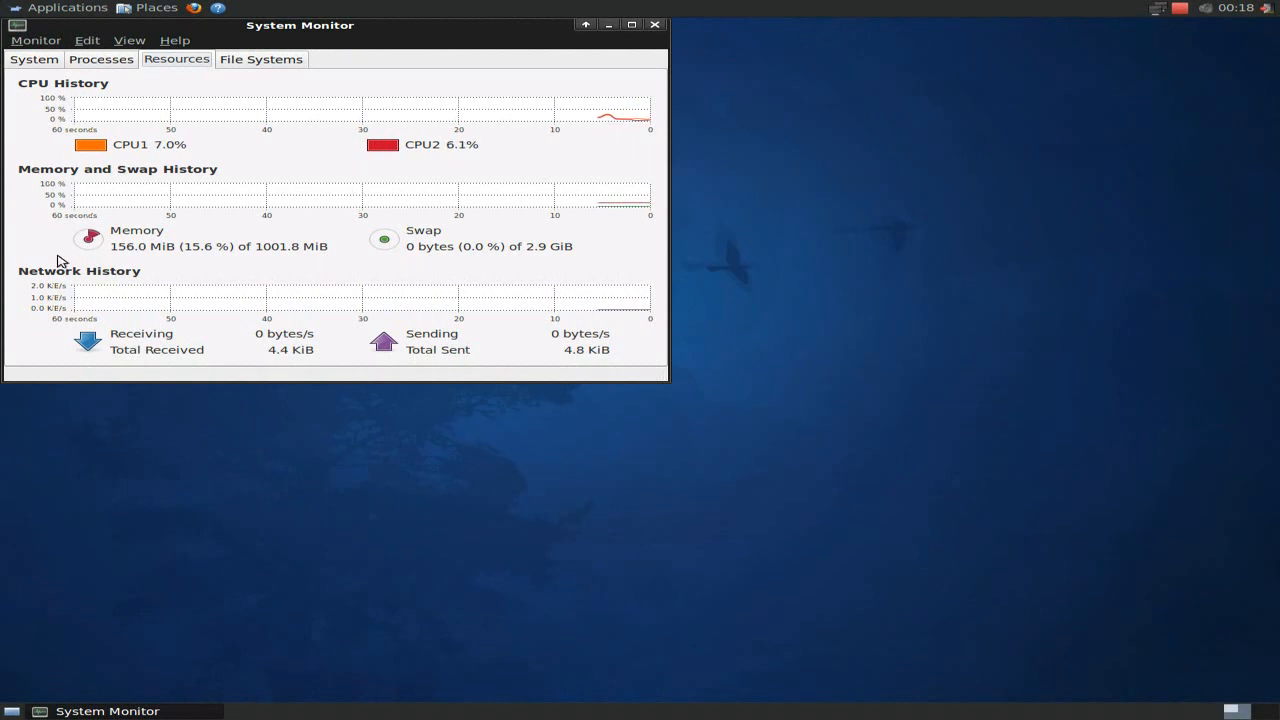
{"action": "mouse_move", "coordinate": [118, 276]}
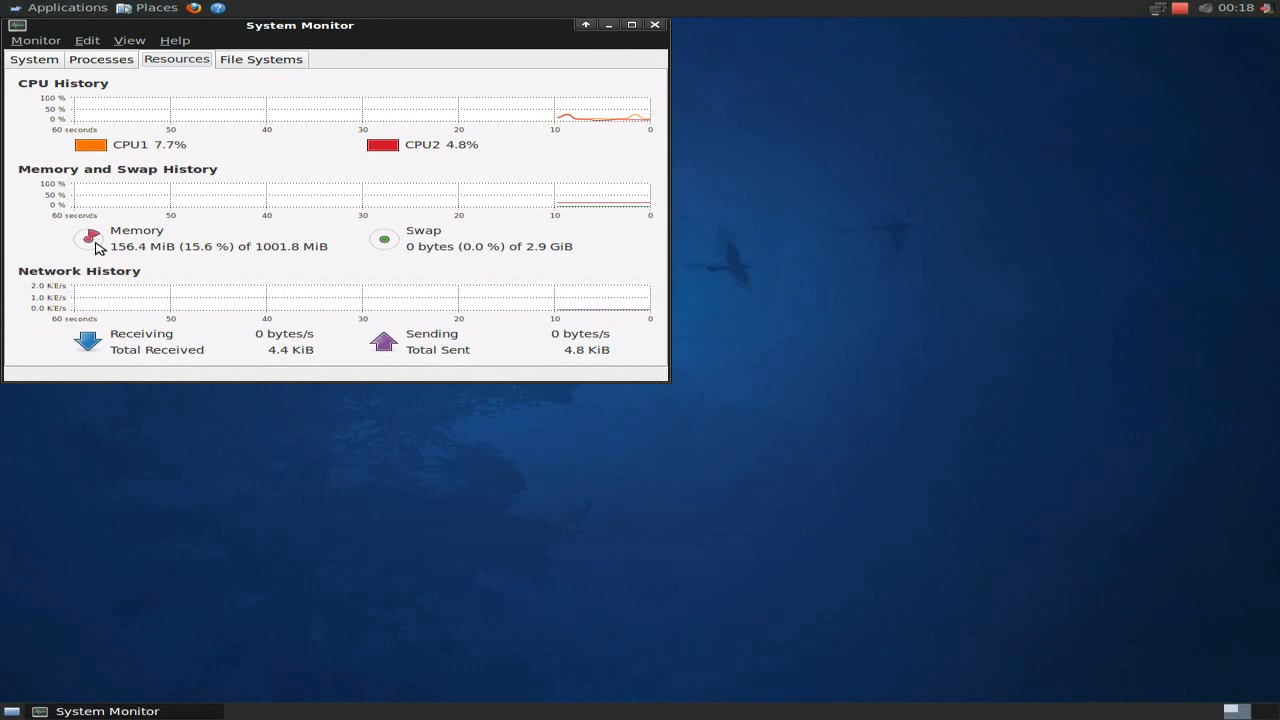
{"action": "mouse_move", "coordinate": [90, 240]}
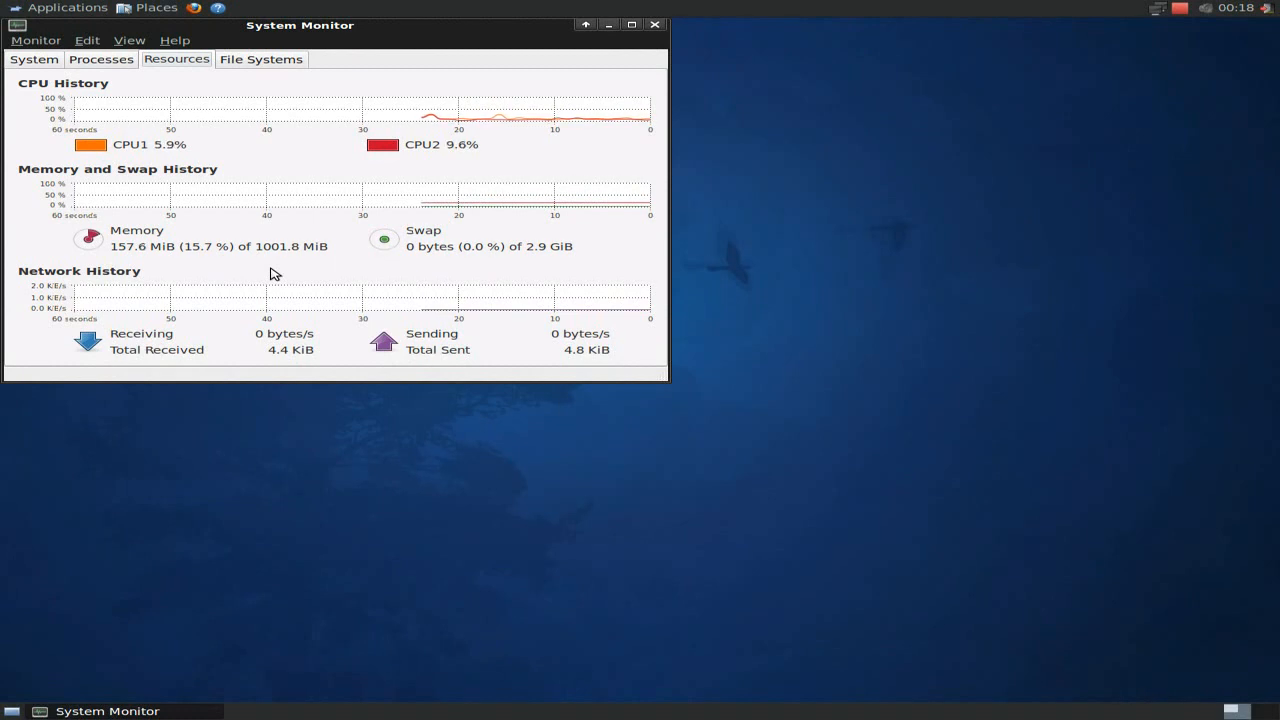
Close the System Monitor window, returning to the bare desktop
{"action": "left_click", "coordinate": [656, 24]}
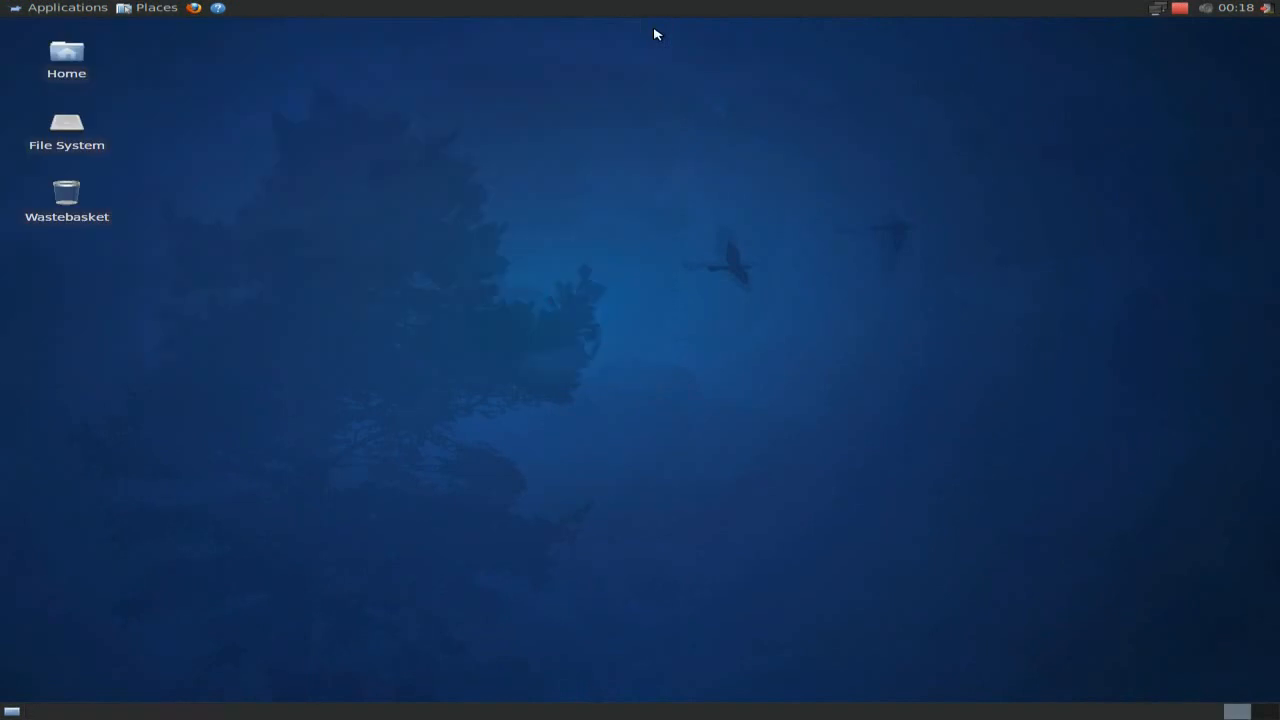
{"action": "mouse_move", "coordinate": [500, 374]}
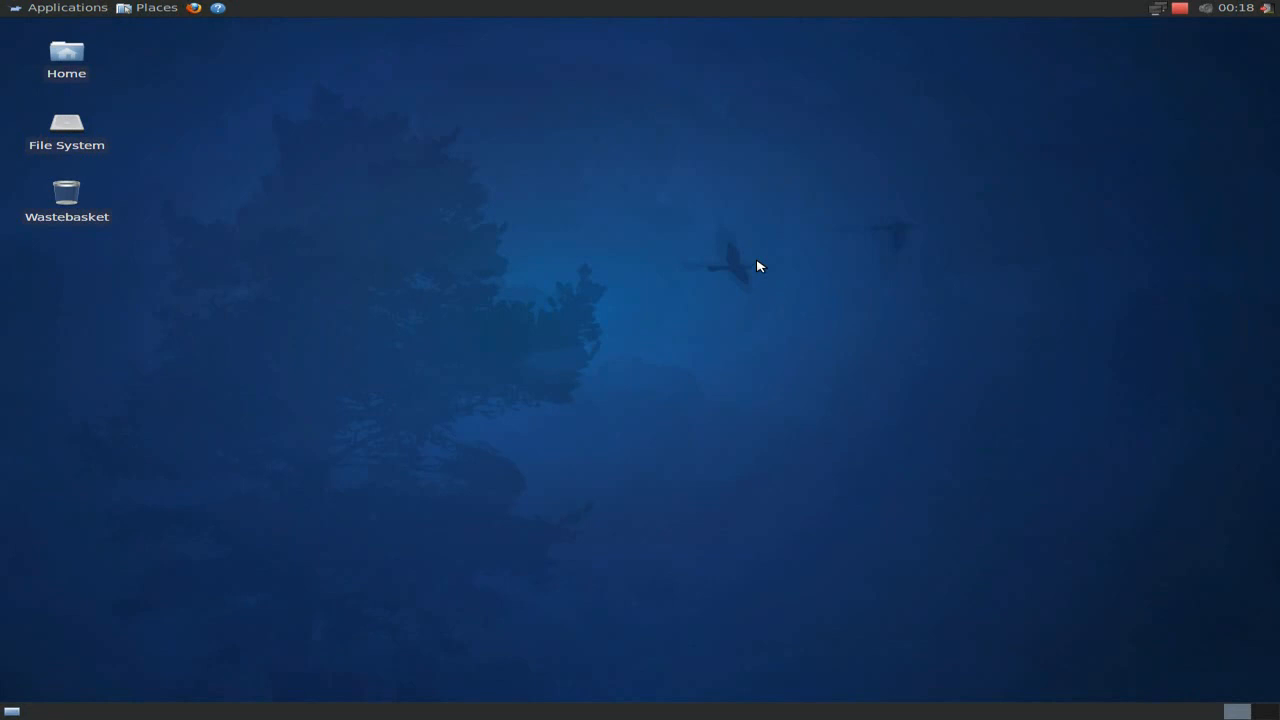
{"action": "mouse_move", "coordinate": [1262, 16]}
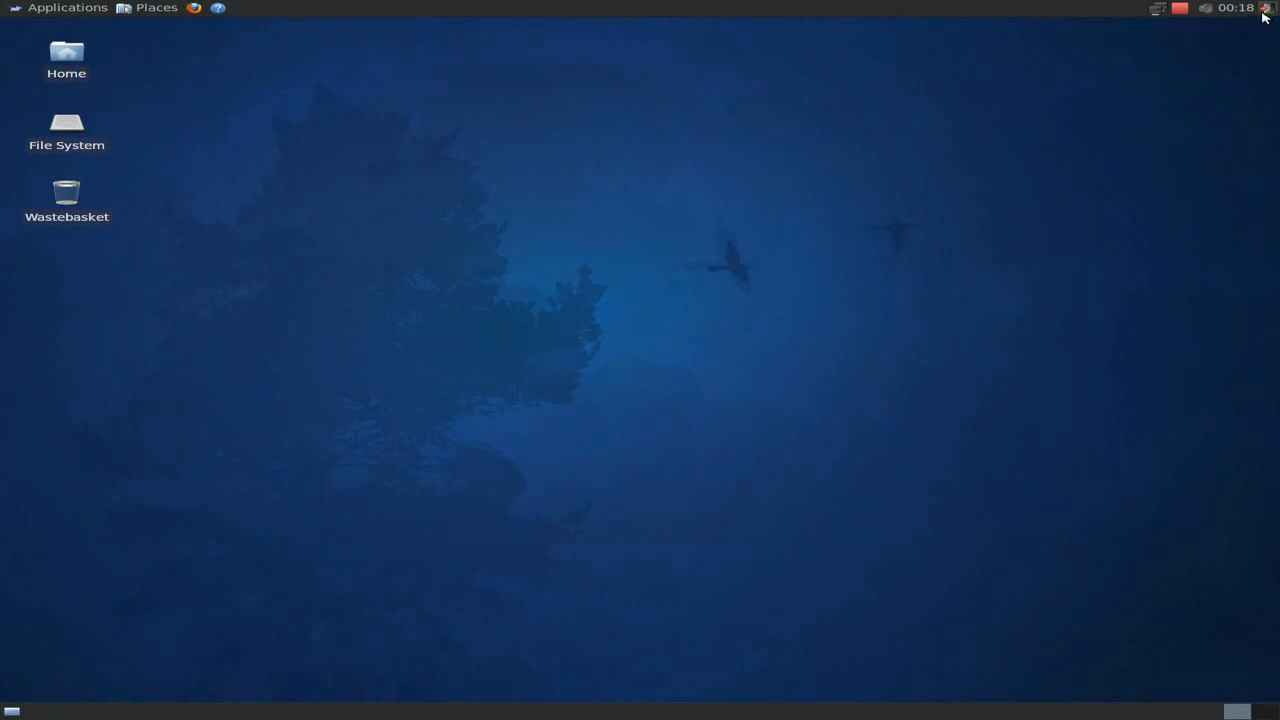
{"action": "mouse_move", "coordinate": [1236, 8]}
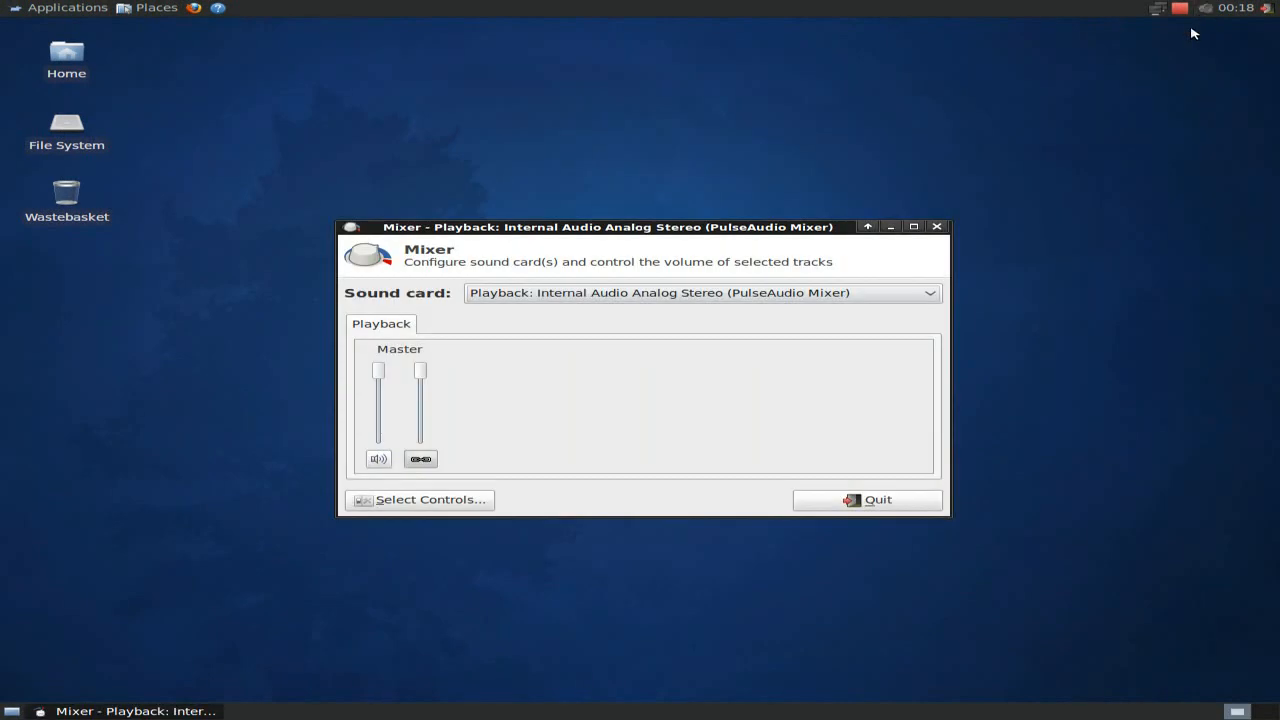
{"action": "mouse_move", "coordinate": [448, 340]}
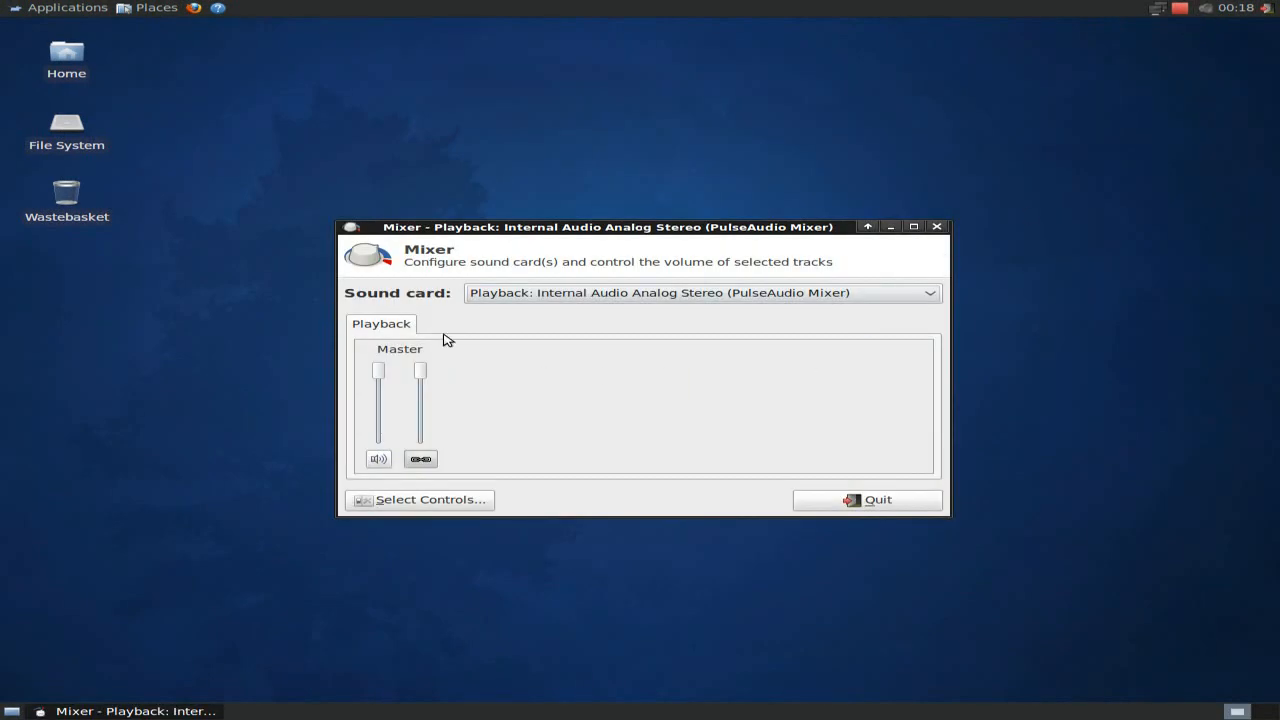
{"action": "mouse_move", "coordinate": [658, 344]}
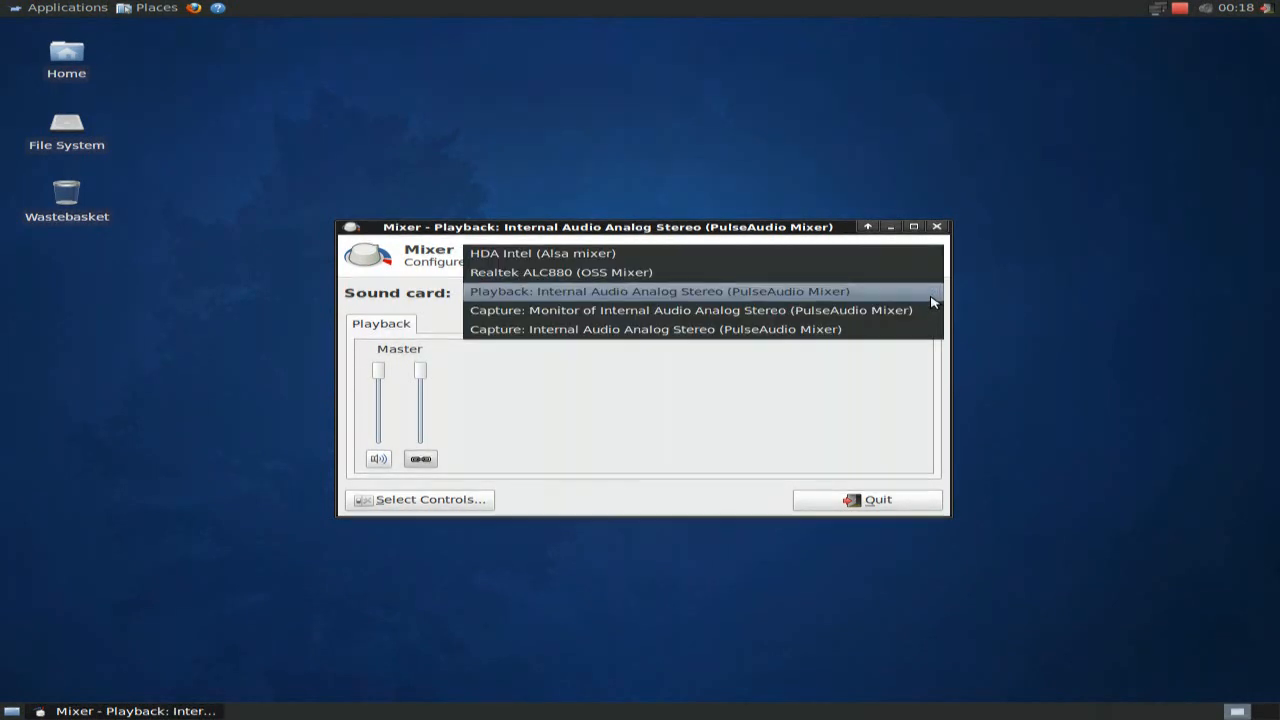
{"action": "mouse_move", "coordinate": [912, 252]}
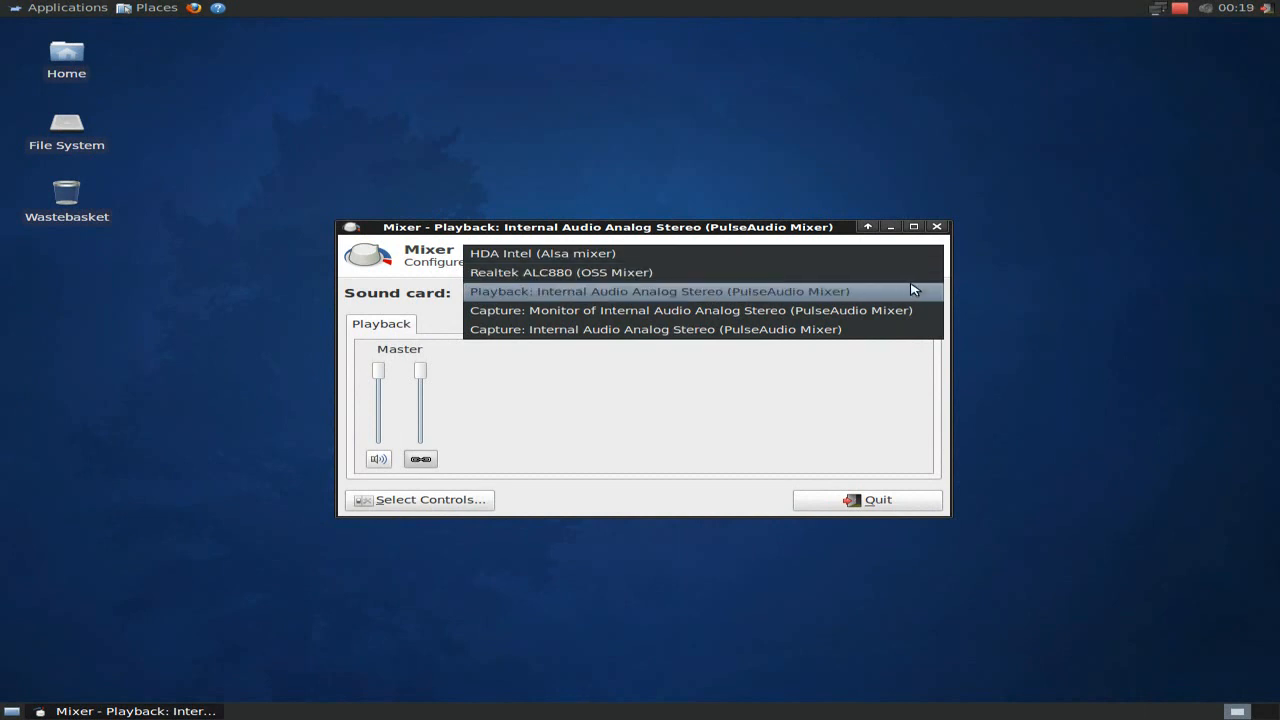
Keep the PulseAudio internal analog stereo playback card selected in Xfce Mixer
{"action": "left_click", "coordinate": [662, 292]}
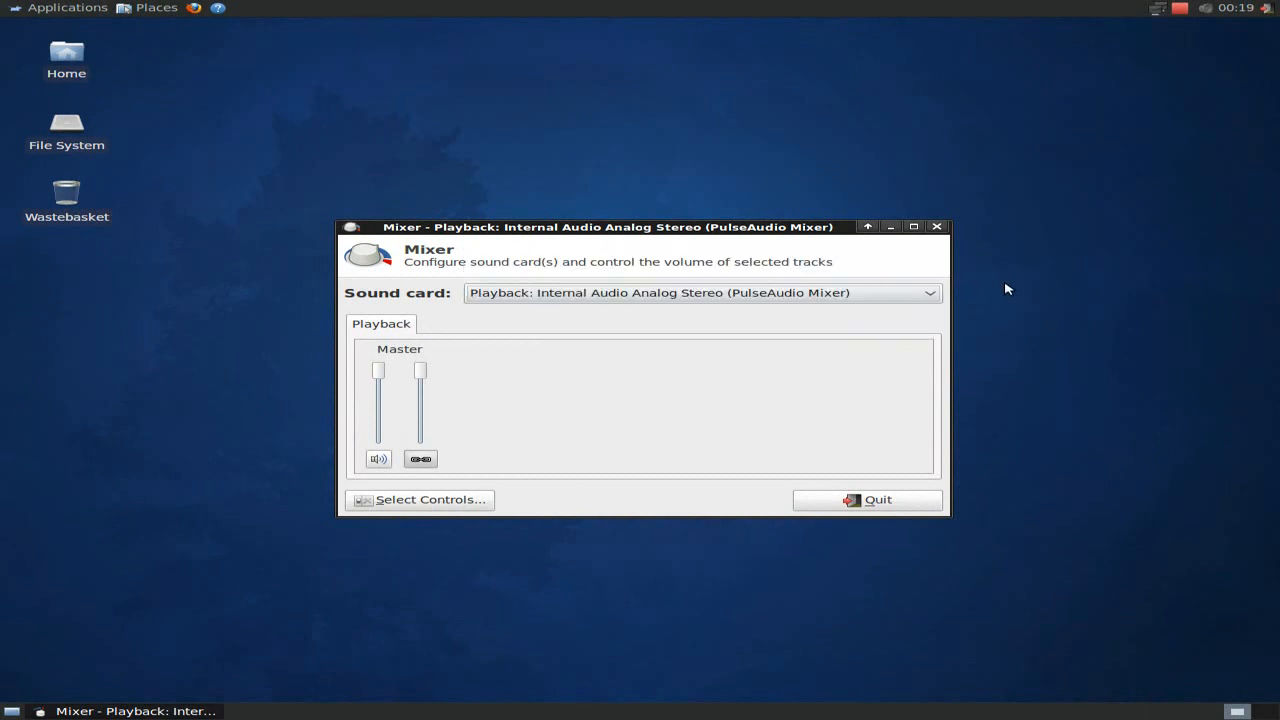
{"action": "mouse_move", "coordinate": [660, 310]}
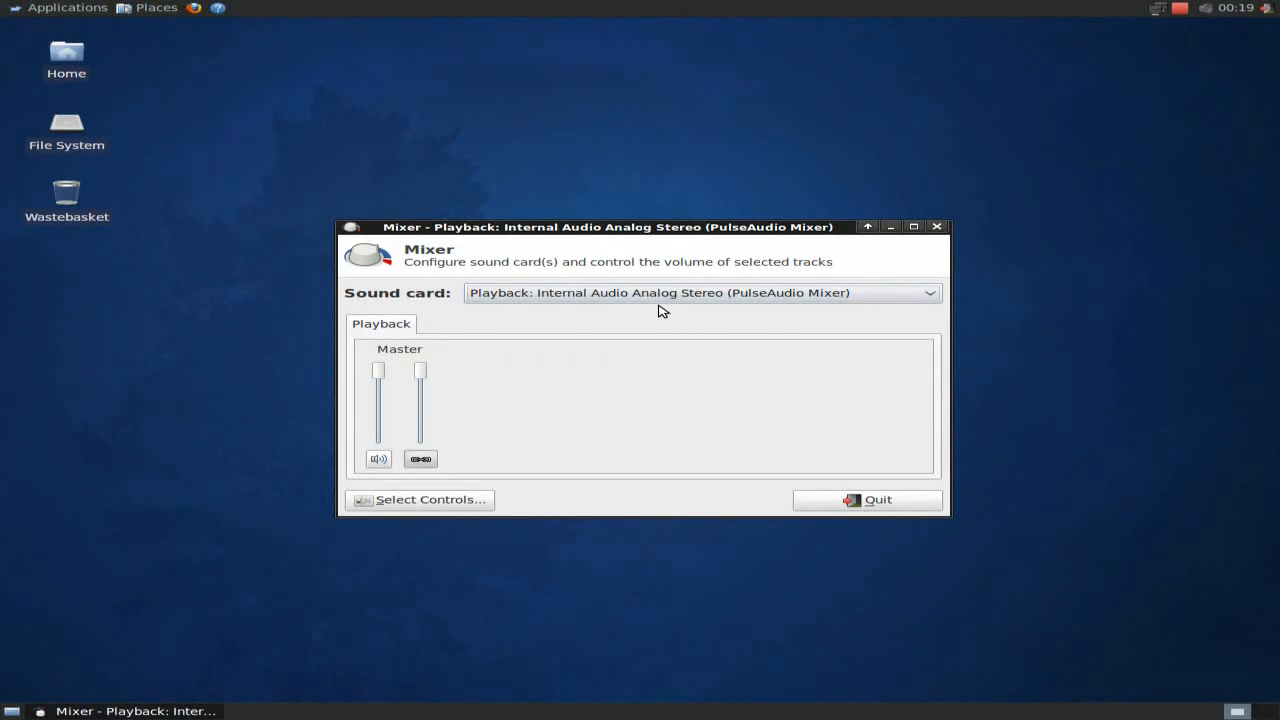
{"action": "mouse_move", "coordinate": [616, 428]}
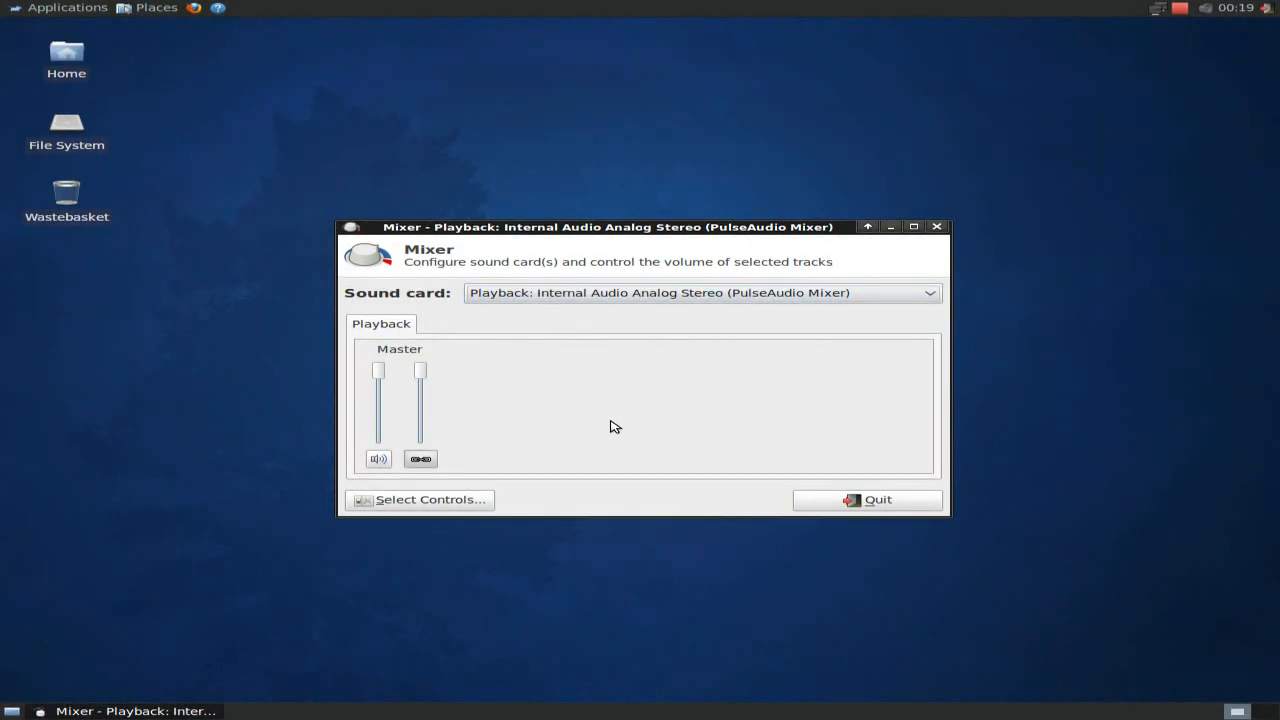
{"action": "mouse_move", "coordinate": [844, 504]}
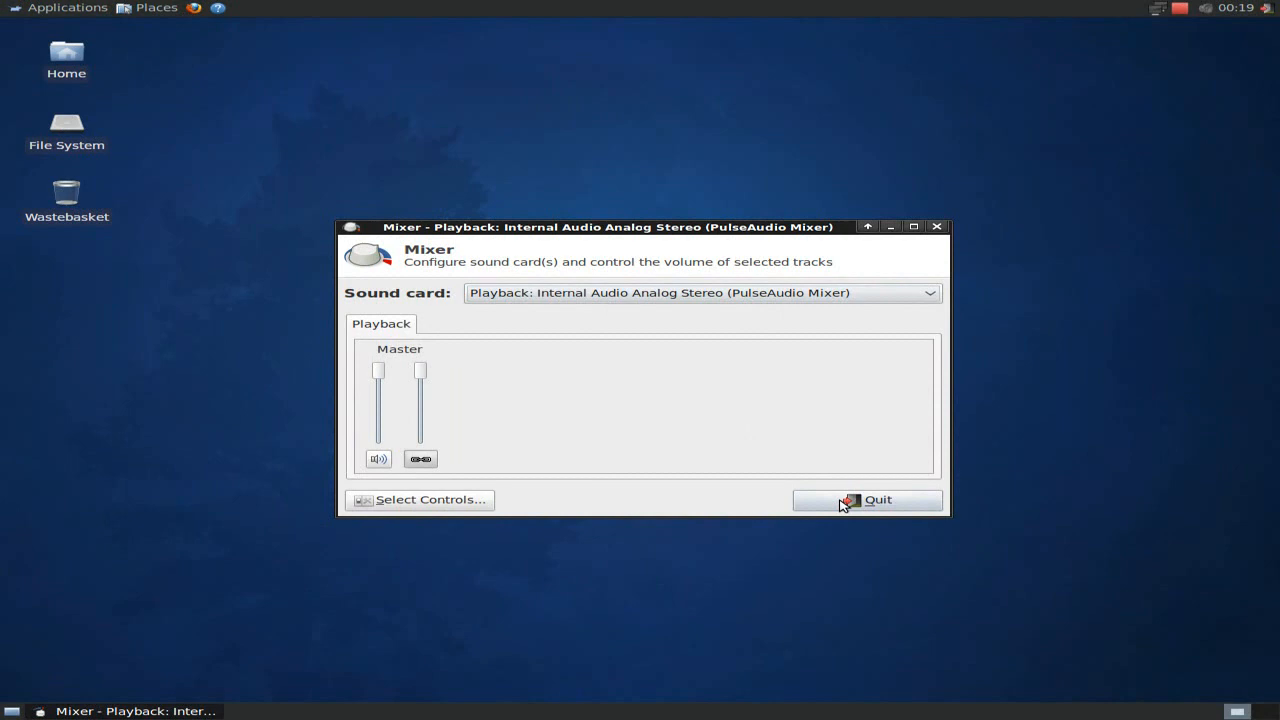
Quit the mixer, glance at the Places menu, and show the Applications menu categories
{"action": "left_click", "coordinate": [868, 500]}
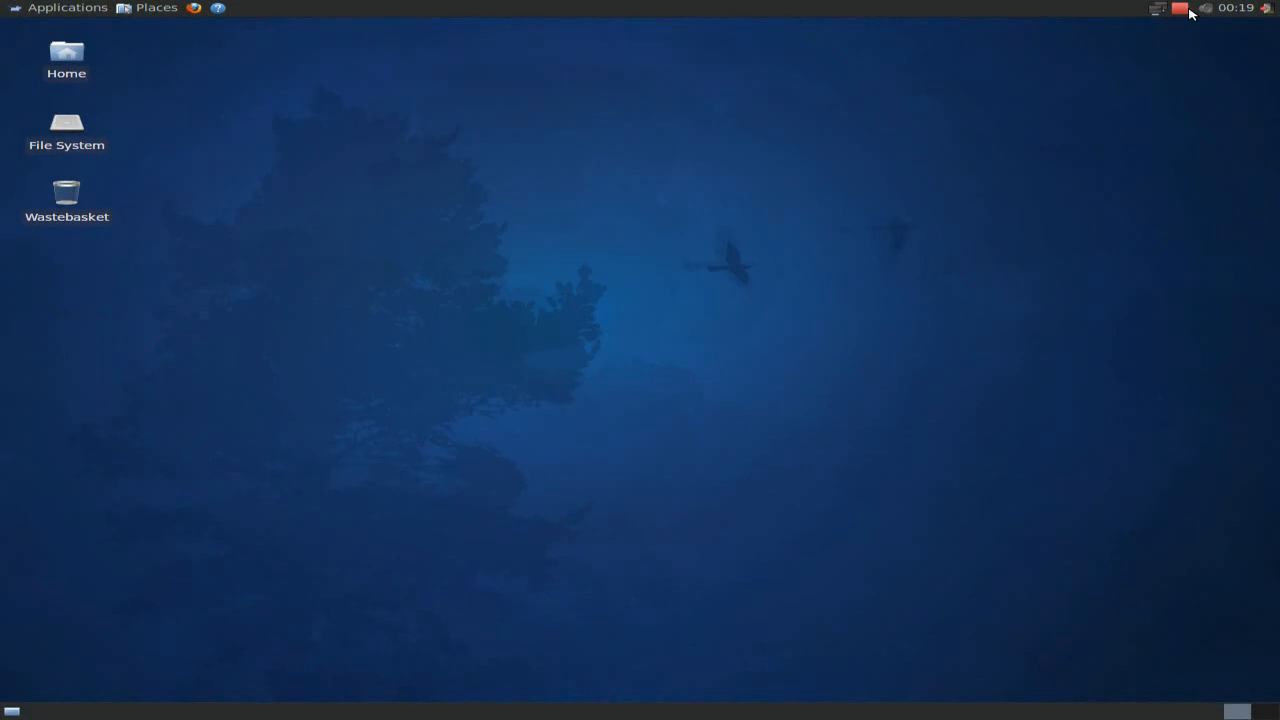
{"action": "mouse_move", "coordinate": [268, 68]}
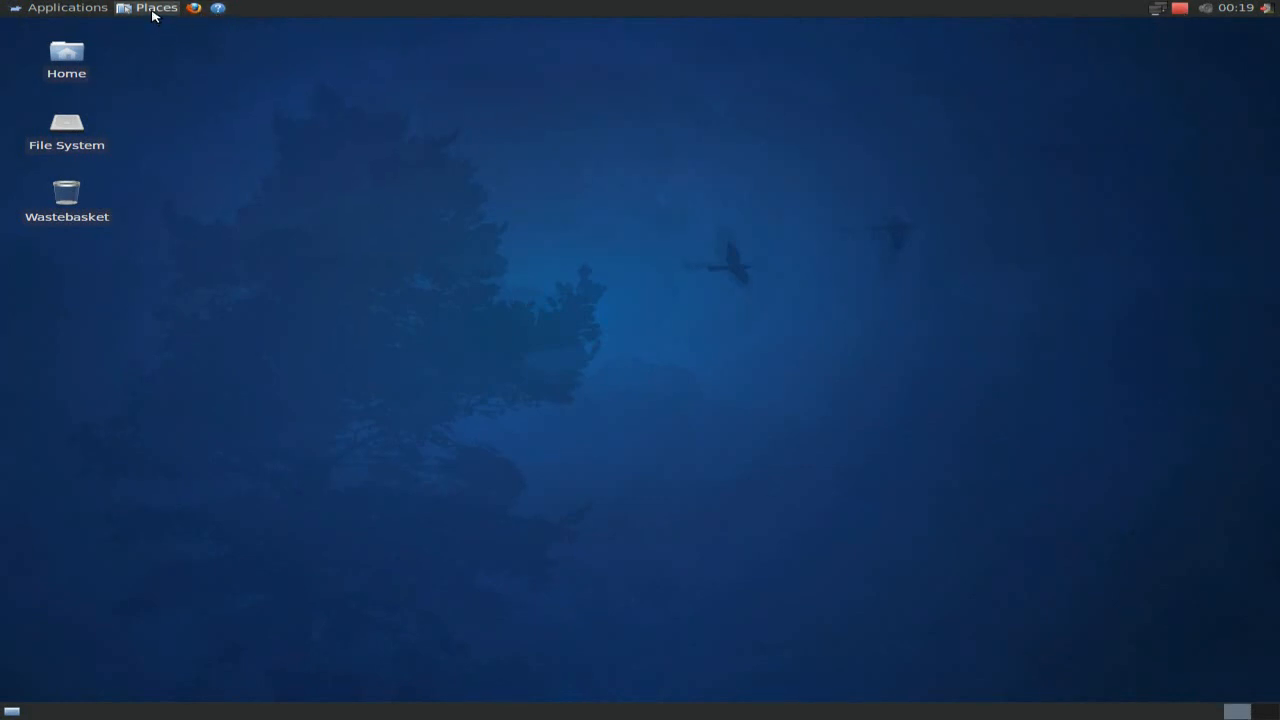
{"action": "left_click", "coordinate": [156, 8]}
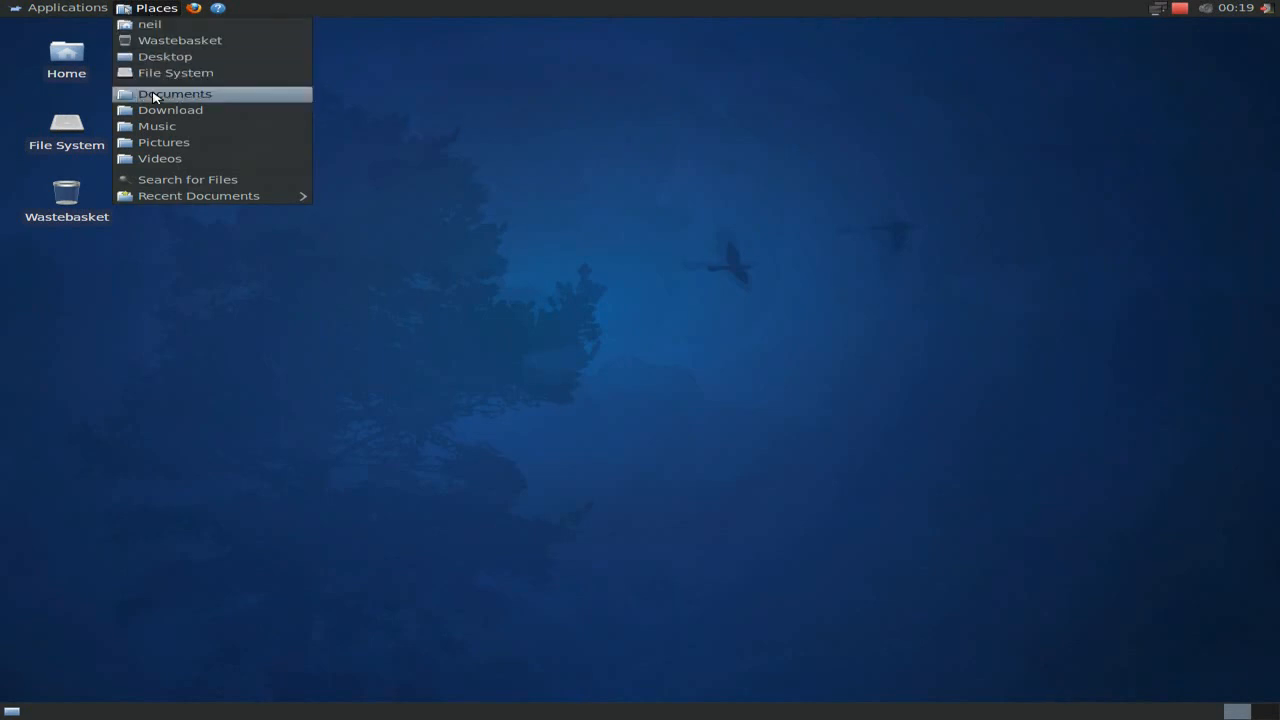
{"action": "mouse_move", "coordinate": [436, 80]}
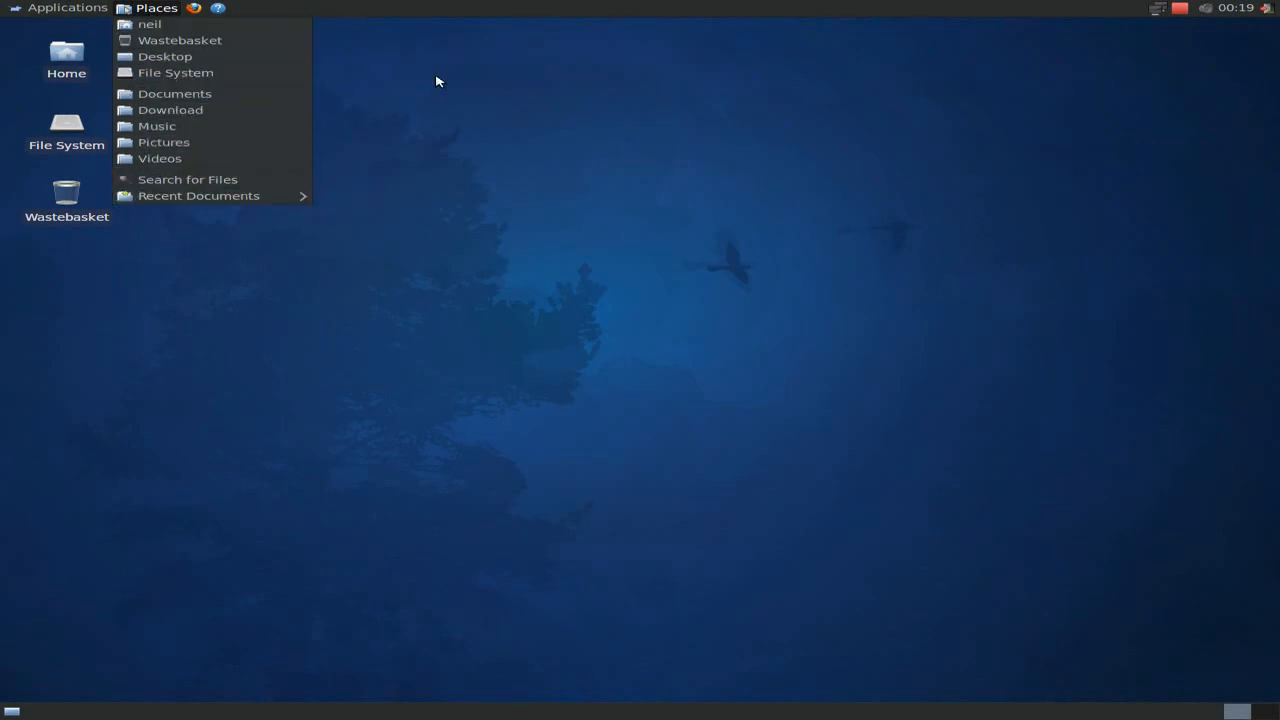
{"action": "left_click", "coordinate": [68, 8]}
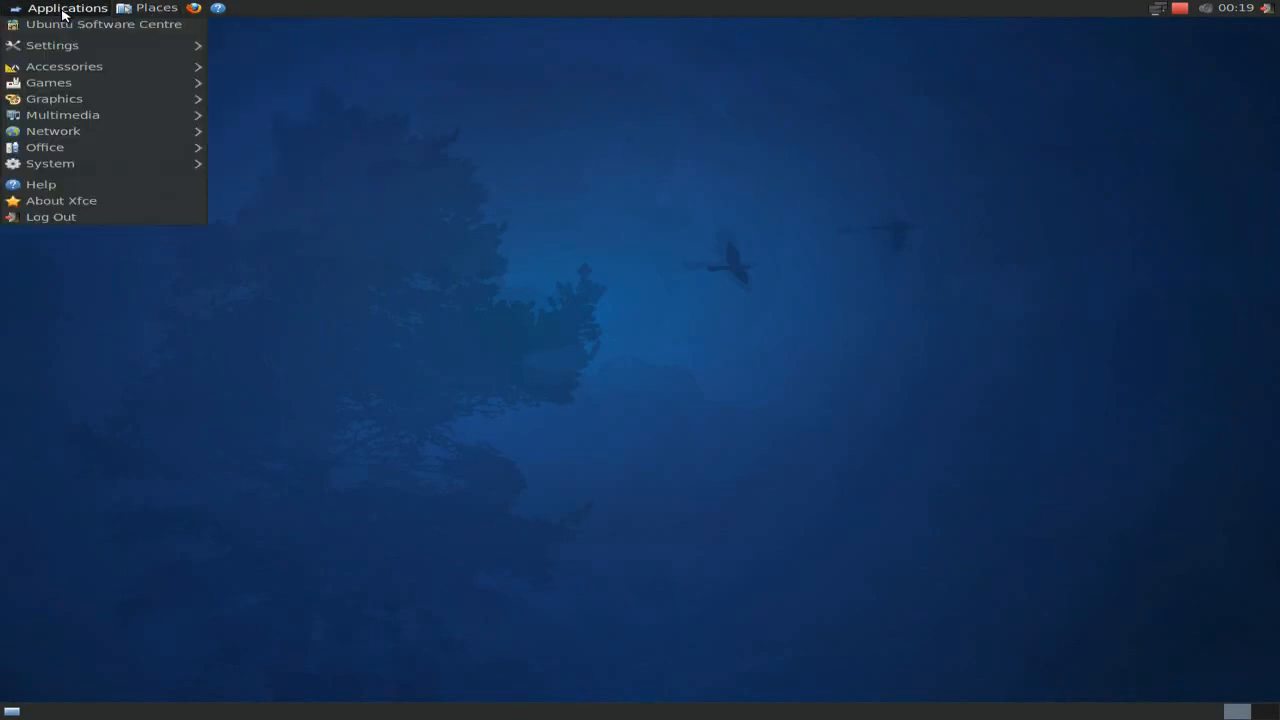
{"action": "mouse_move", "coordinate": [104, 24]}
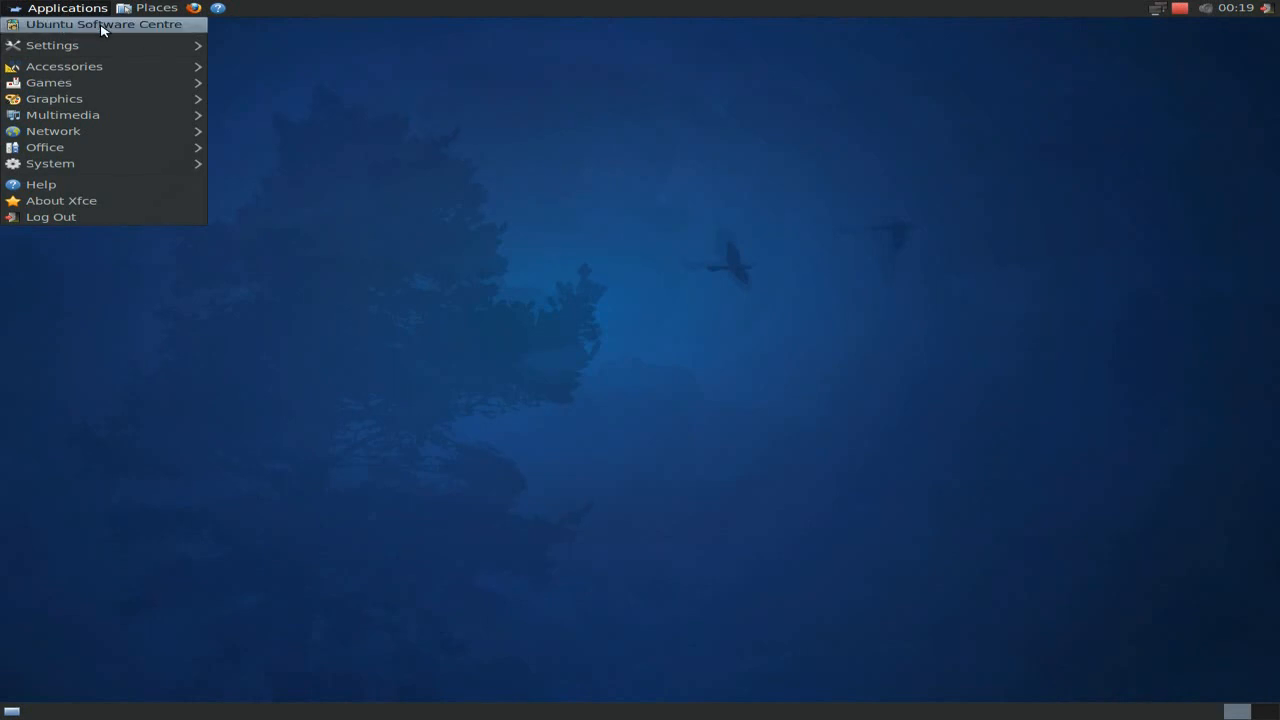
Launch Ubuntu Software Centre and list its Featured Applications
{"action": "left_click", "coordinate": [104, 24]}
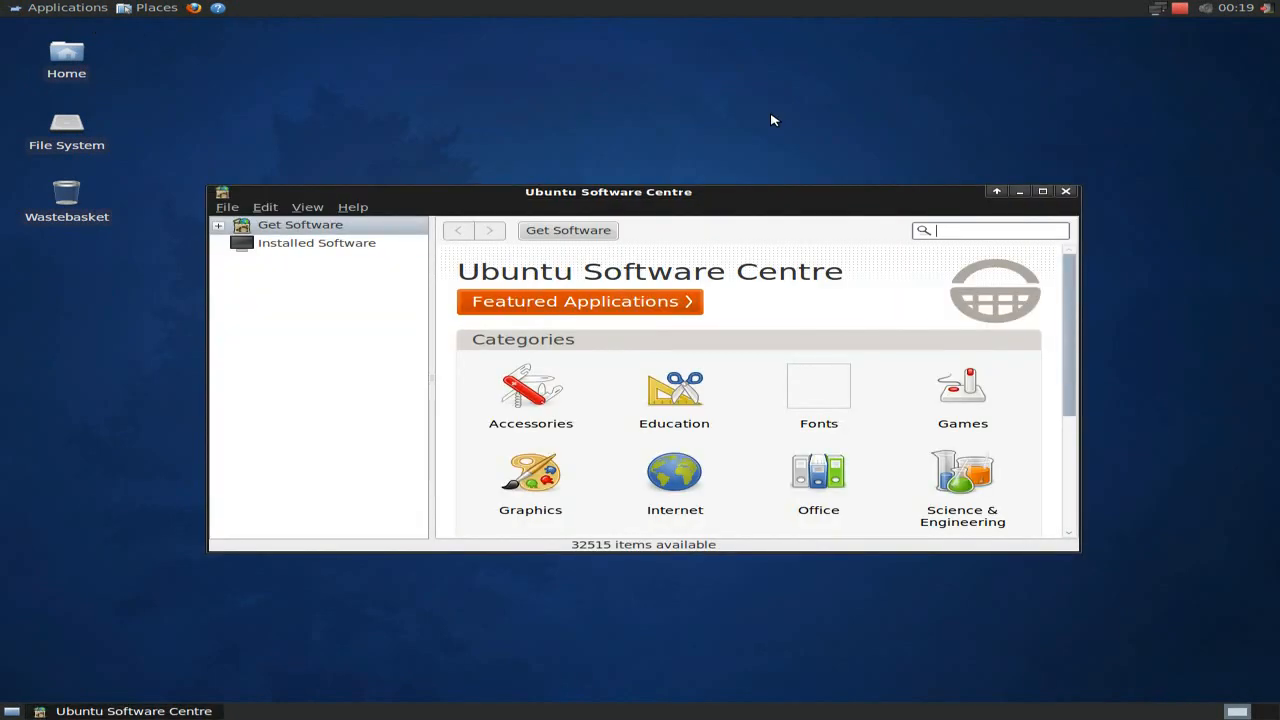
{"action": "left_click", "coordinate": [1042, 192]}
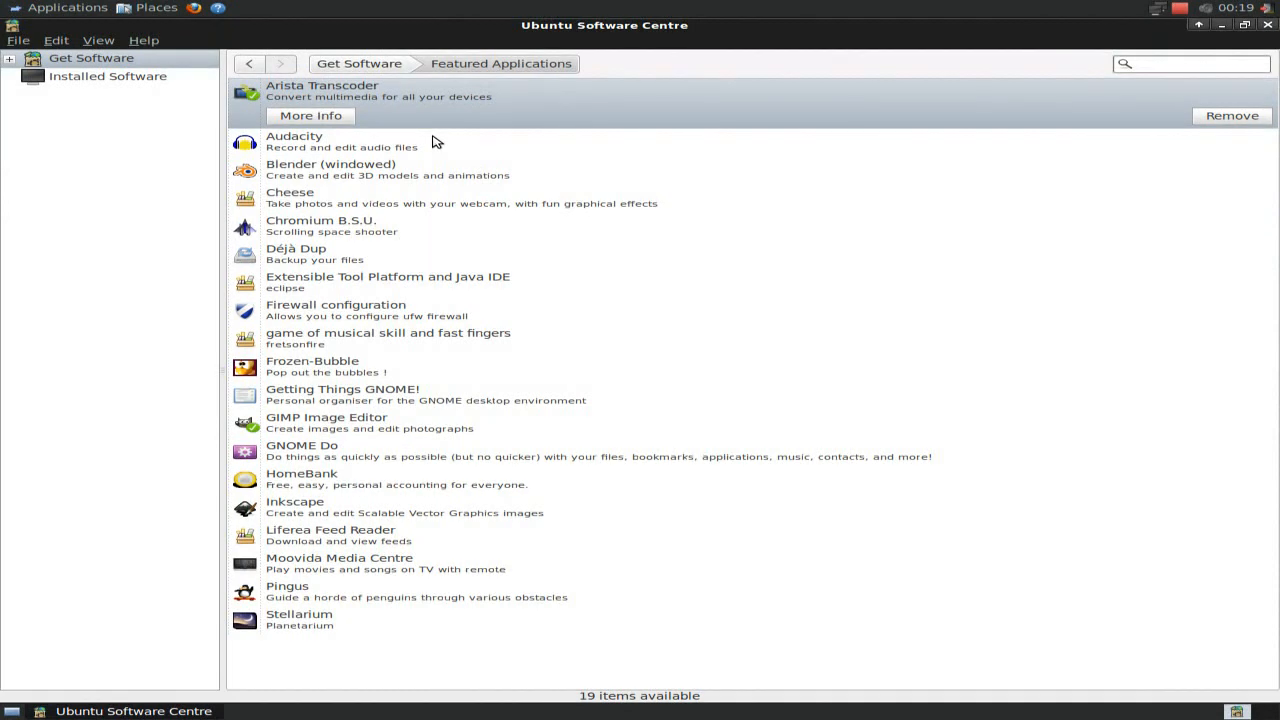
{"action": "mouse_move", "coordinate": [704, 234]}
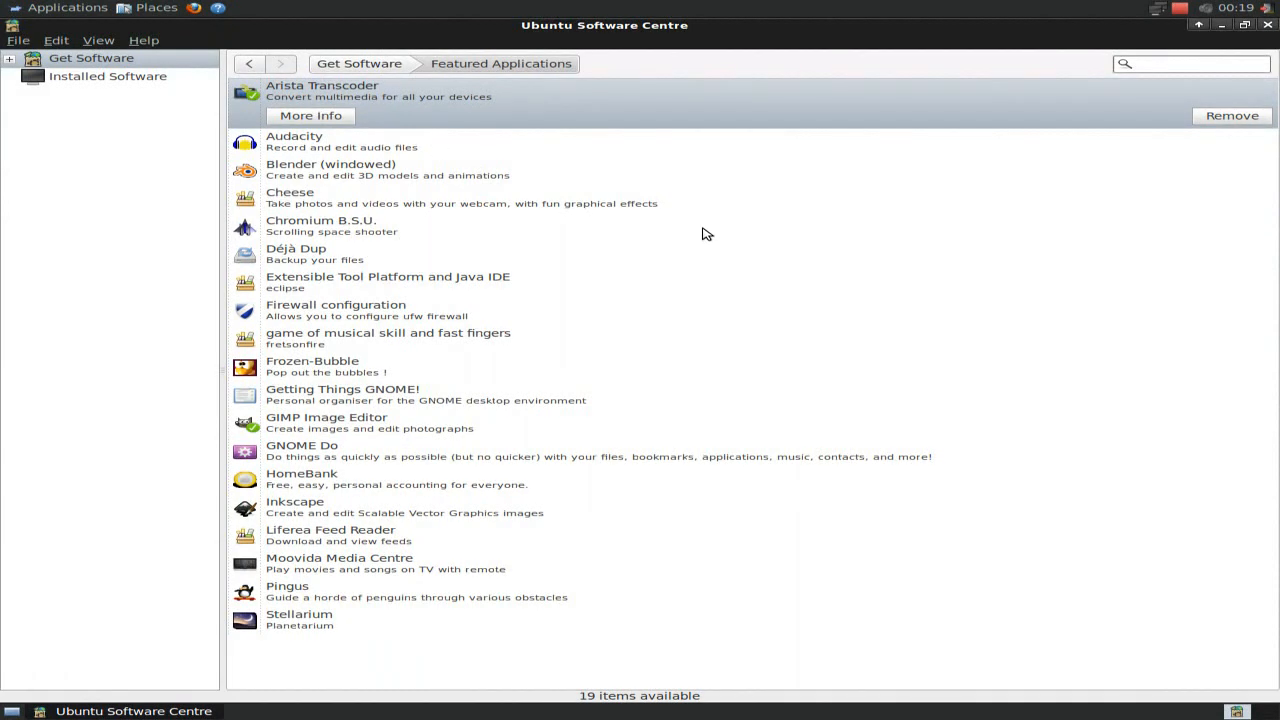
{"action": "mouse_move", "coordinate": [390, 164]}
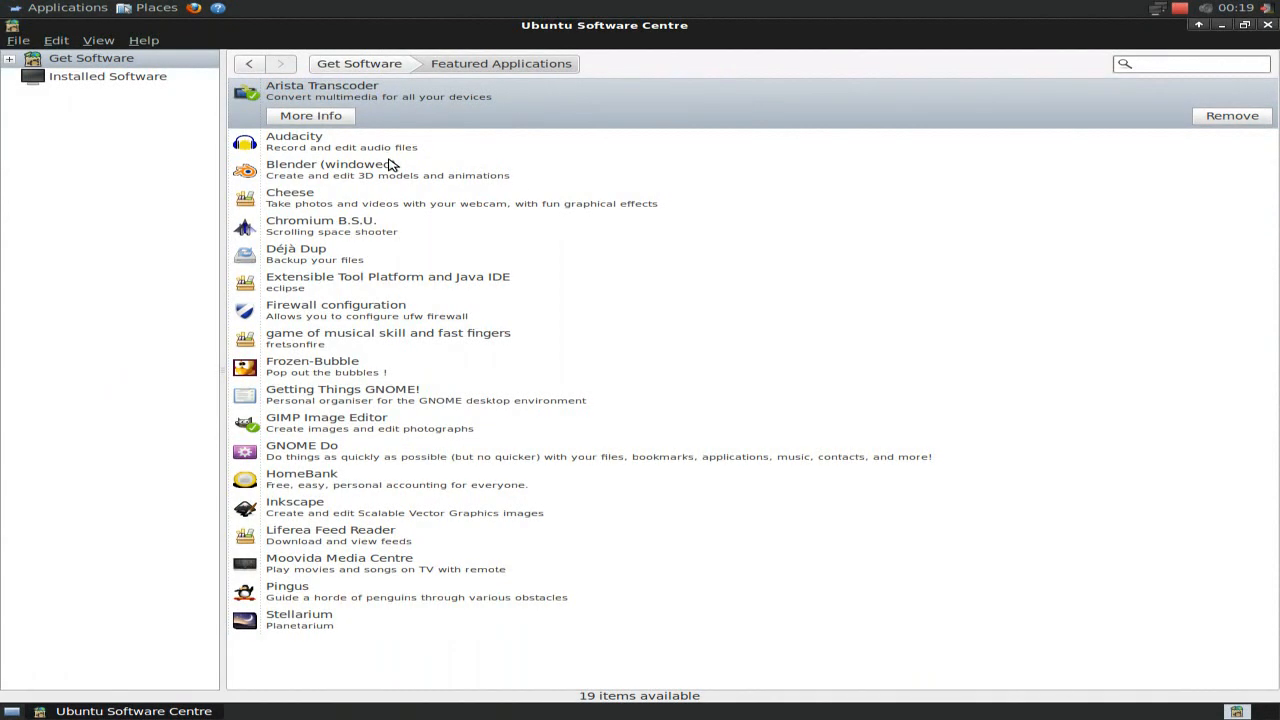
{"action": "mouse_move", "coordinate": [416, 192]}
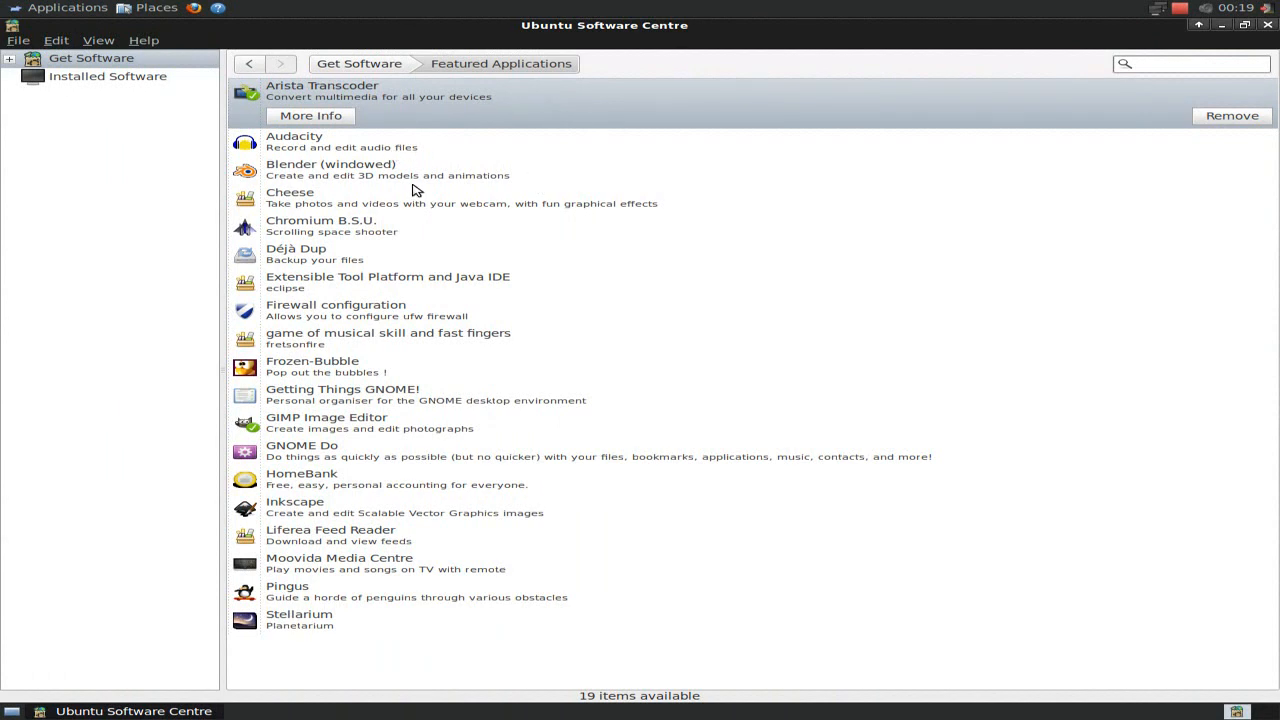
{"action": "mouse_move", "coordinate": [432, 204]}
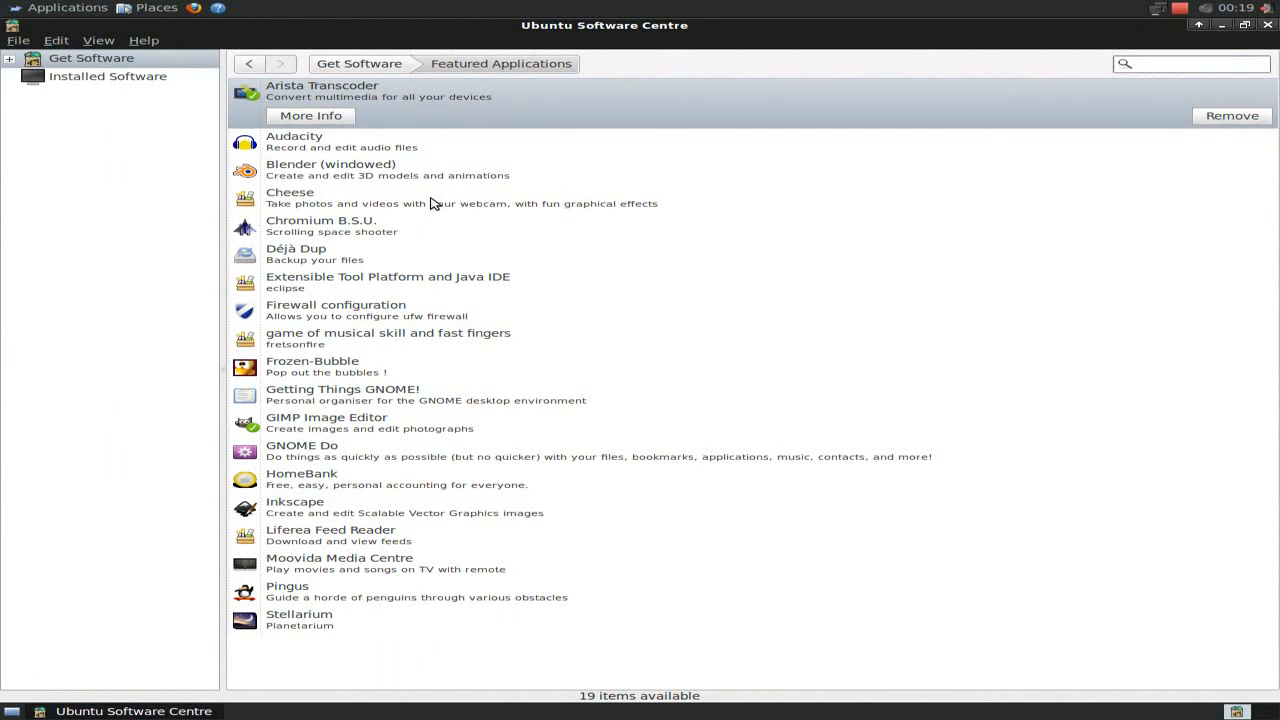
{"action": "mouse_move", "coordinate": [744, 404]}
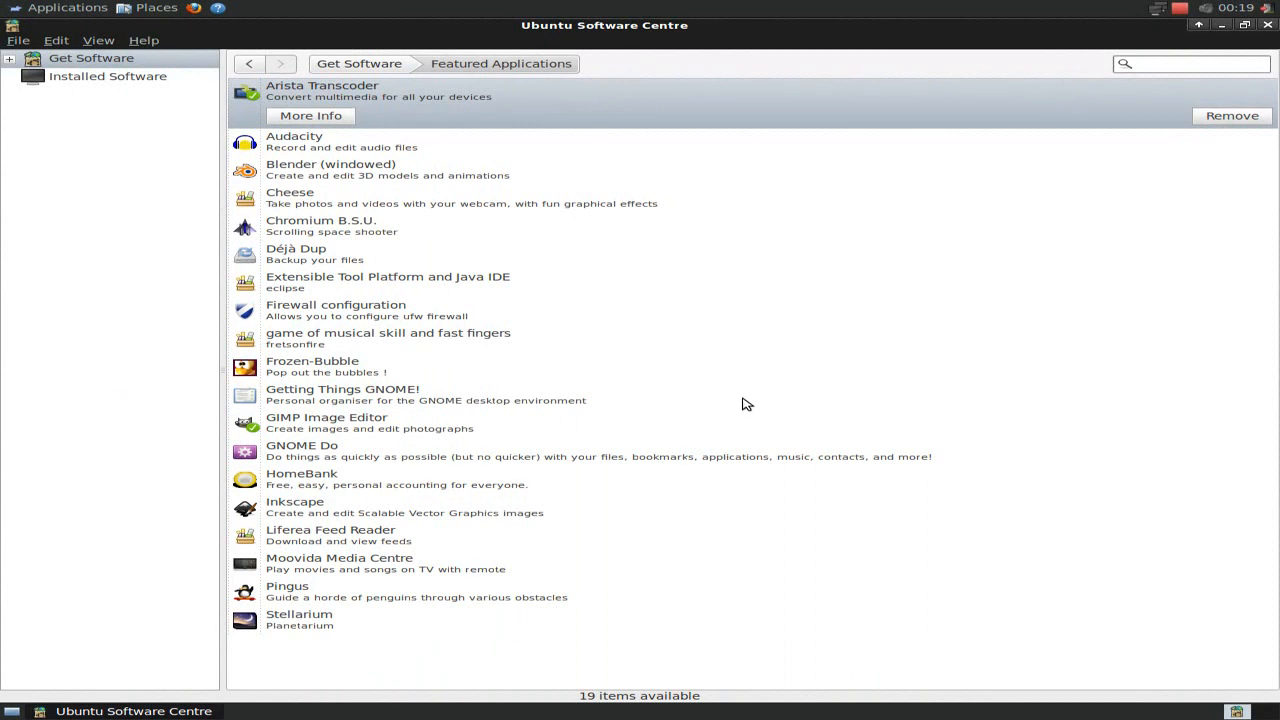
{"action": "mouse_move", "coordinate": [588, 520]}
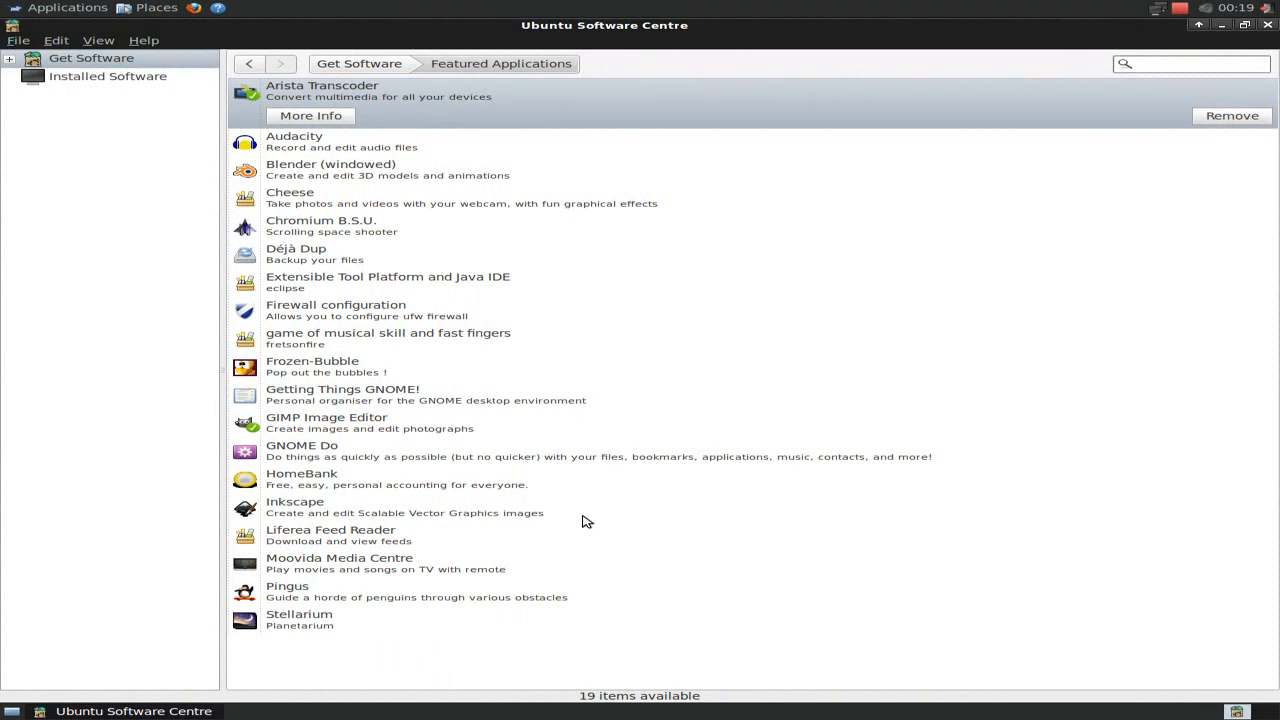
{"action": "mouse_move", "coordinate": [318, 568]}
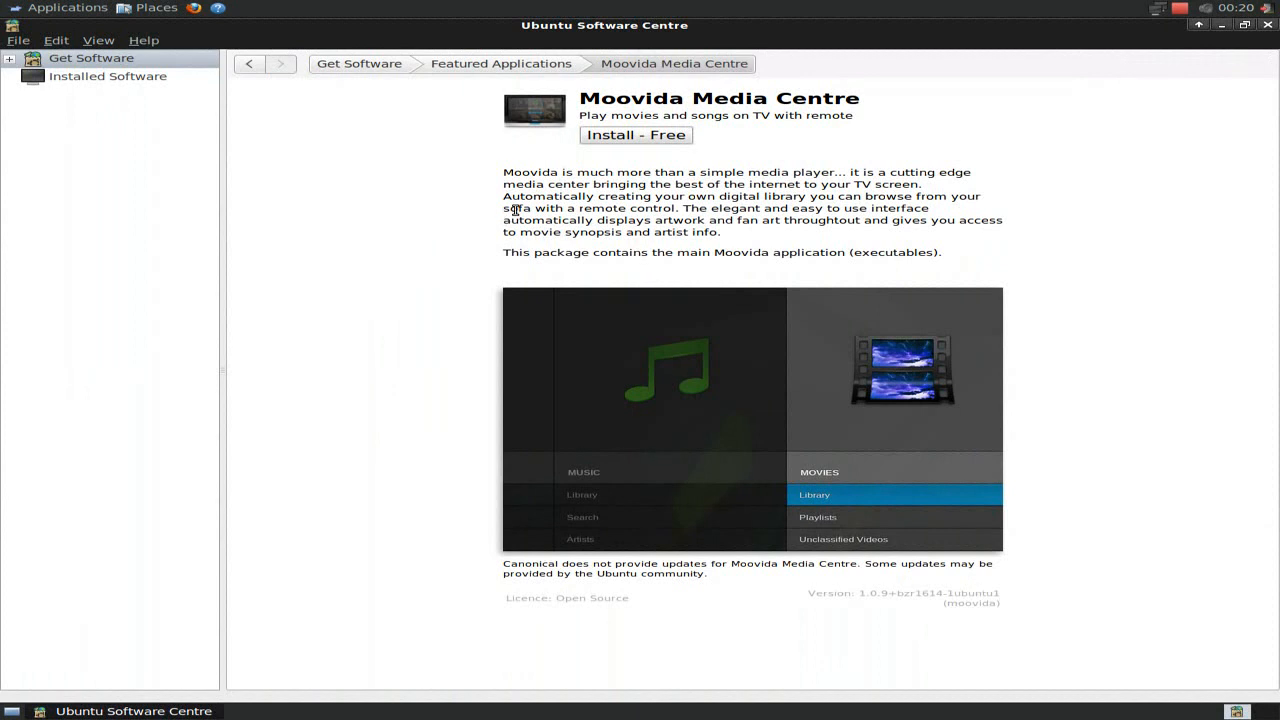
{"action": "mouse_move", "coordinate": [448, 344]}
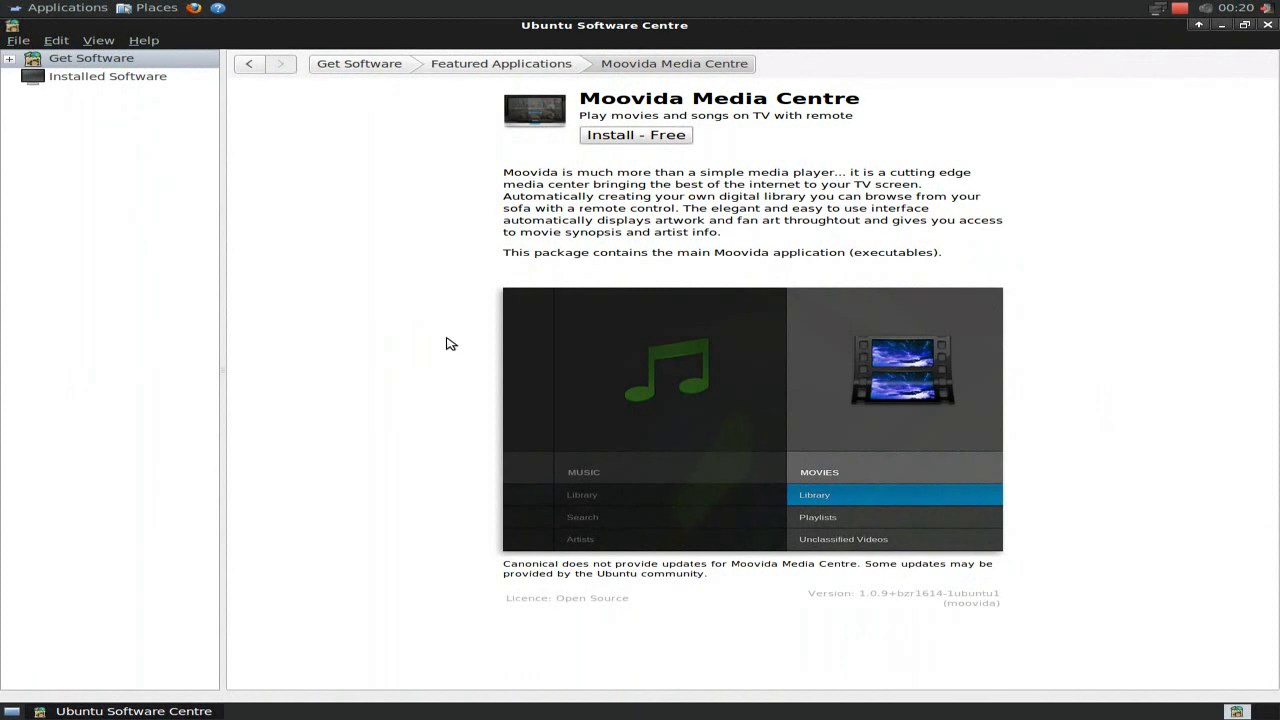
{"action": "mouse_move", "coordinate": [1080, 338]}
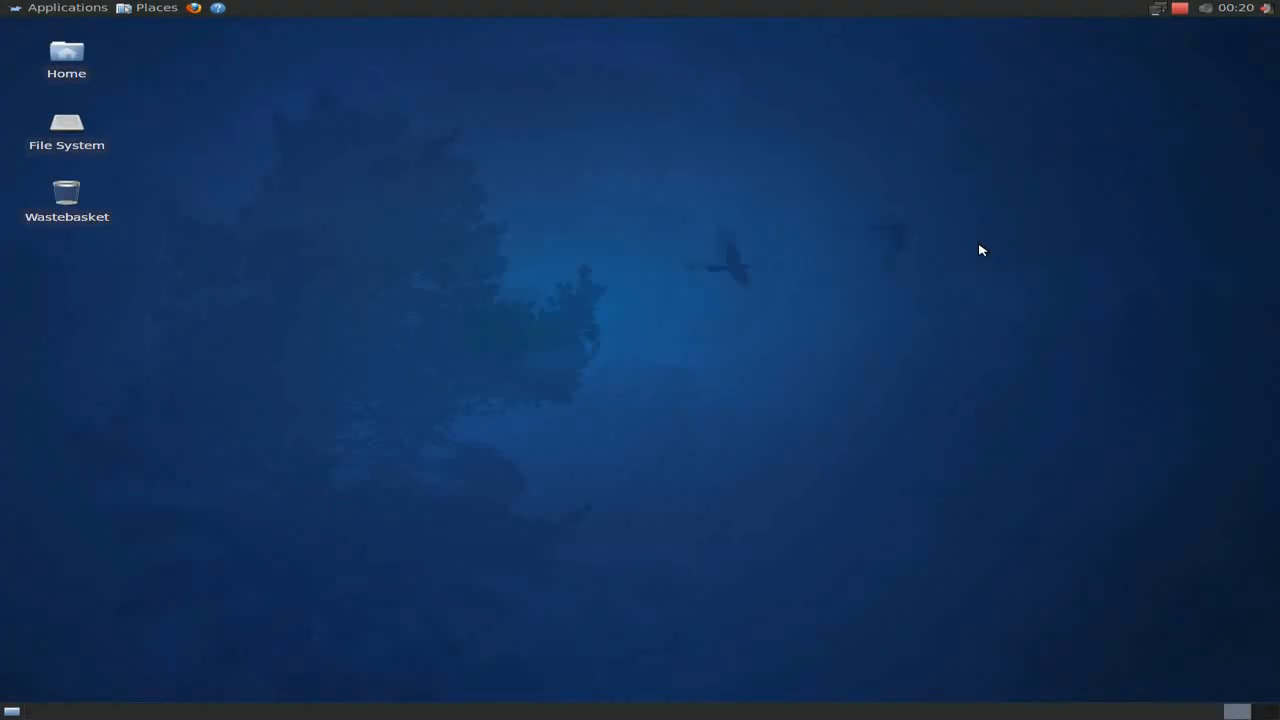
Show the Applications menu to browse its Settings, Accessories, Games and Graphics categories
{"action": "left_click", "coordinate": [66, 8]}
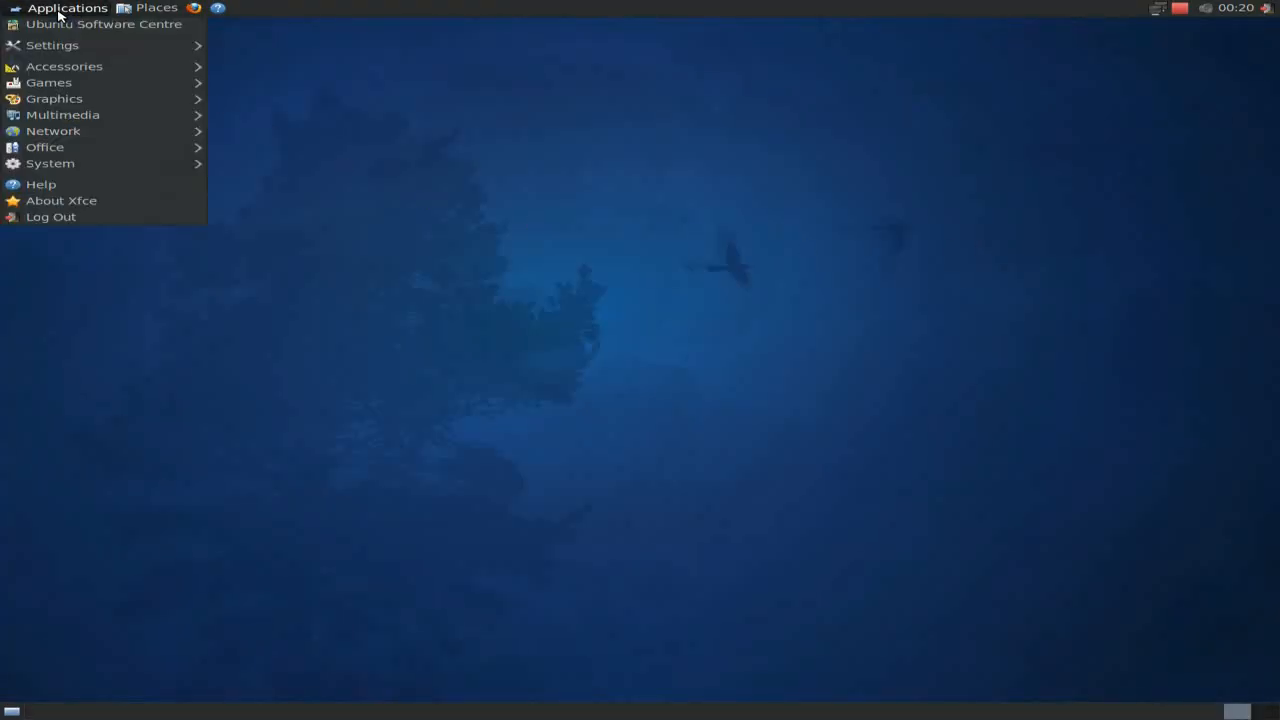
{"action": "mouse_move", "coordinate": [52, 44]}
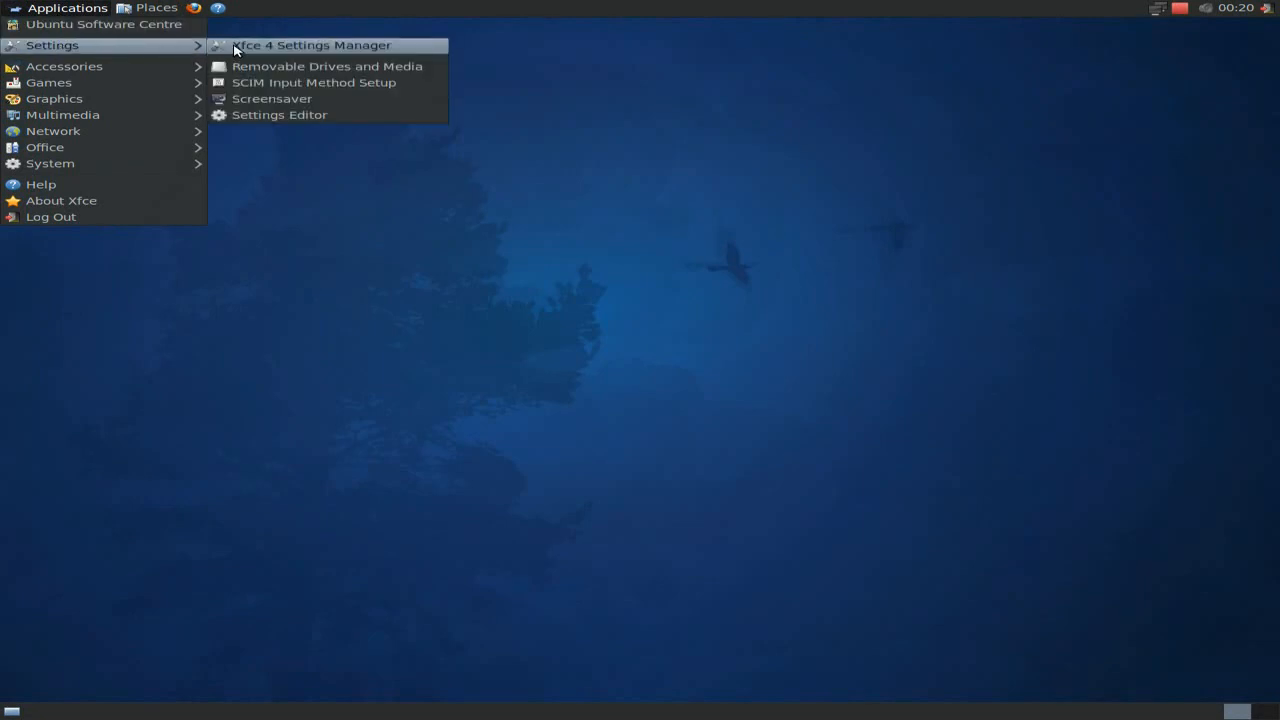
{"action": "mouse_move", "coordinate": [294, 60]}
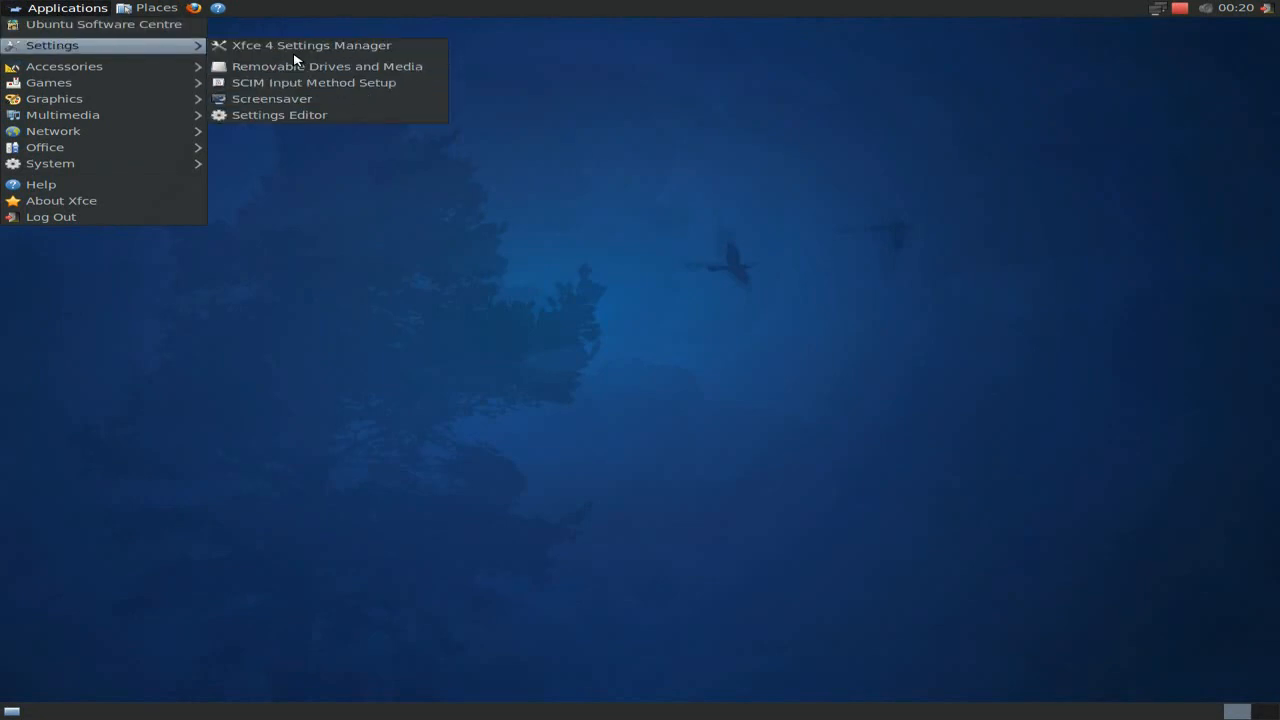
{"action": "mouse_move", "coordinate": [64, 66]}
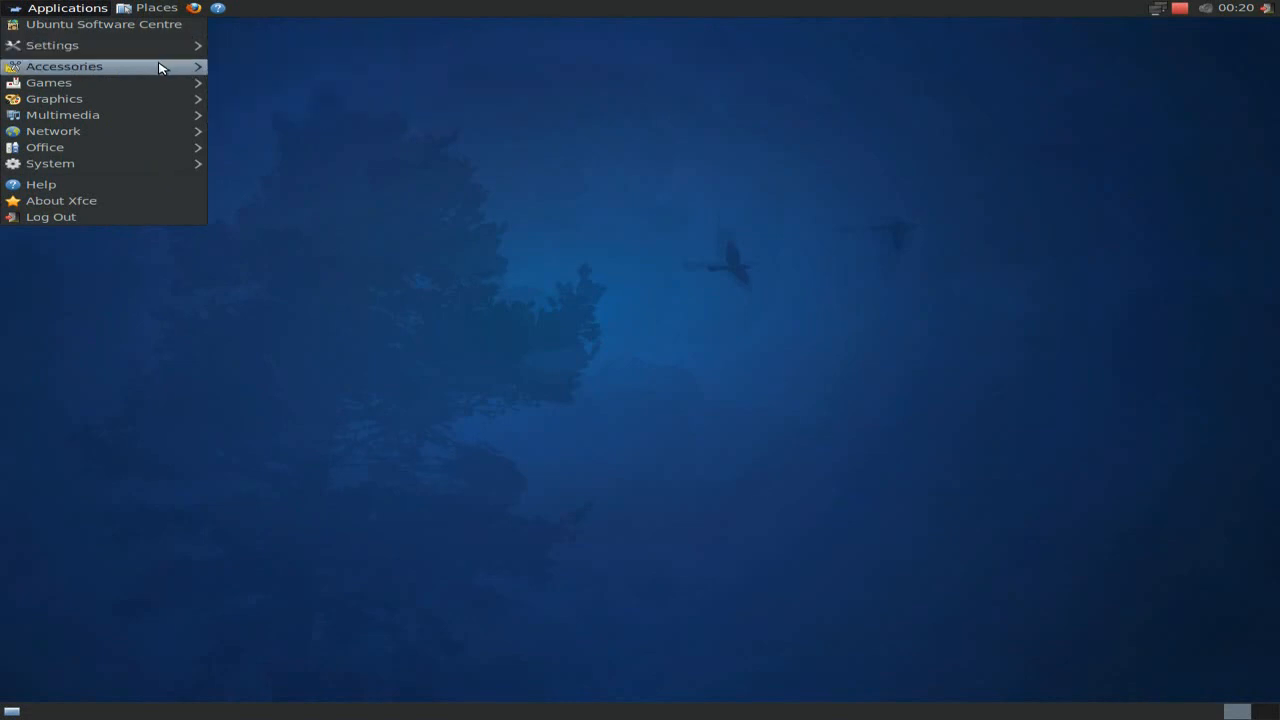
{"action": "mouse_move", "coordinate": [64, 66]}
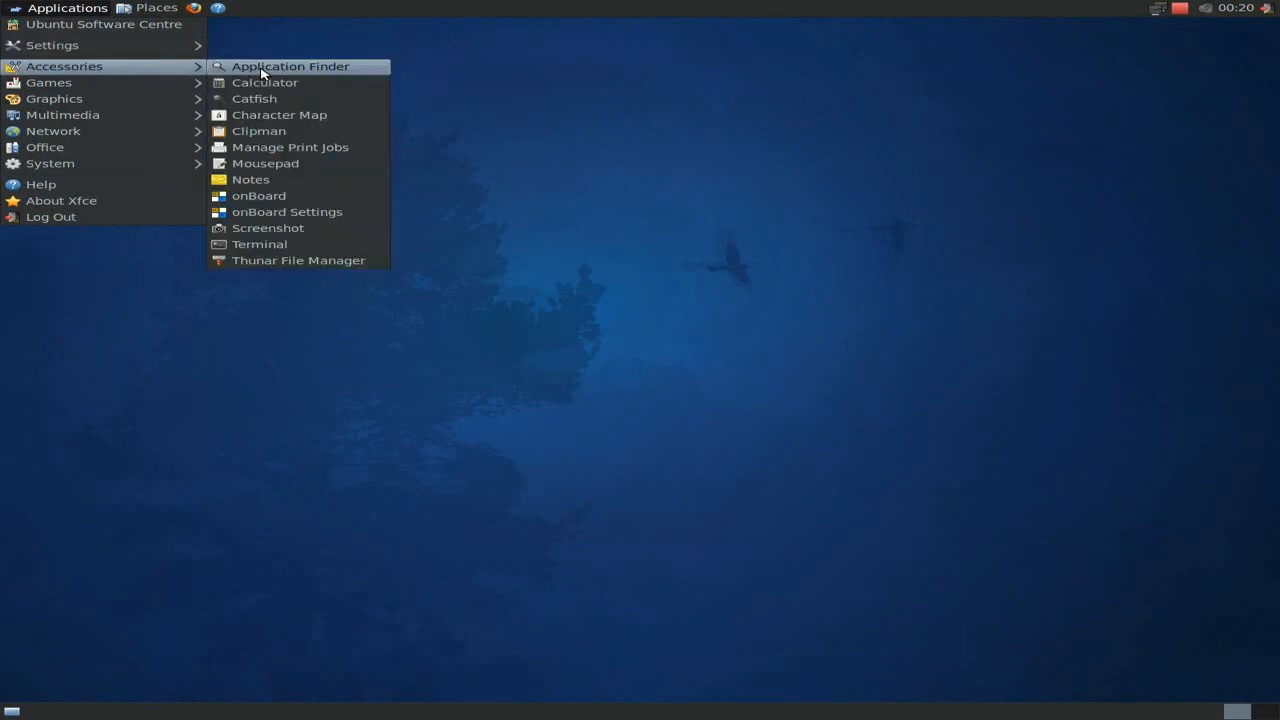
{"action": "mouse_move", "coordinate": [280, 114]}
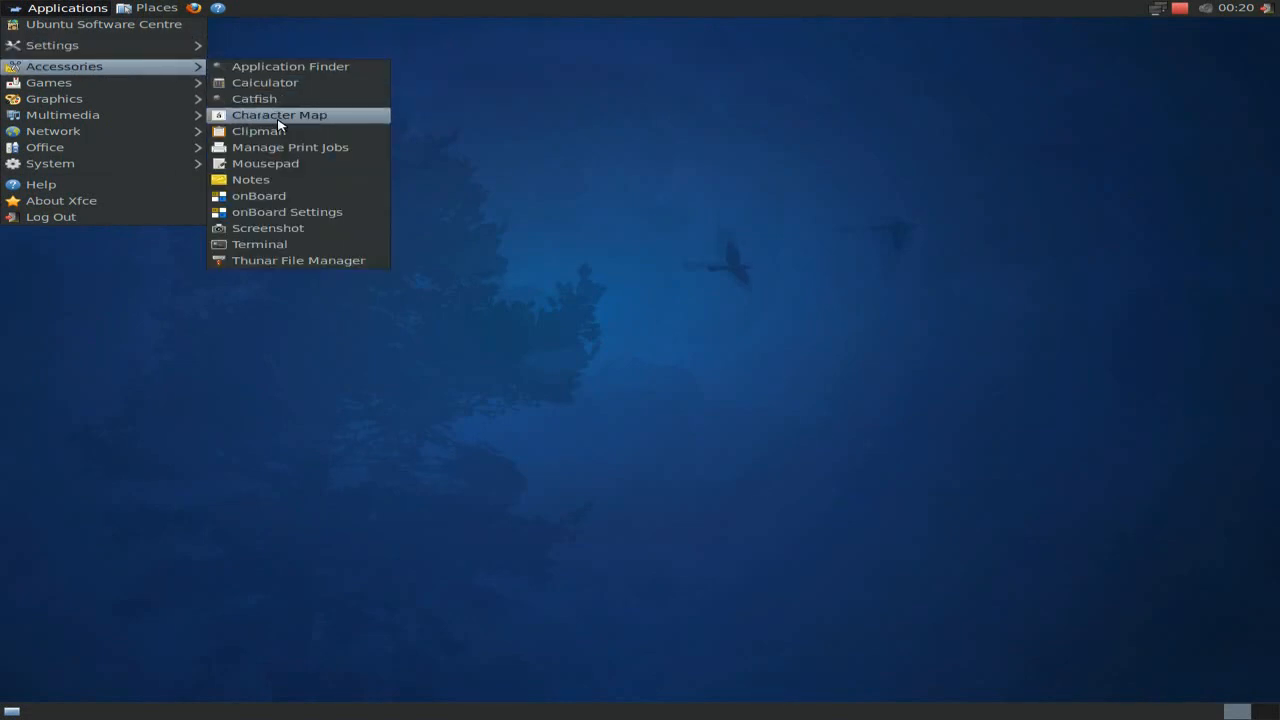
{"action": "mouse_move", "coordinate": [260, 196]}
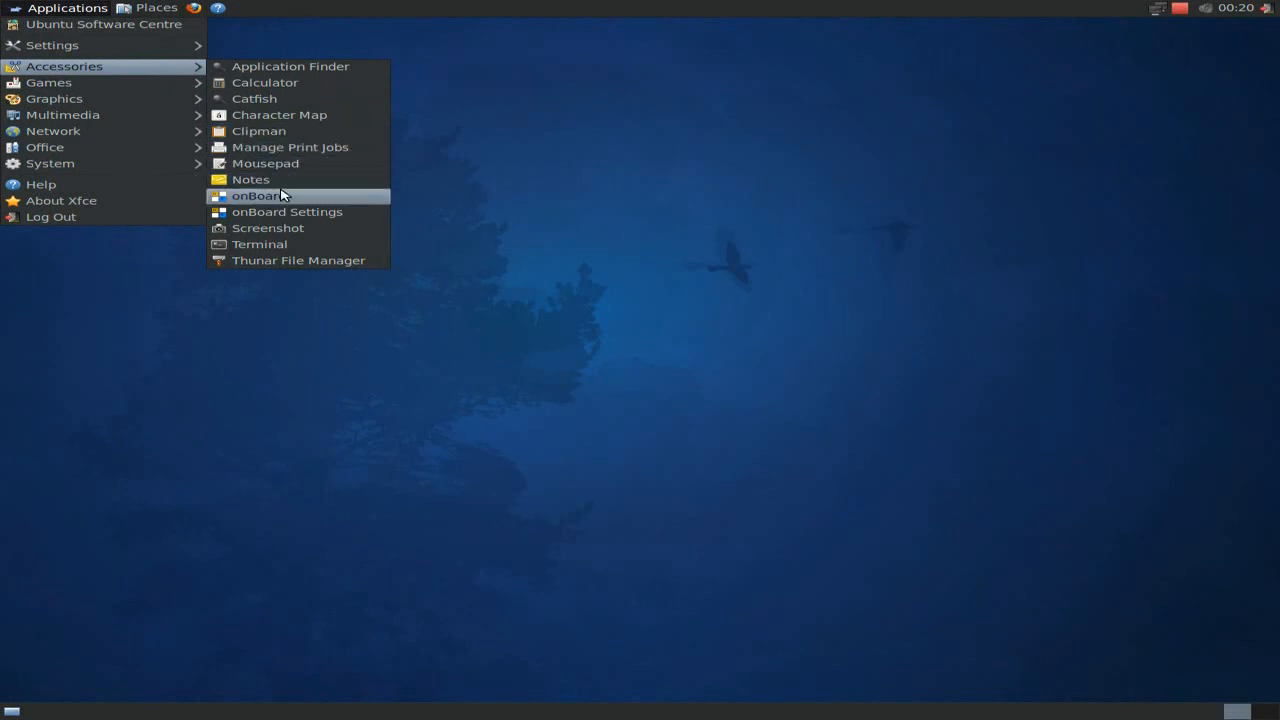
{"action": "mouse_move", "coordinate": [282, 164]}
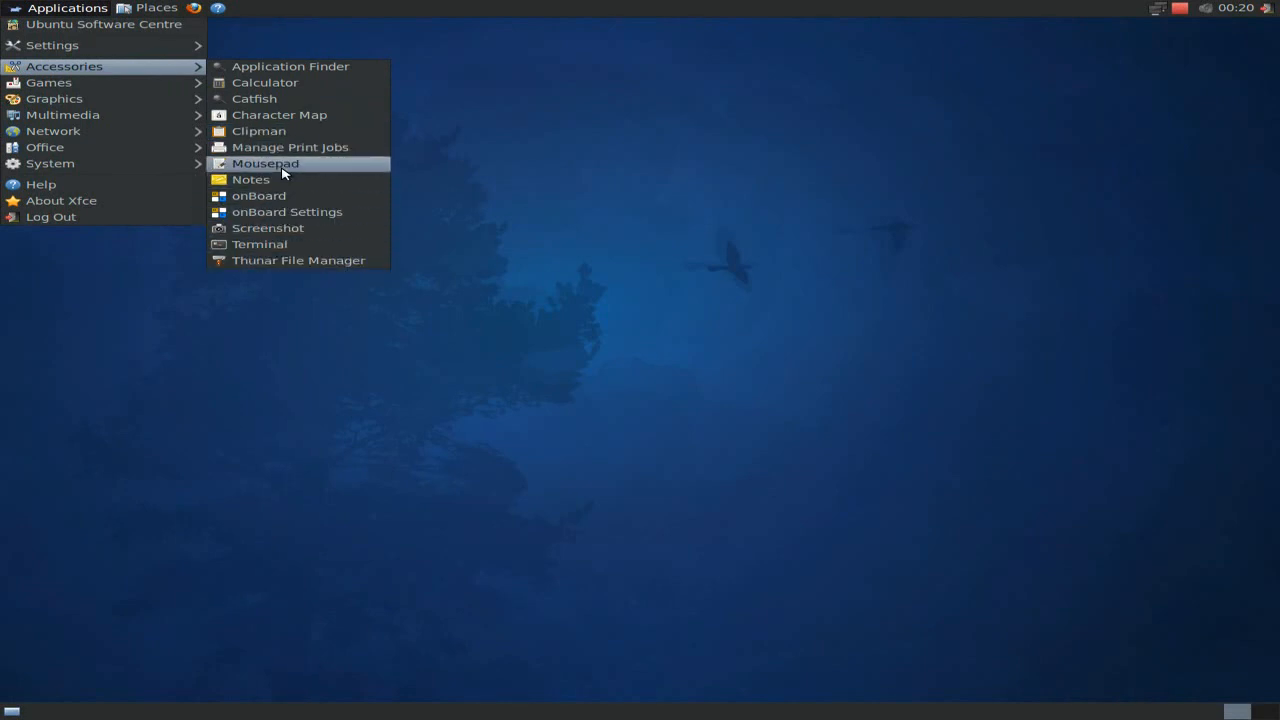
{"action": "mouse_move", "coordinate": [48, 82]}
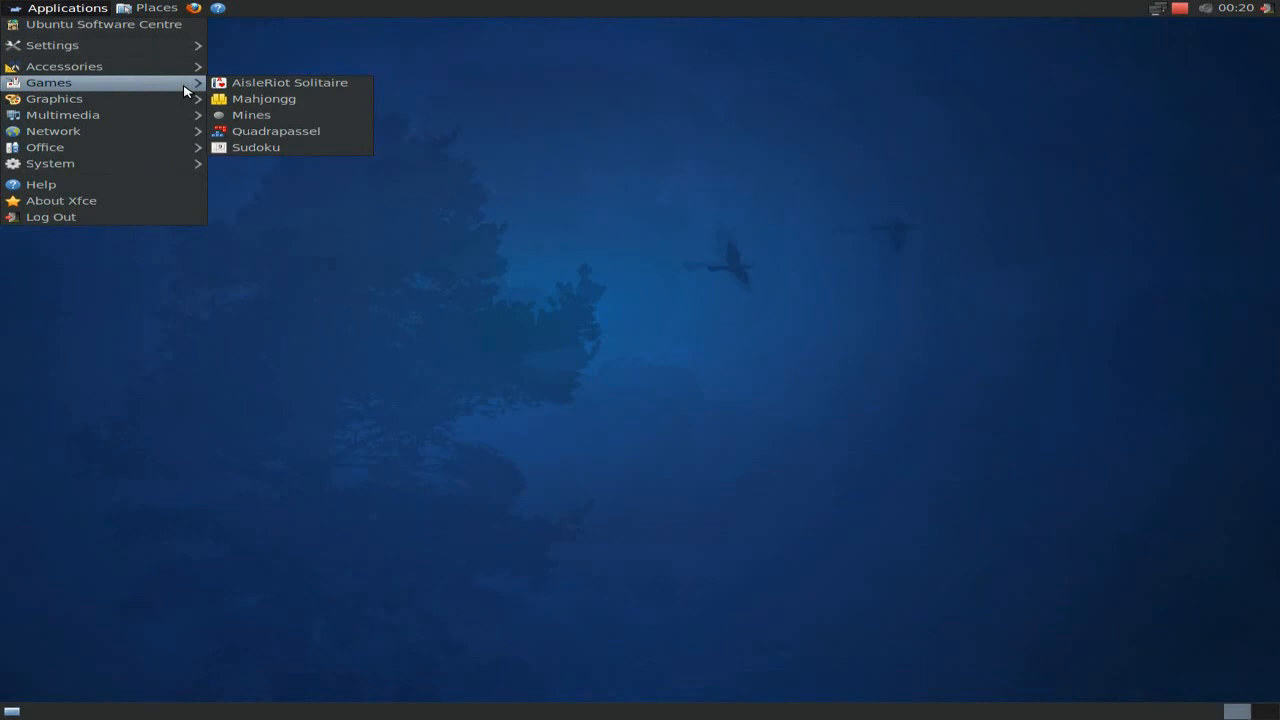
{"action": "mouse_move", "coordinate": [56, 98]}
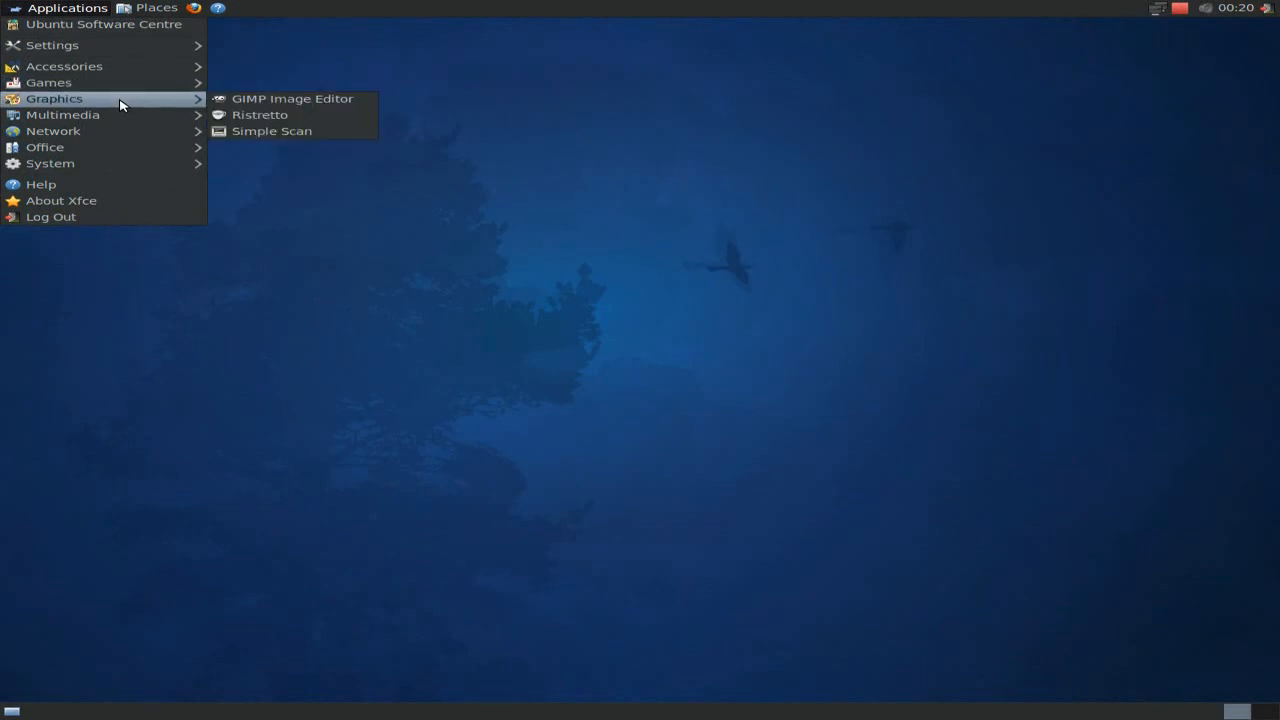
{"action": "mouse_move", "coordinate": [292, 98]}
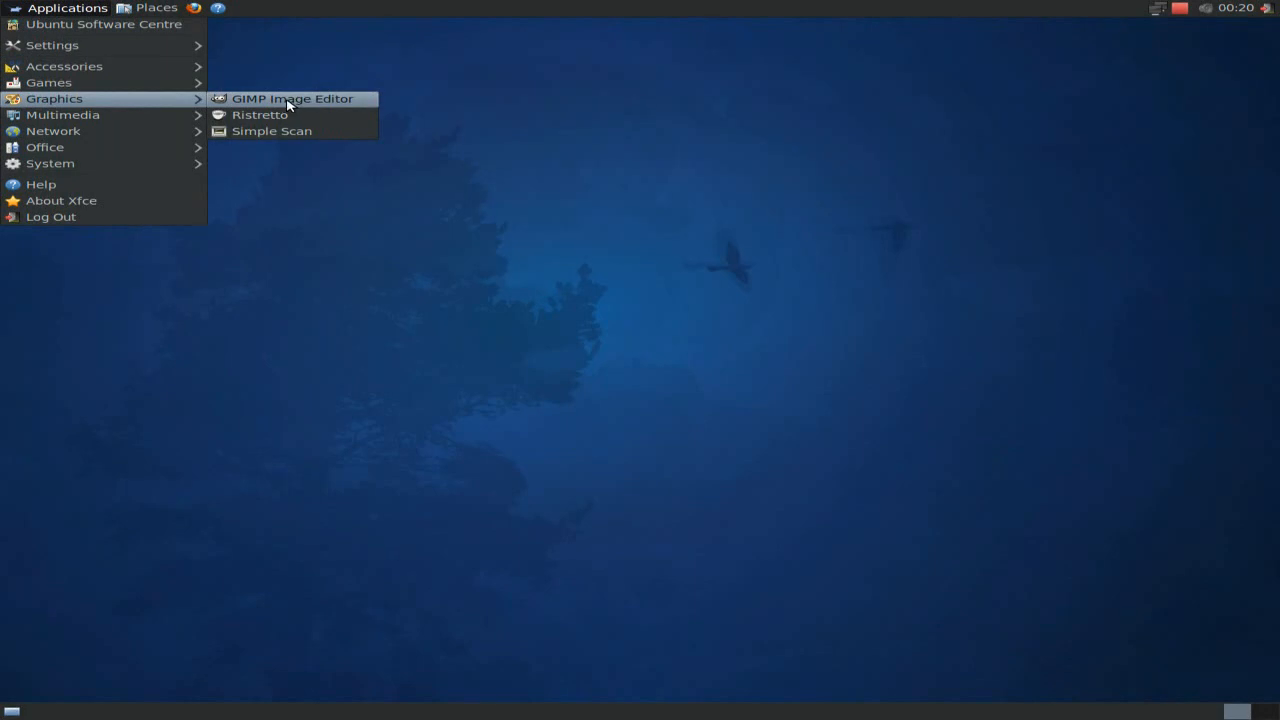
{"action": "mouse_move", "coordinate": [138, 112]}
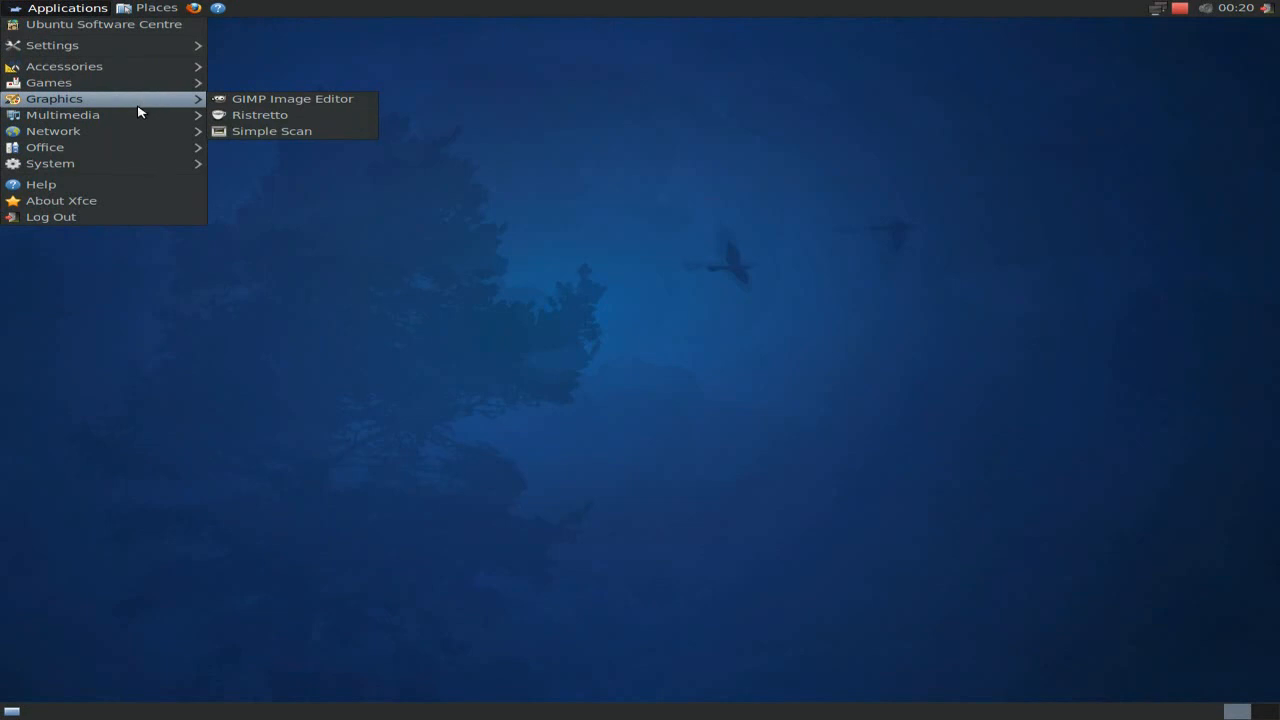
{"action": "mouse_move", "coordinate": [62, 114]}
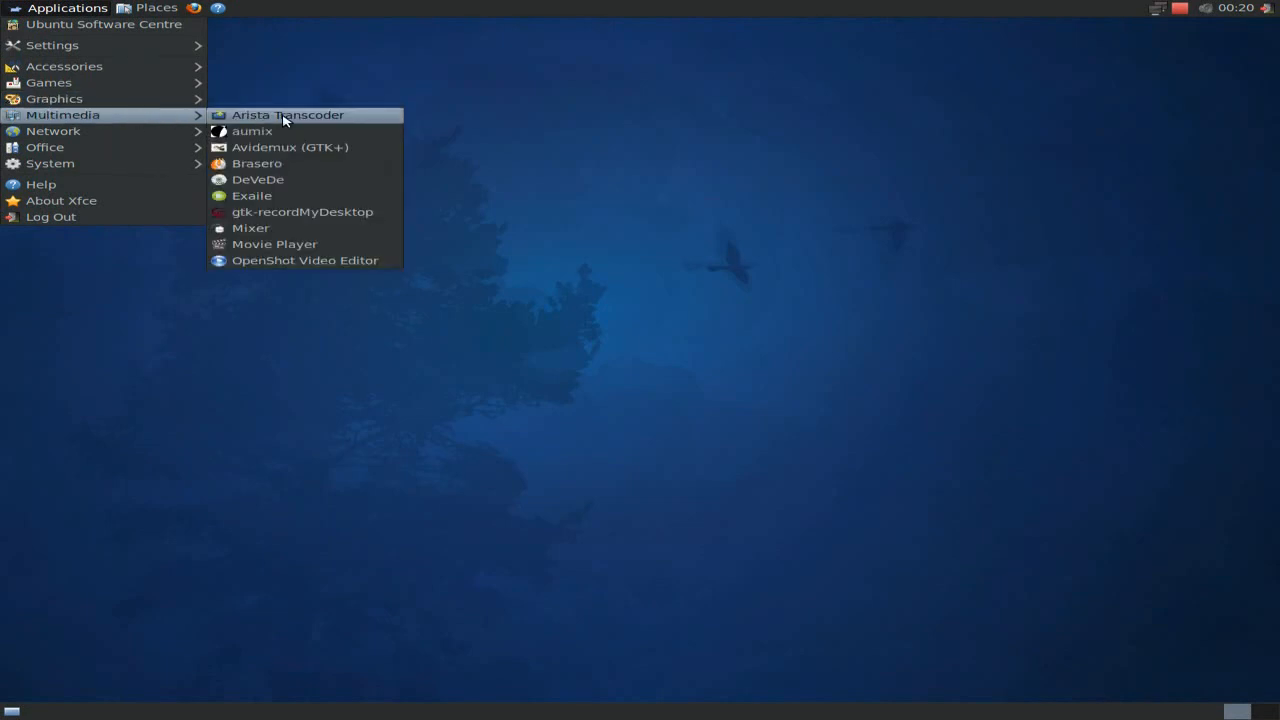
{"action": "mouse_move", "coordinate": [288, 148]}
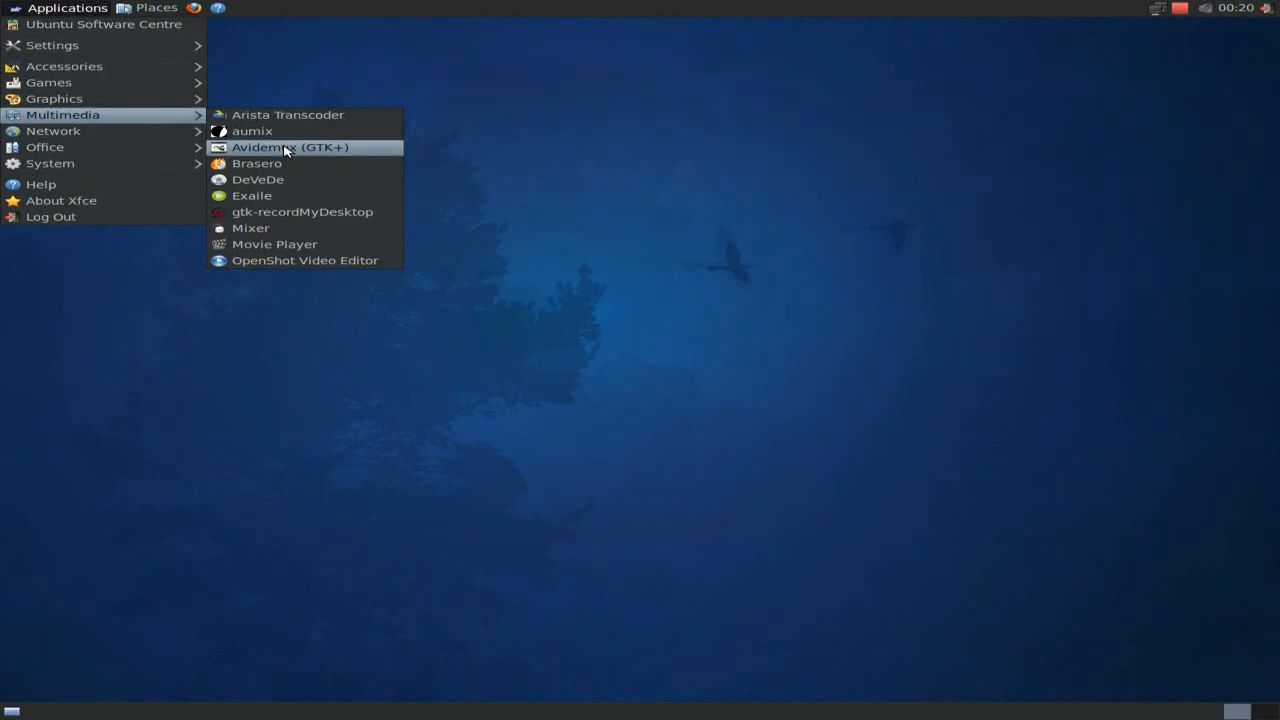
{"action": "mouse_move", "coordinate": [280, 164]}
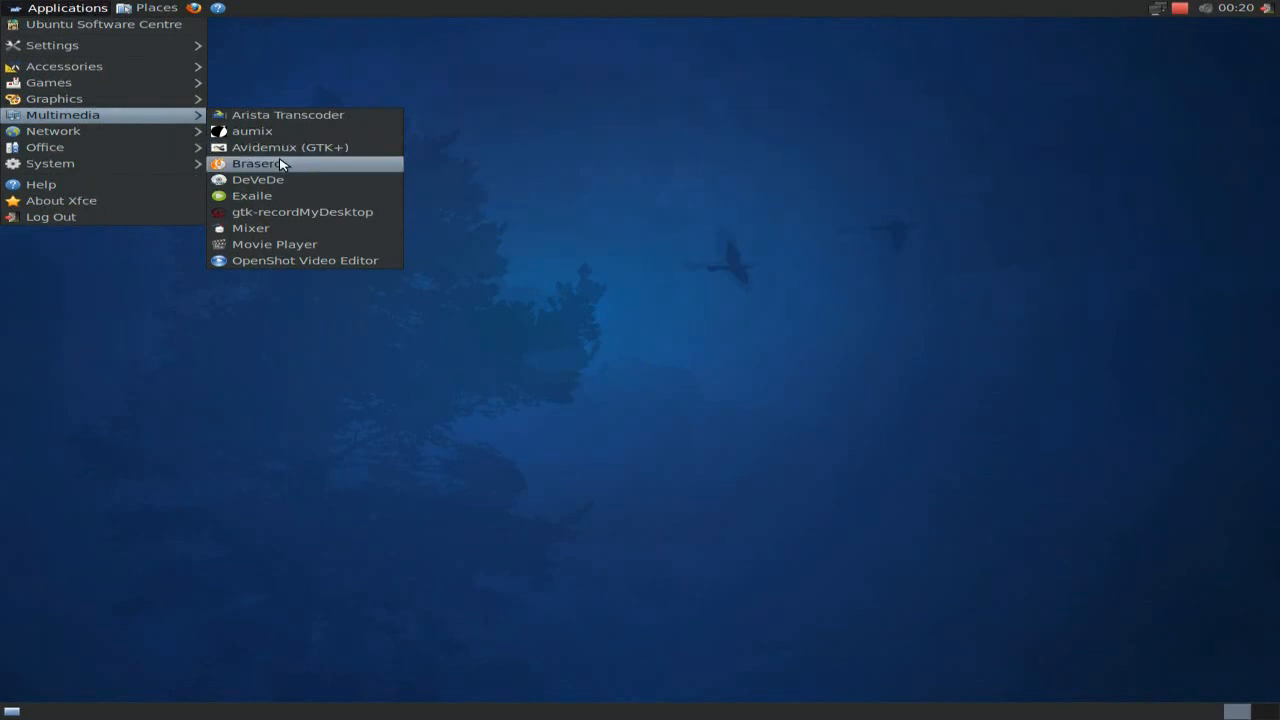
{"action": "mouse_move", "coordinate": [280, 180]}
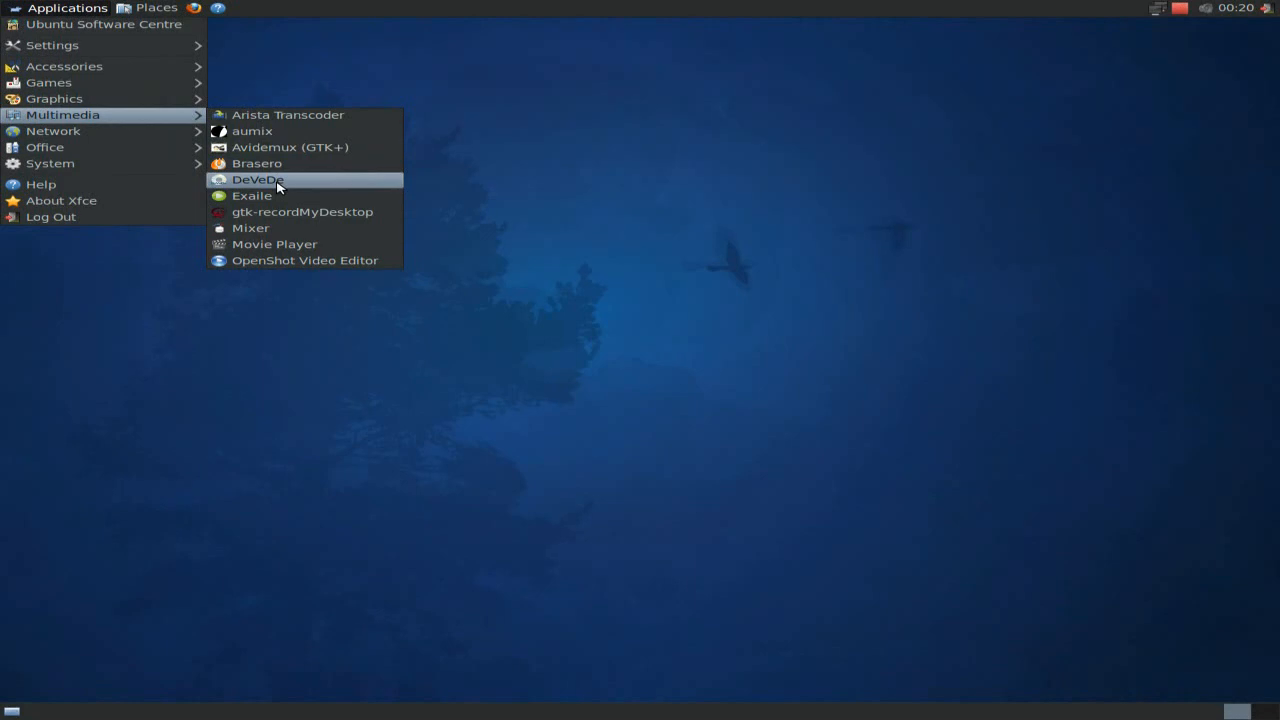
{"action": "mouse_move", "coordinate": [302, 196]}
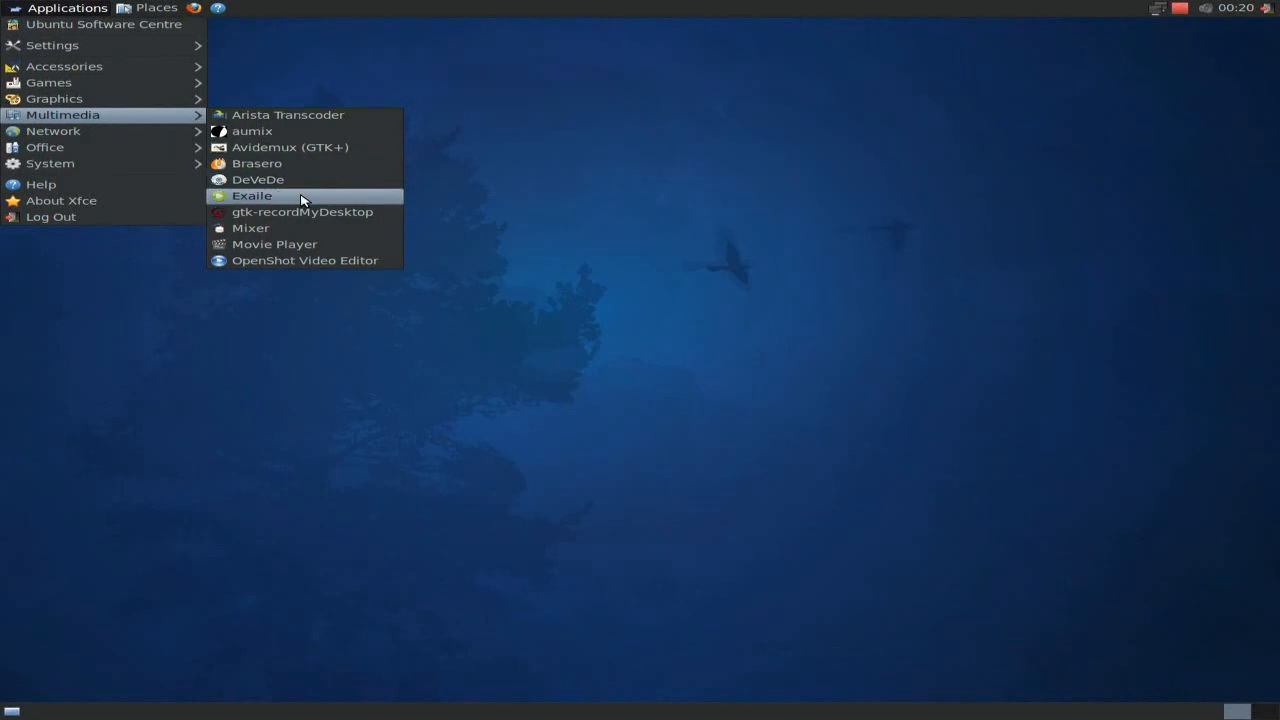
{"action": "mouse_move", "coordinate": [276, 212]}
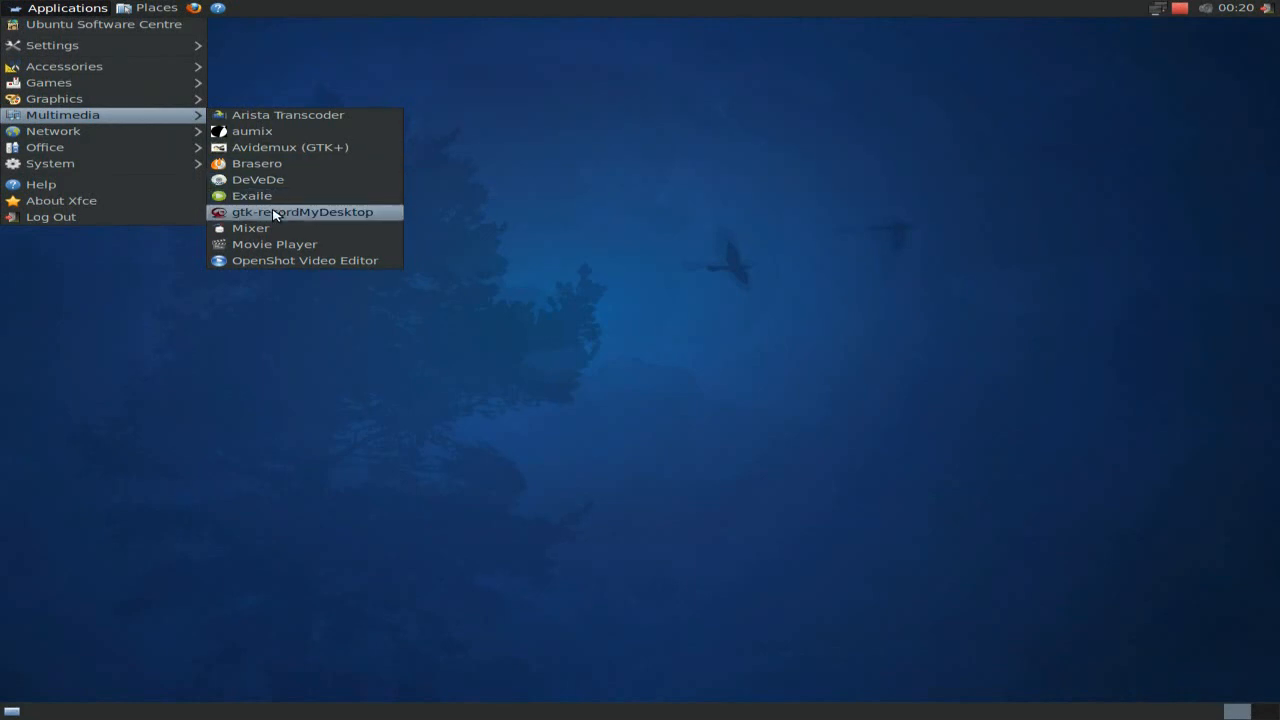
{"action": "mouse_move", "coordinate": [270, 228]}
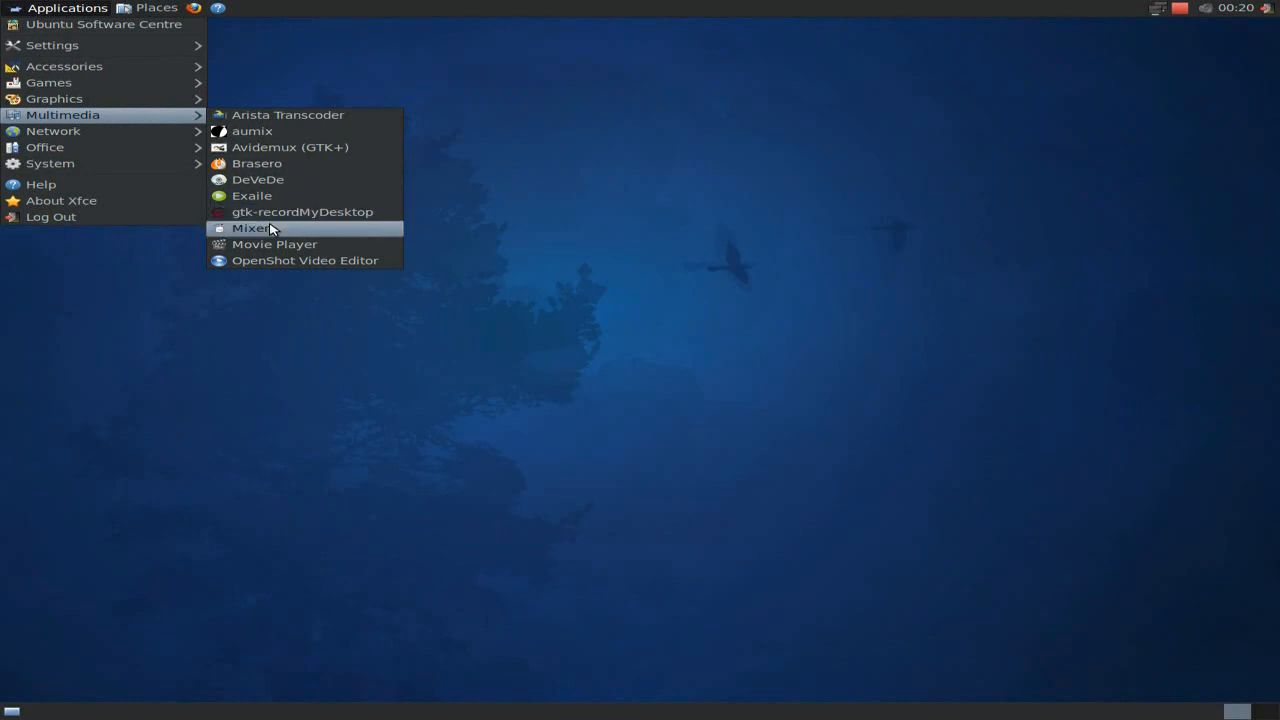
{"action": "mouse_move", "coordinate": [280, 260]}
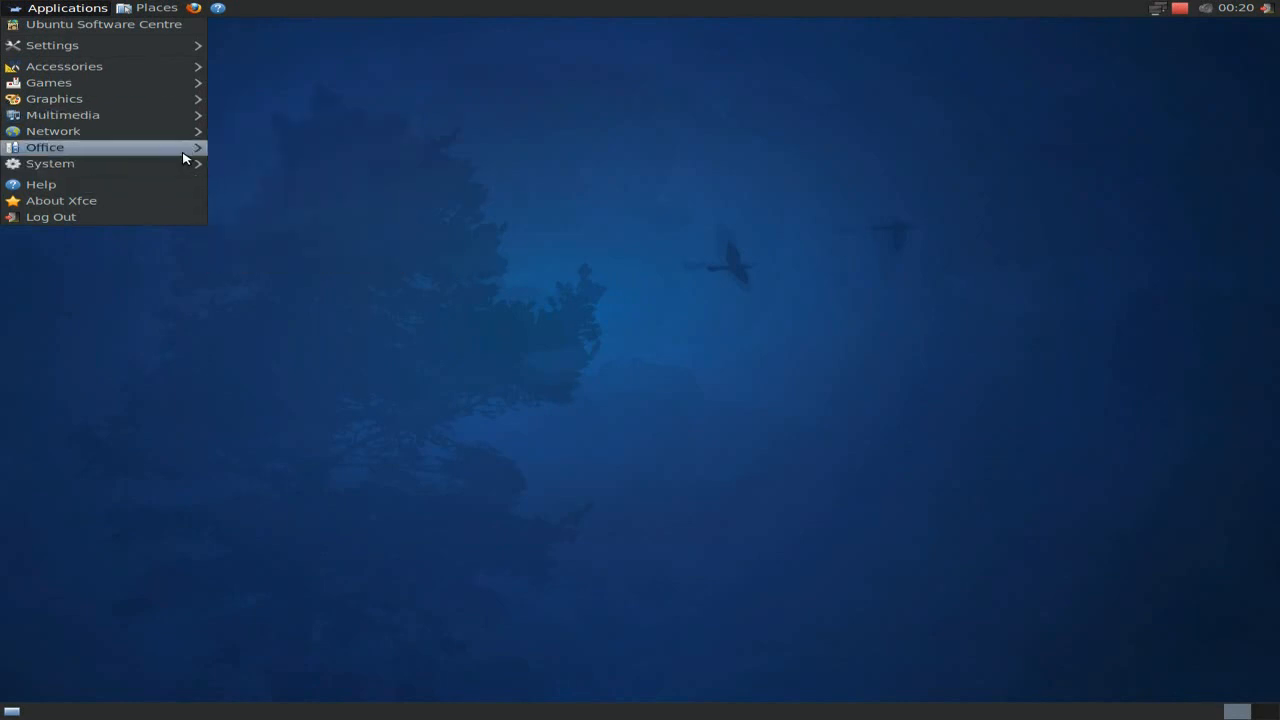
{"action": "mouse_move", "coordinate": [52, 132]}
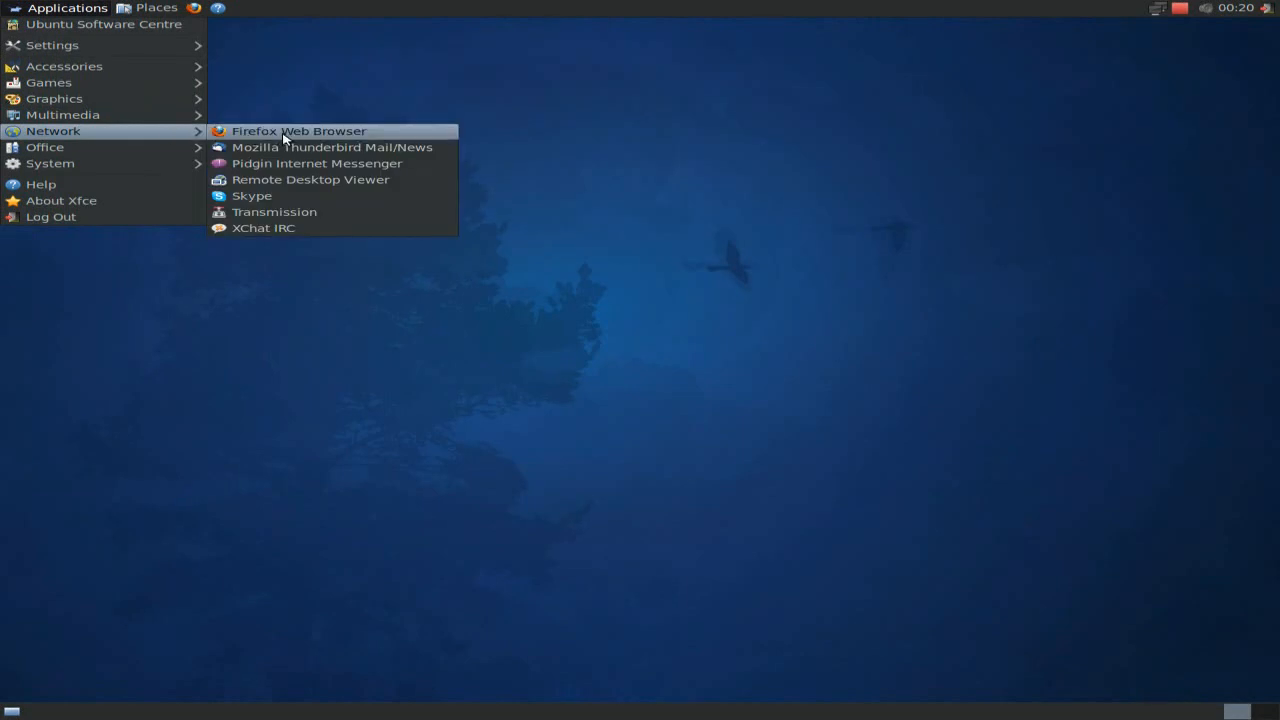
{"action": "mouse_move", "coordinate": [332, 148]}
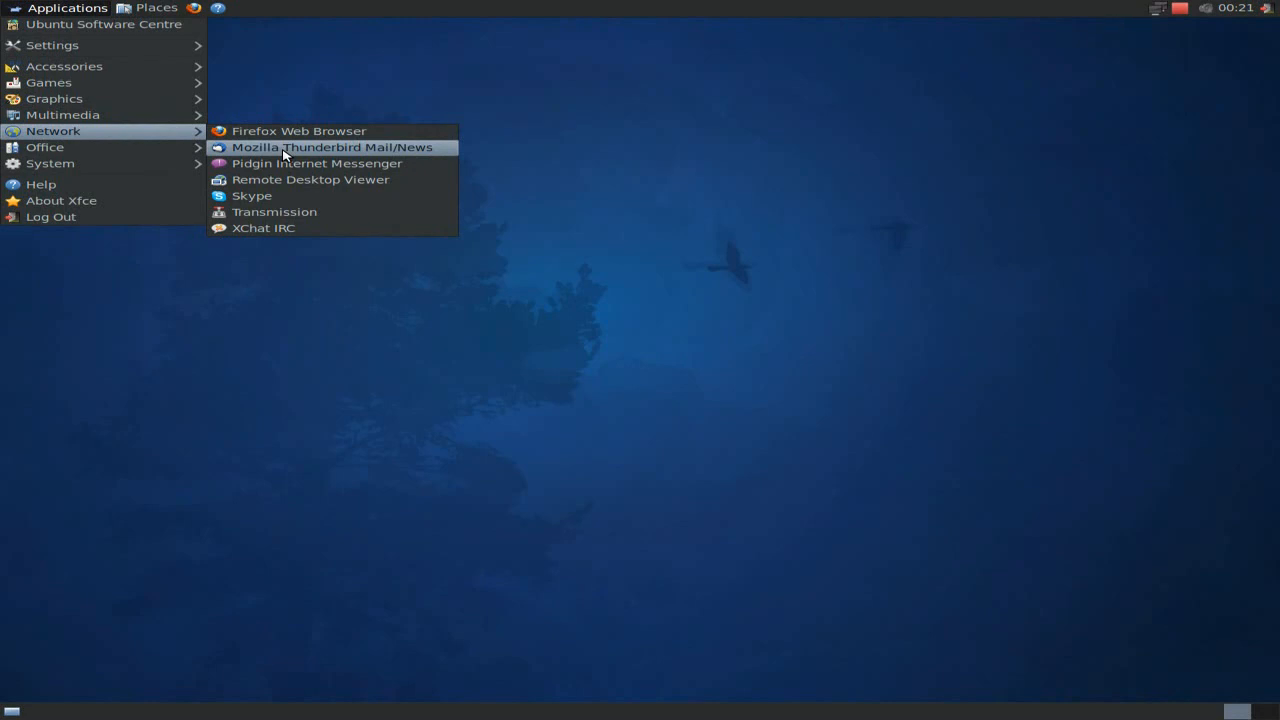
{"action": "mouse_move", "coordinate": [280, 164]}
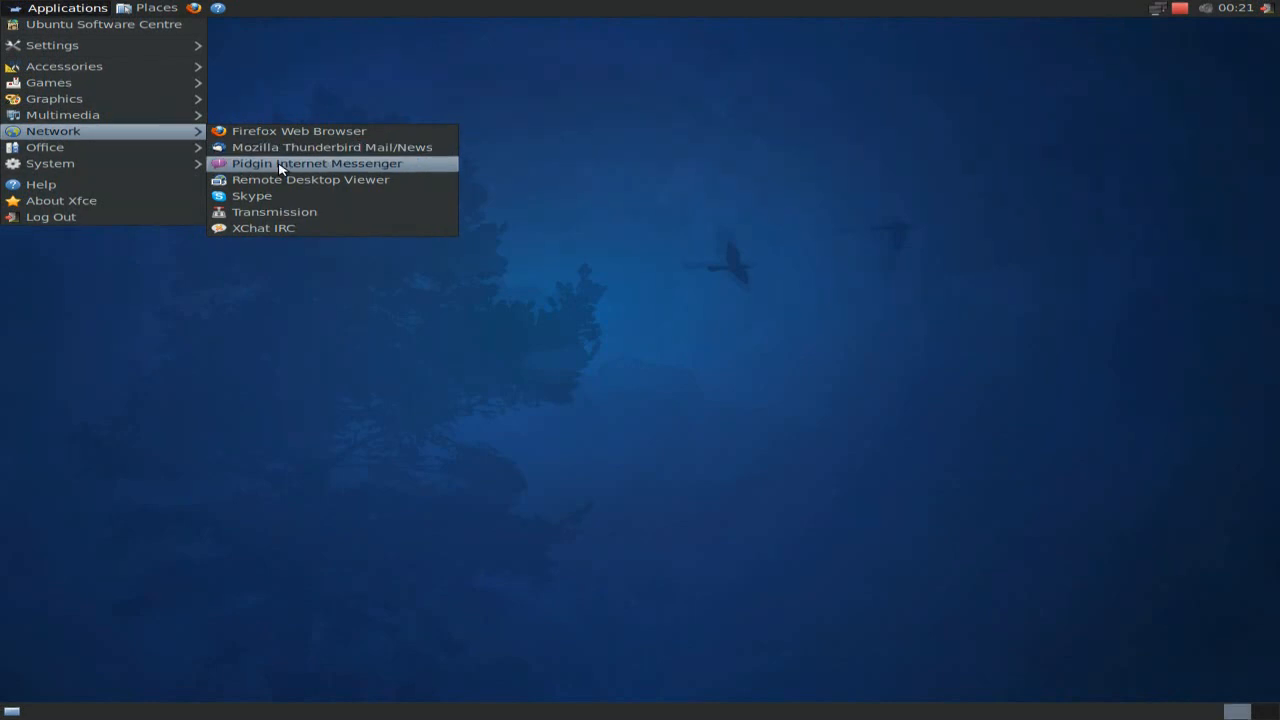
{"action": "mouse_move", "coordinate": [280, 196]}
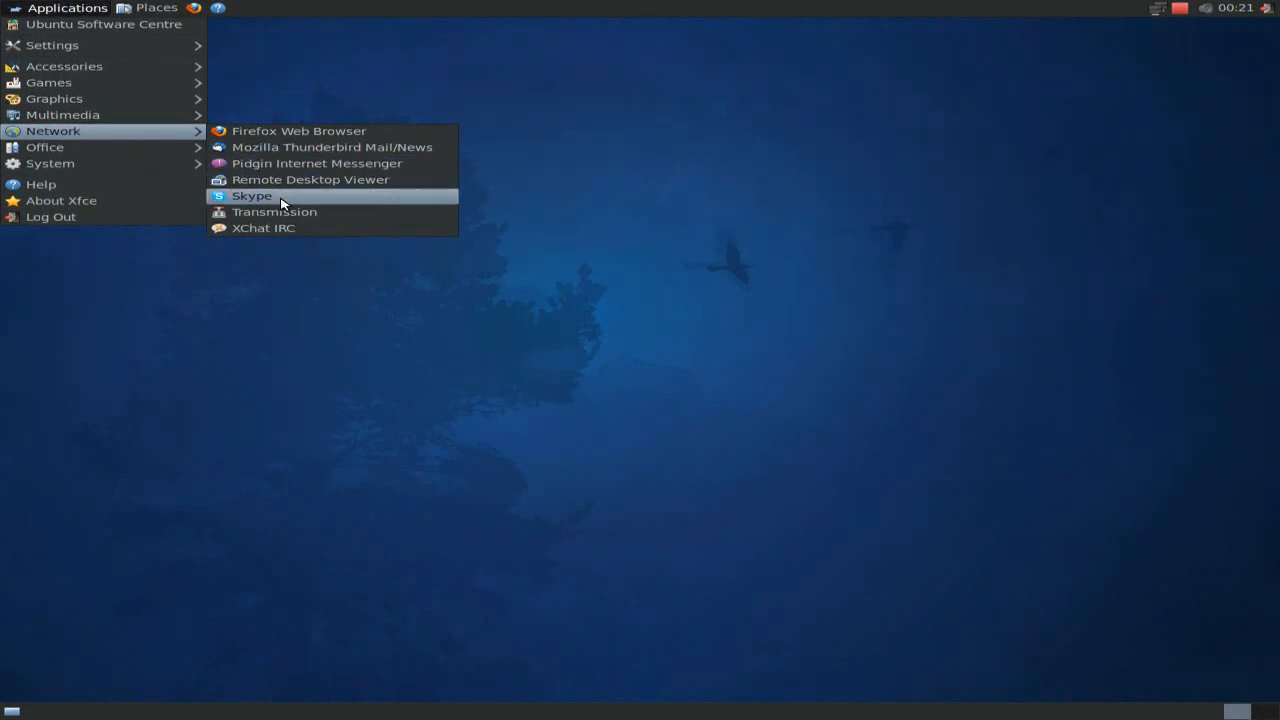
{"action": "mouse_move", "coordinate": [300, 148]}
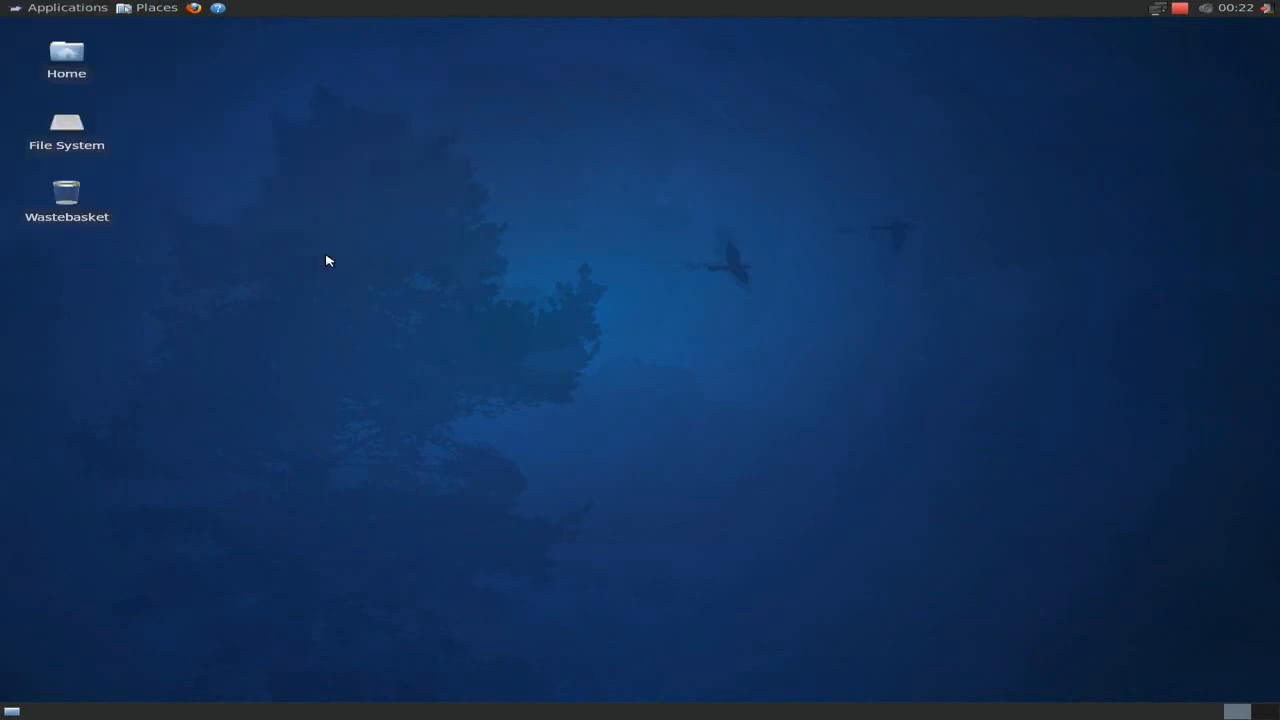
{"action": "left_click", "coordinate": [66, 8]}
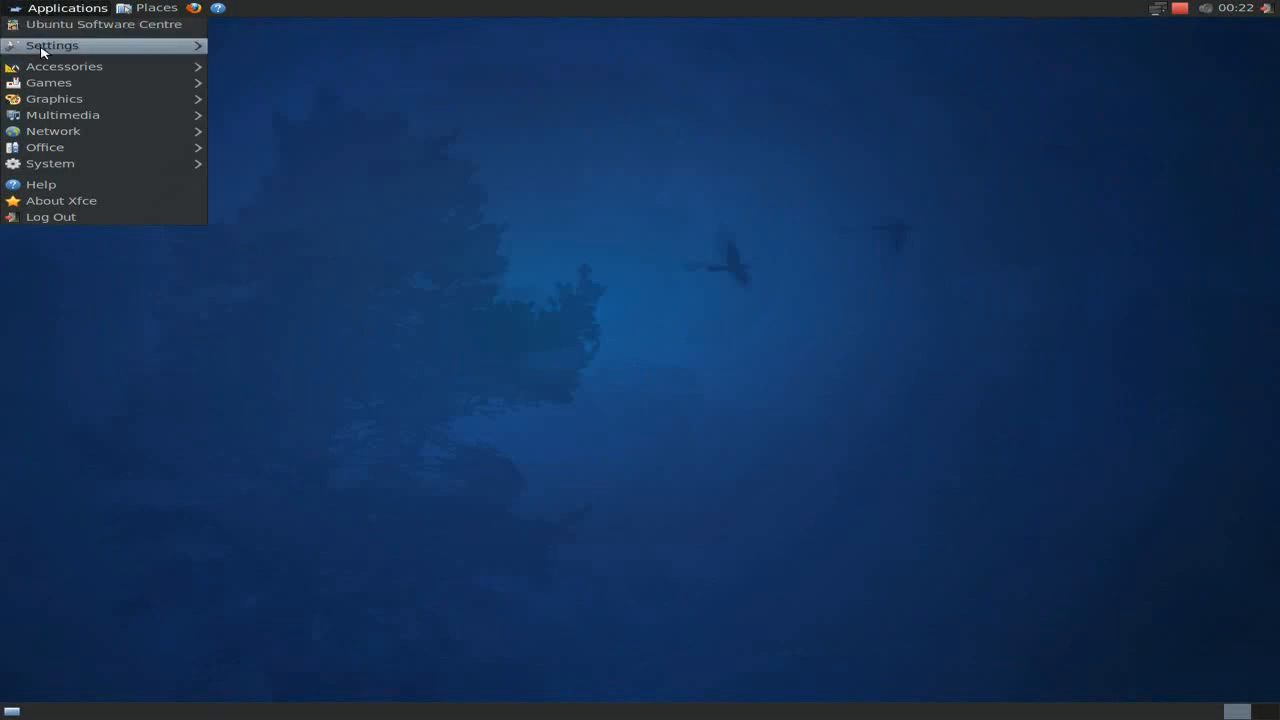
{"action": "mouse_move", "coordinate": [54, 132]}
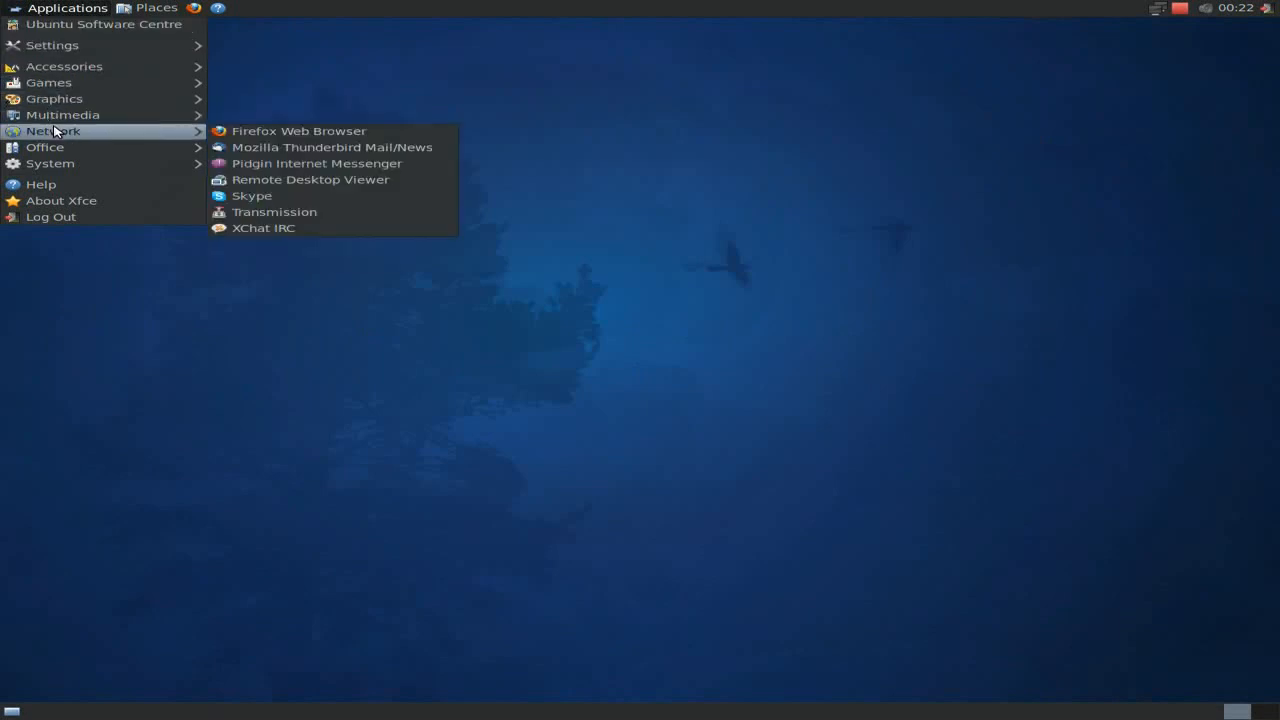
{"action": "mouse_move", "coordinate": [340, 164]}
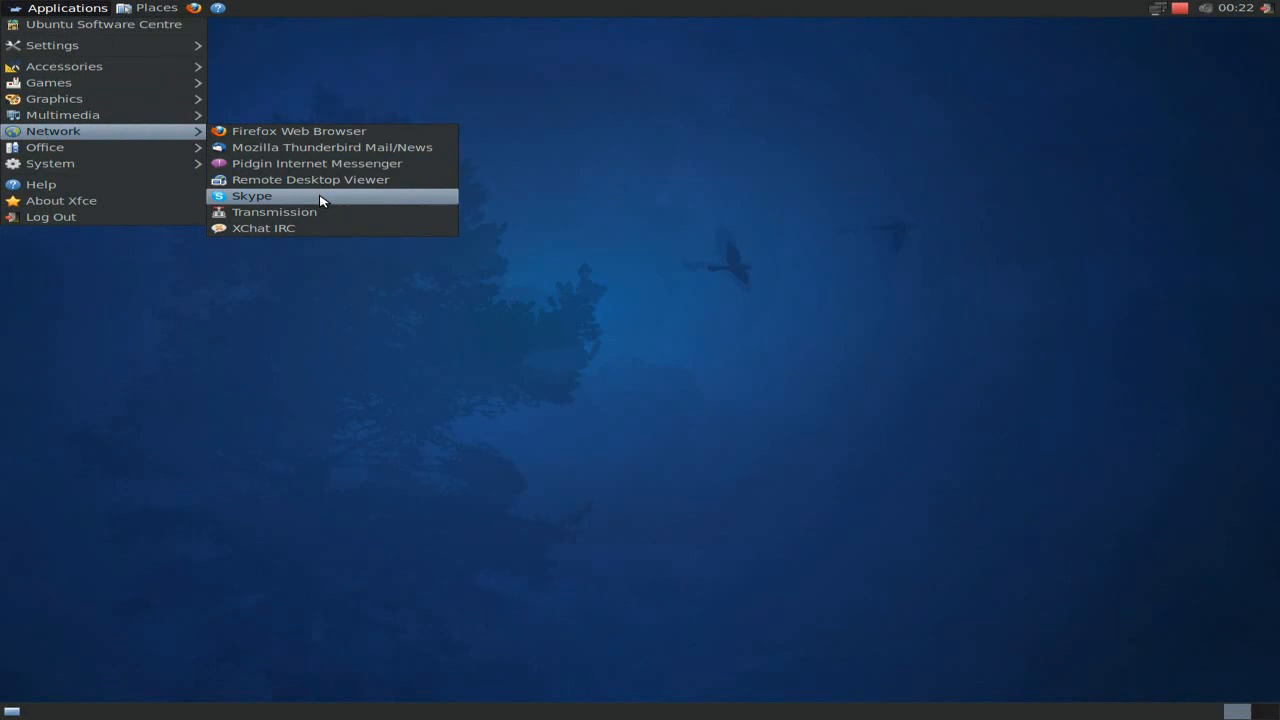
{"action": "mouse_move", "coordinate": [320, 228]}
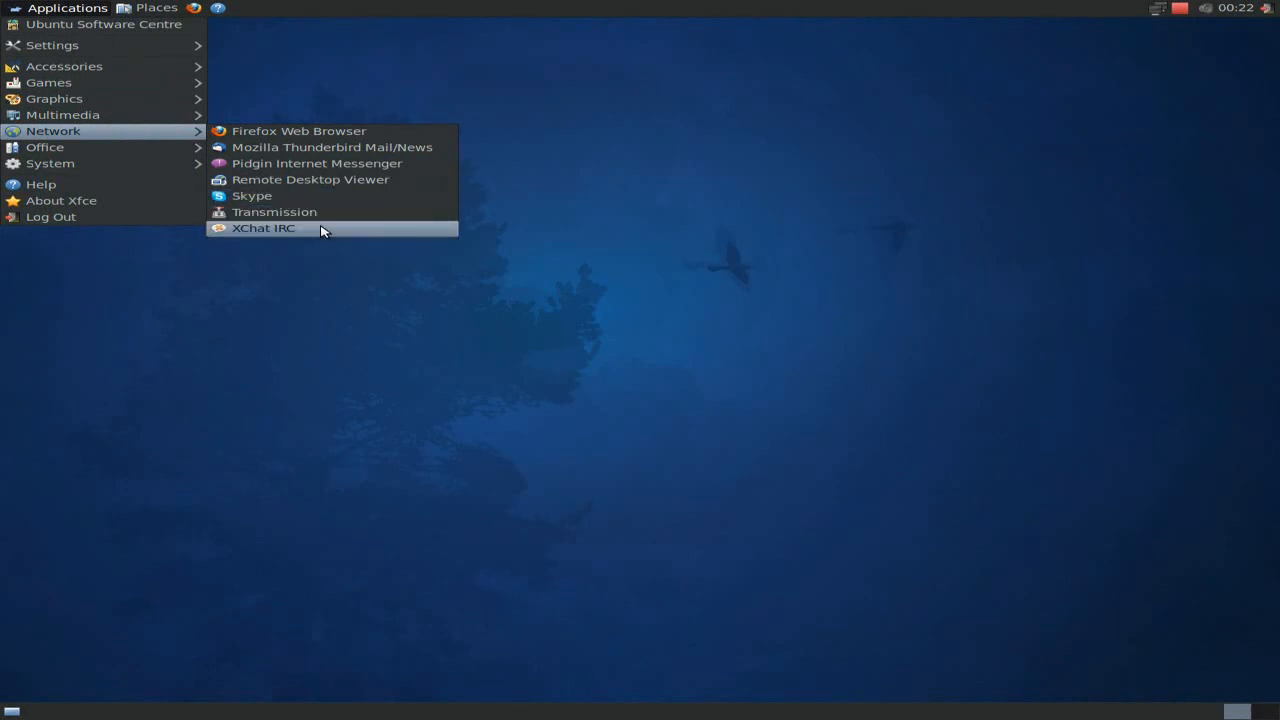
{"action": "mouse_move", "coordinate": [44, 148]}
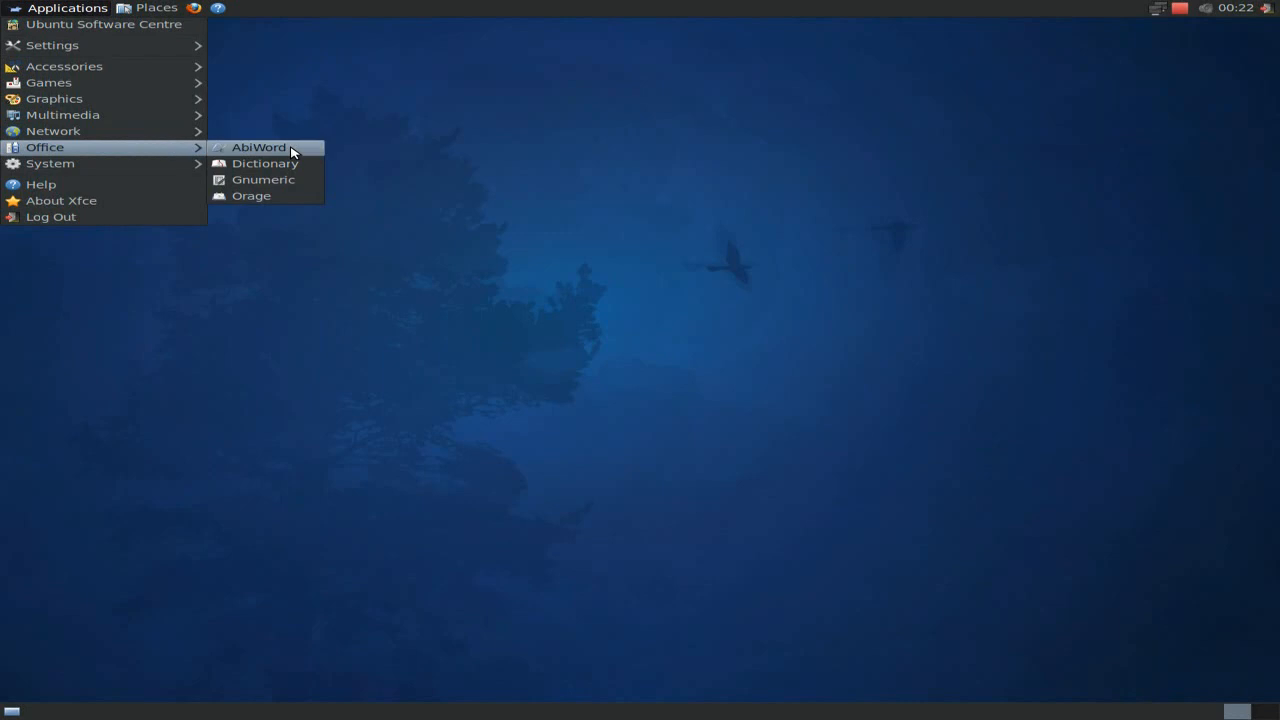
{"action": "mouse_move", "coordinate": [222, 148]}
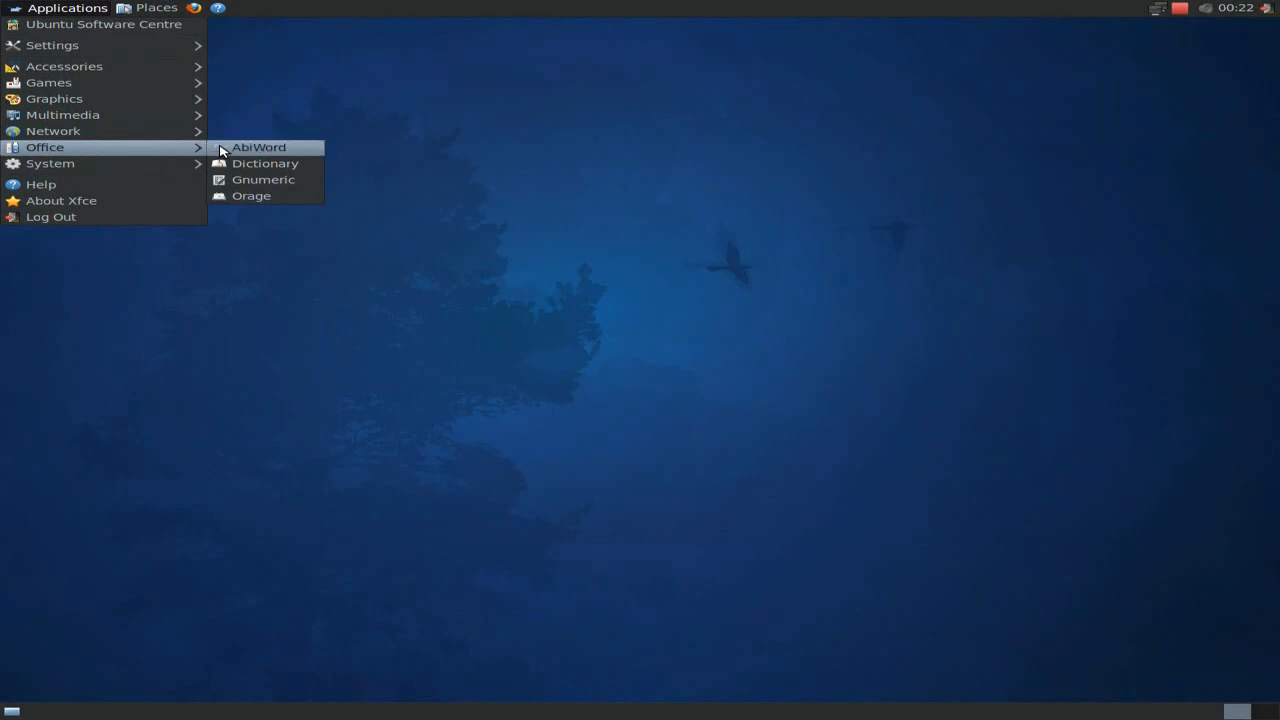
{"action": "left_click", "coordinate": [258, 148]}
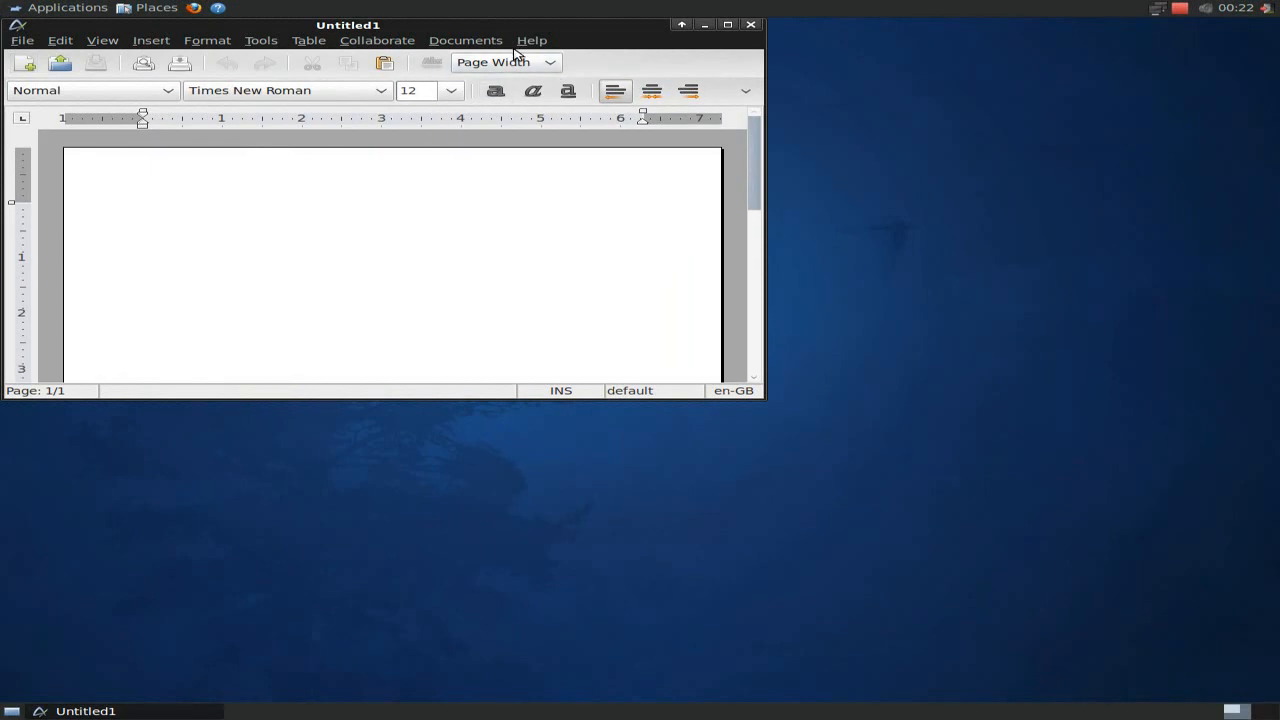
{"action": "left_click", "coordinate": [532, 40]}
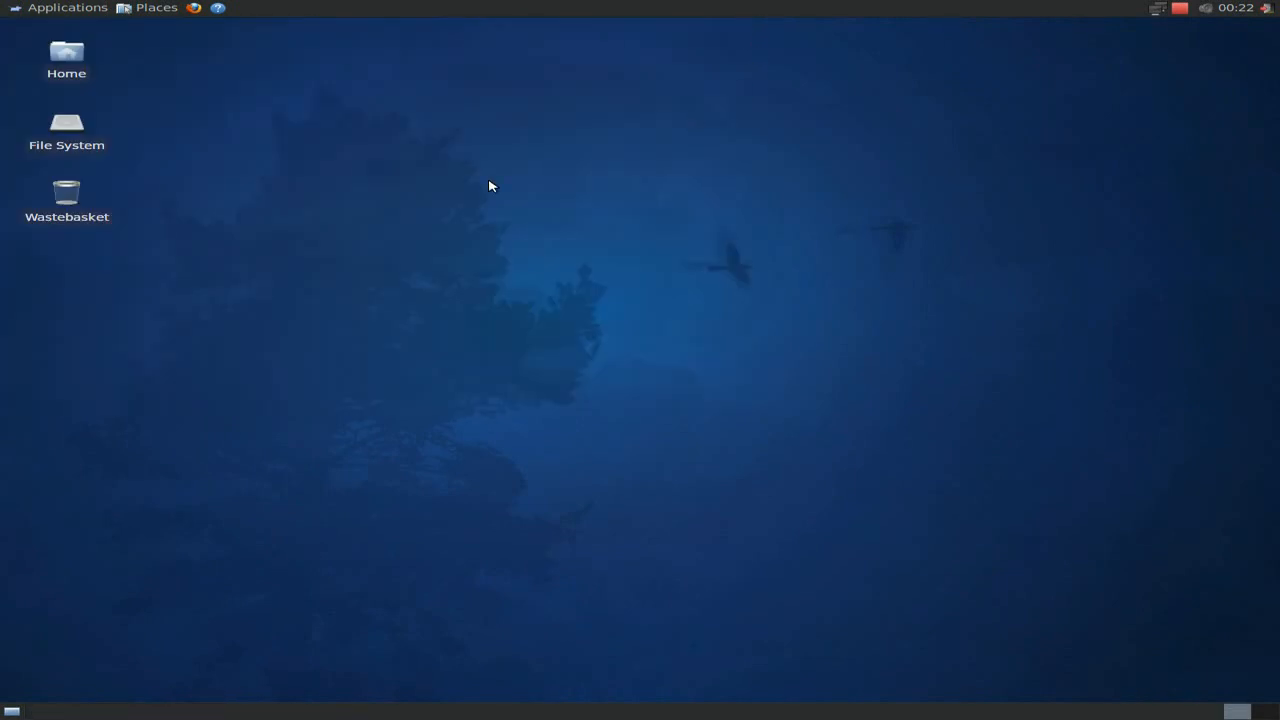
Show the Applications menu's System category listing administration tools
{"action": "left_click", "coordinate": [68, 8]}
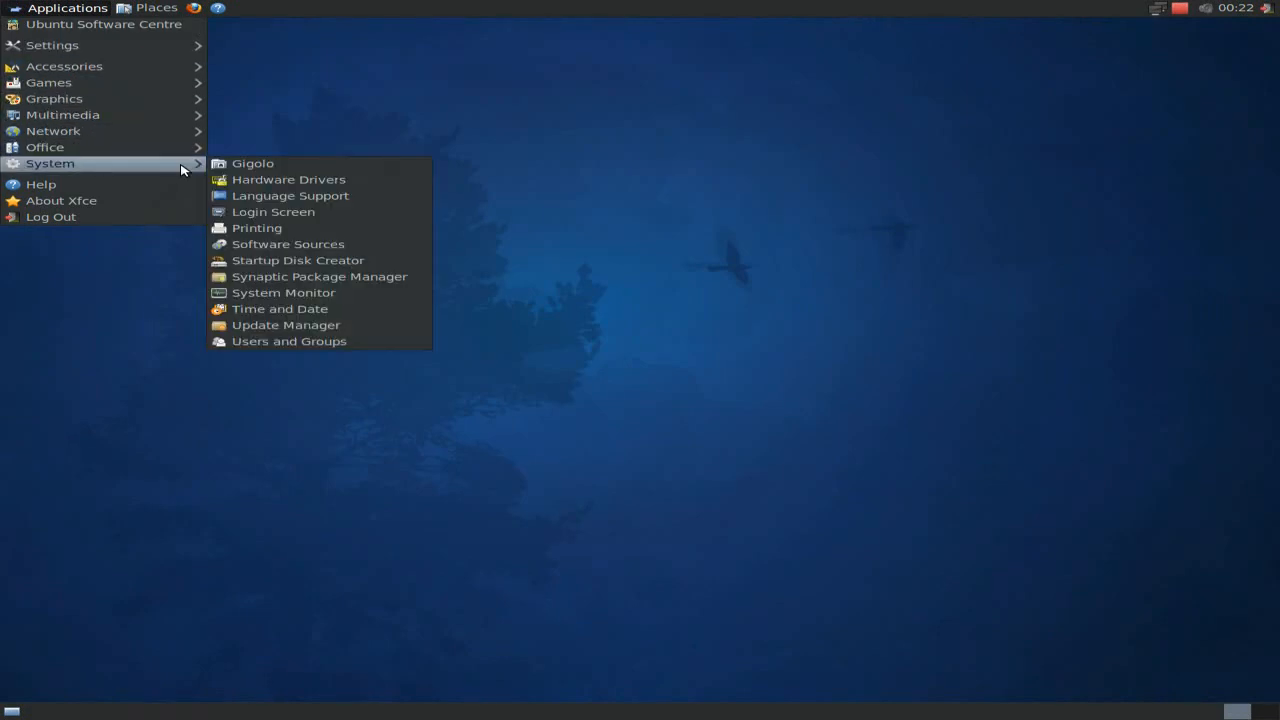
{"action": "mouse_move", "coordinate": [252, 164]}
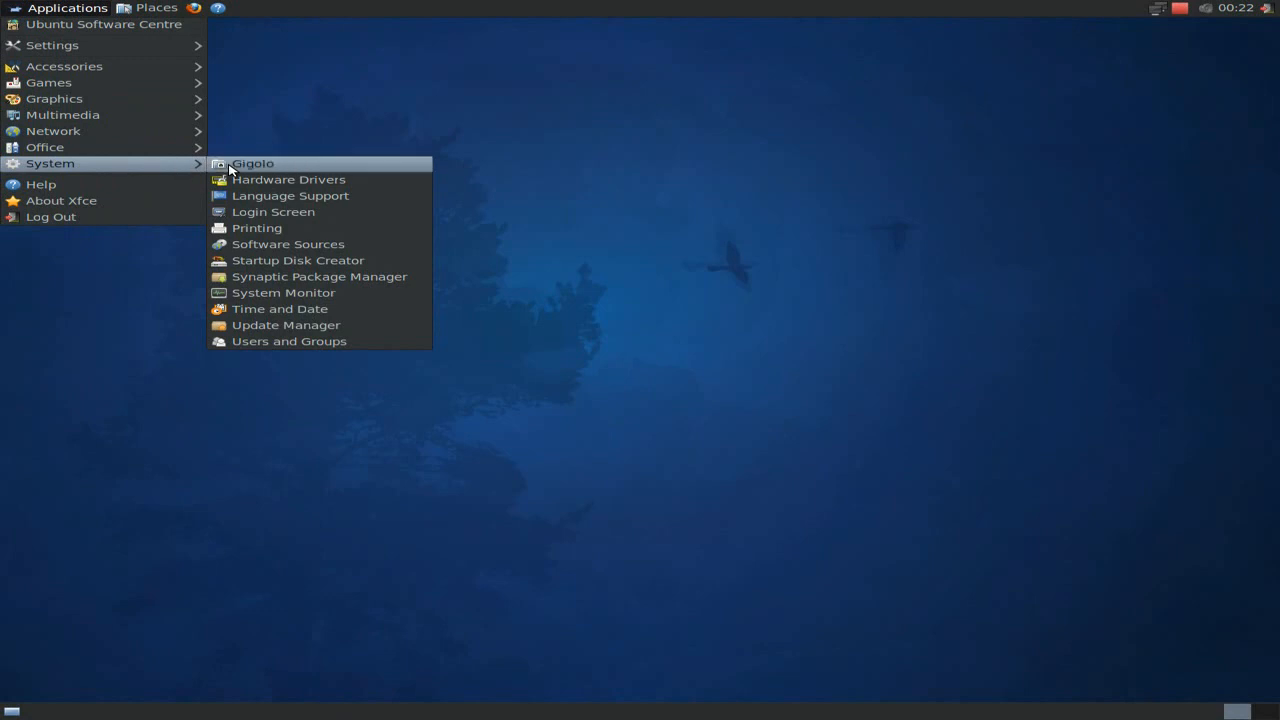
{"action": "mouse_move", "coordinate": [248, 170]}
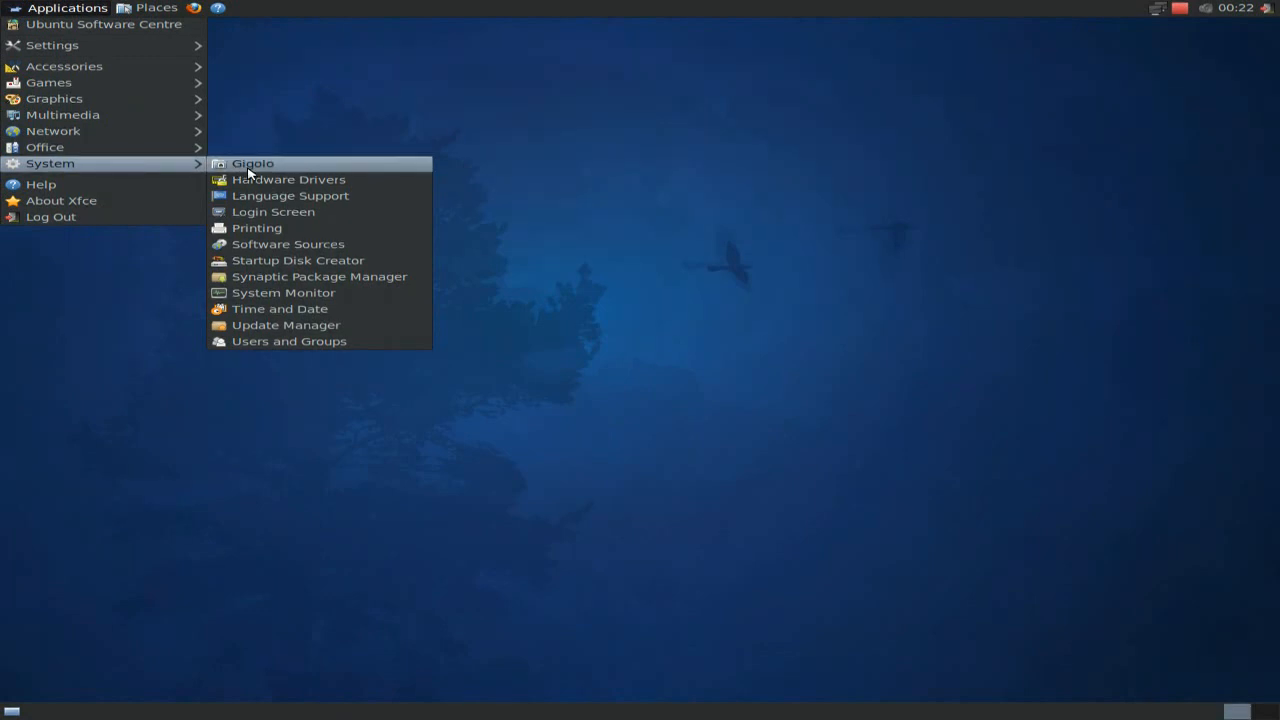
{"action": "mouse_move", "coordinate": [256, 228]}
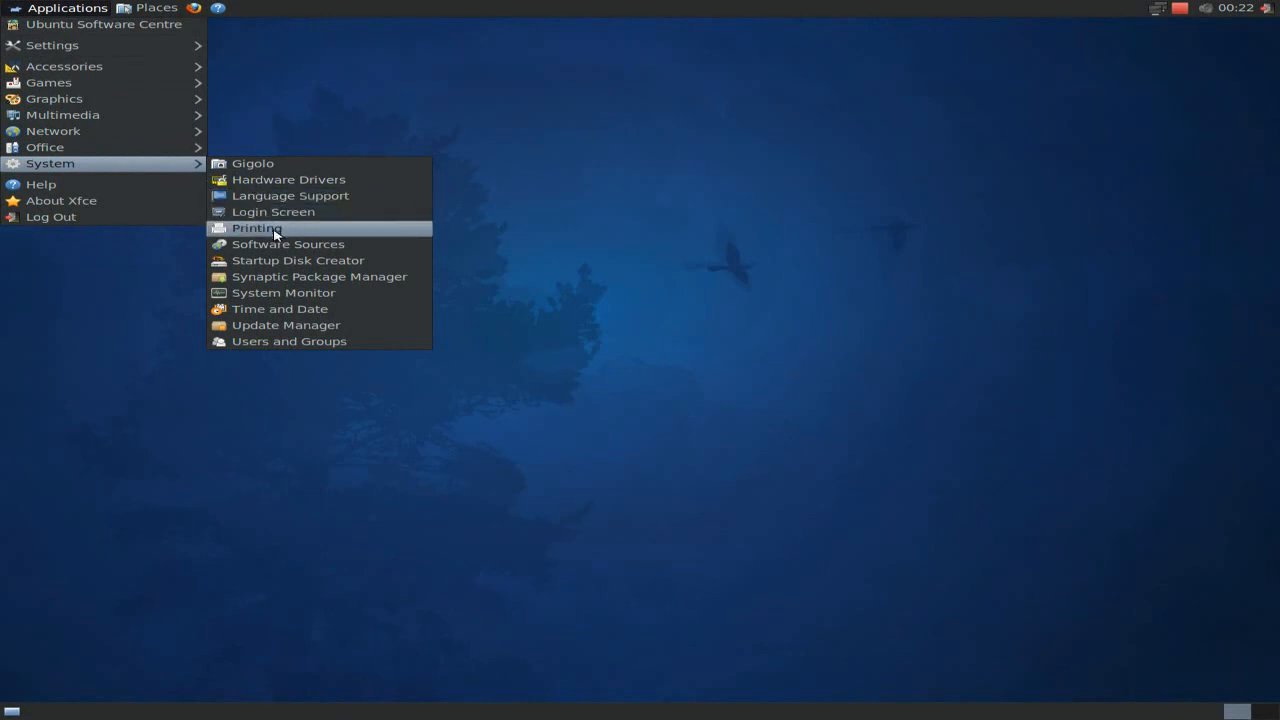
{"action": "mouse_move", "coordinate": [290, 196]}
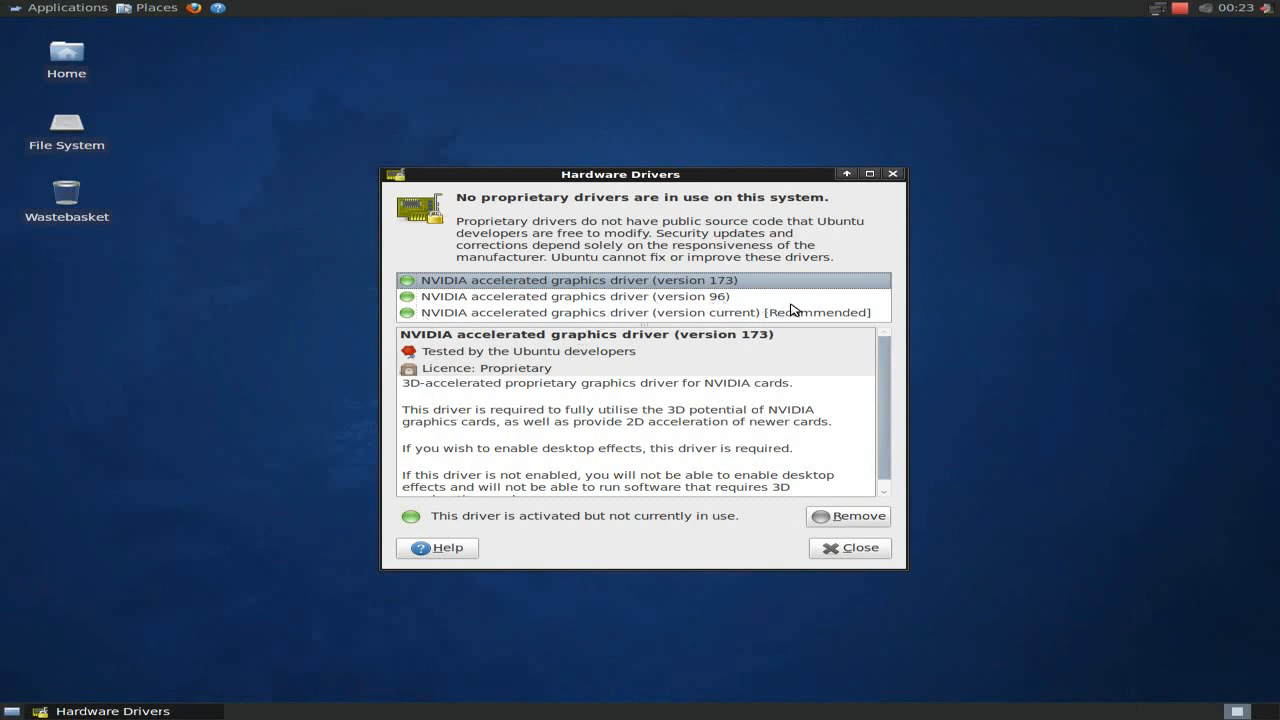
{"action": "mouse_move", "coordinate": [704, 320]}
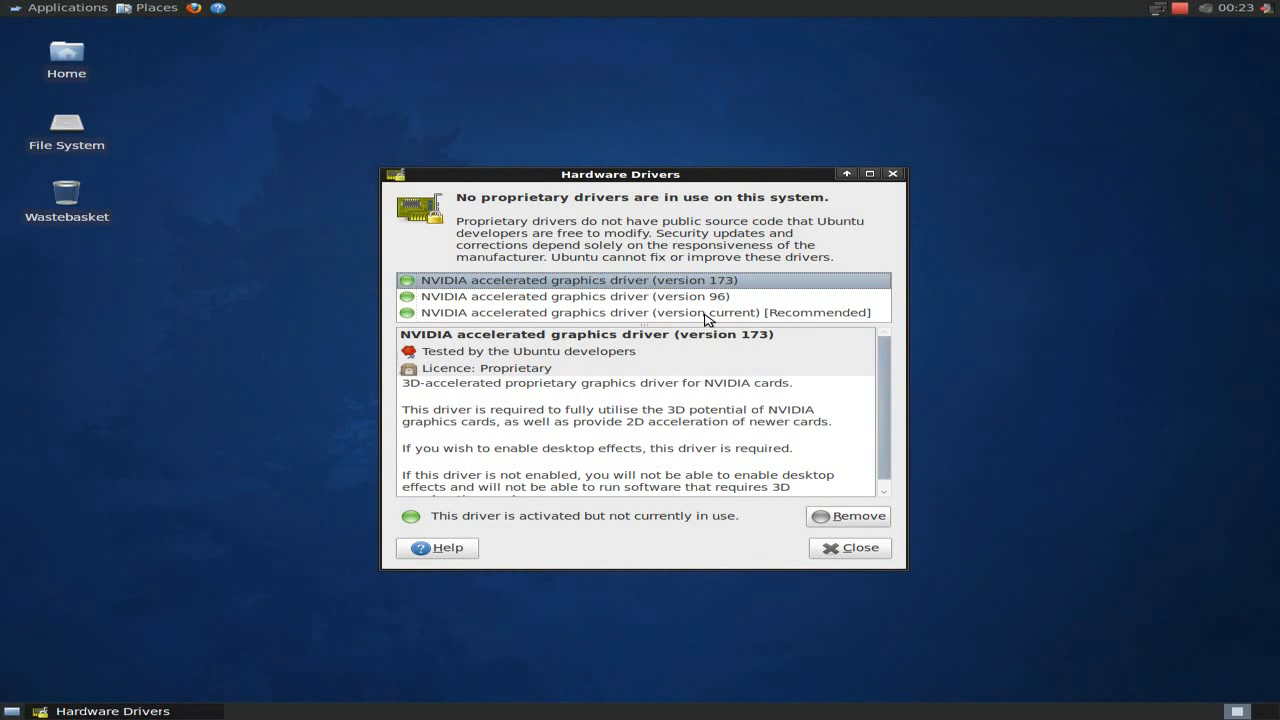
Review the recommended NVIDIA driver's description and close Hardware Drivers
{"action": "left_click", "coordinate": [634, 312]}
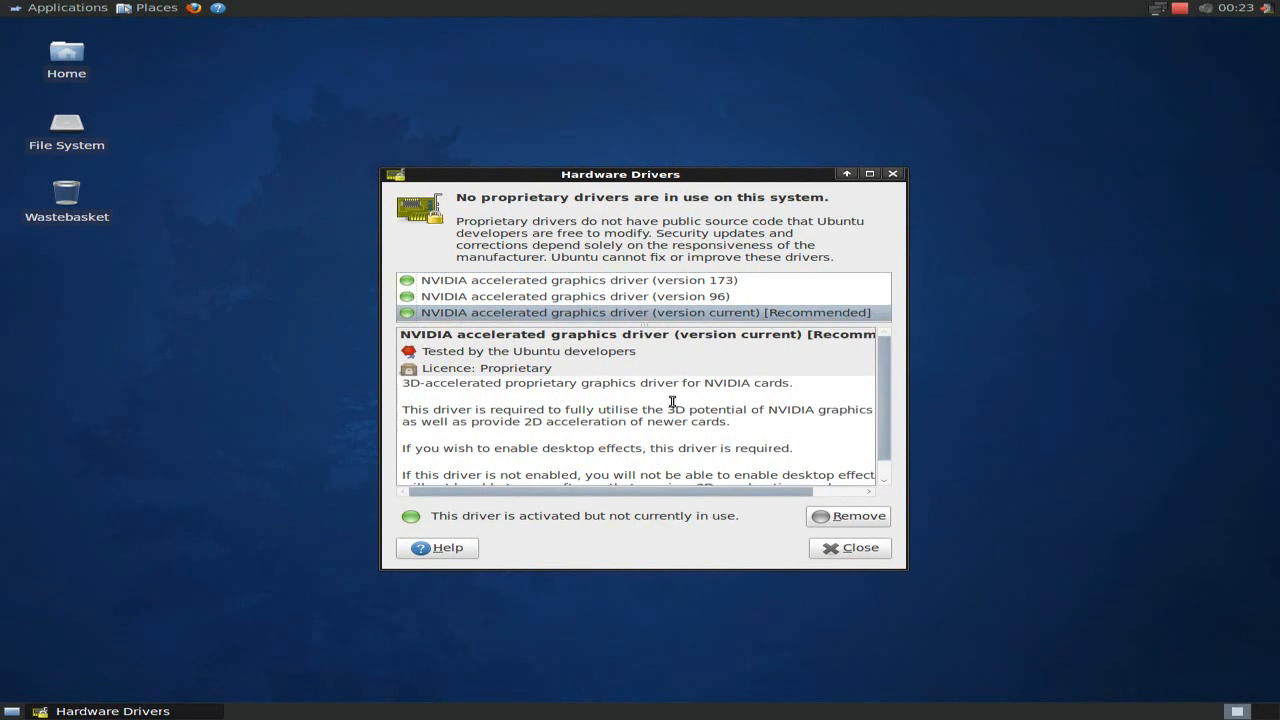
{"action": "scroll", "scroll_direction": "down", "scroll_amount": 3}
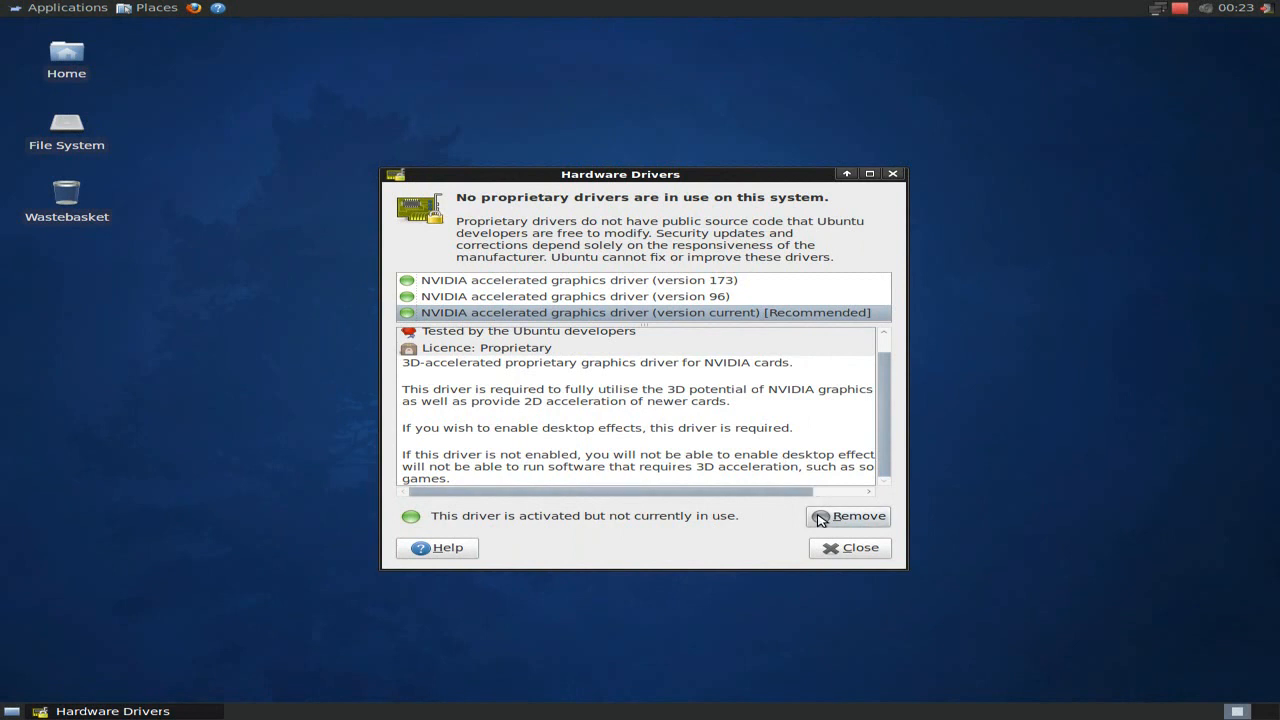
{"action": "left_click", "coordinate": [852, 548]}
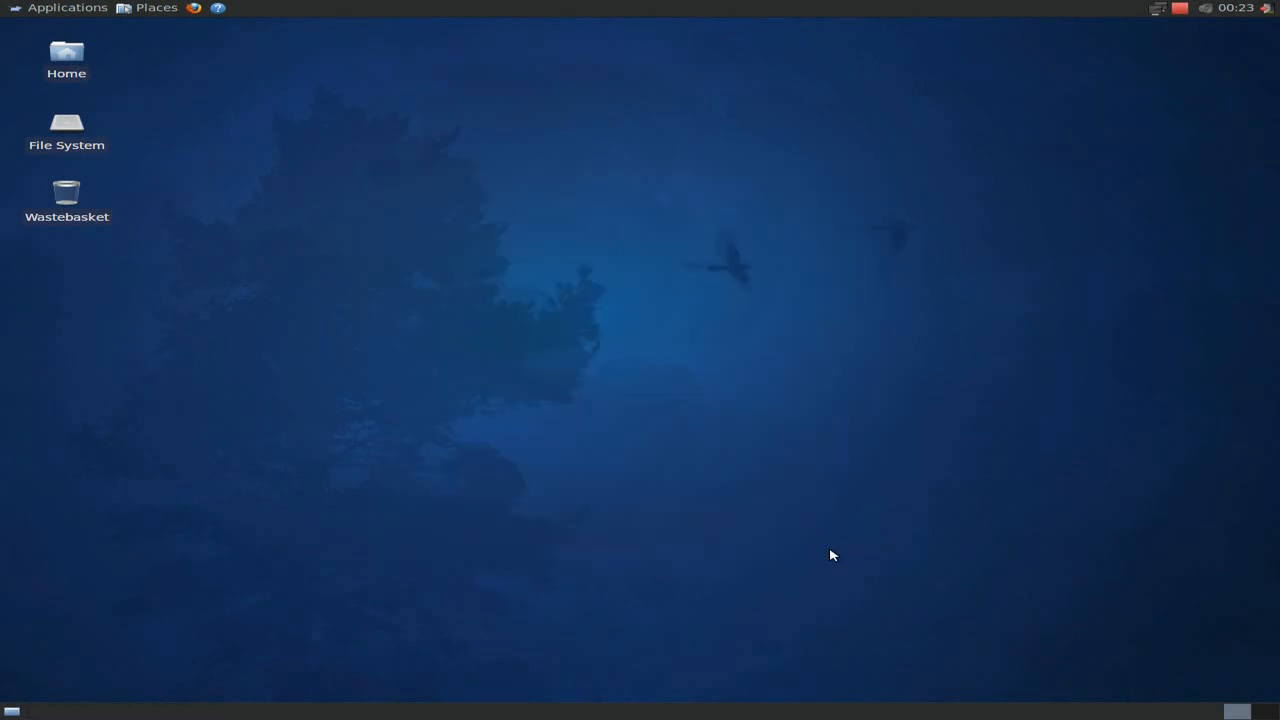
{"action": "mouse_move", "coordinate": [68, 36]}
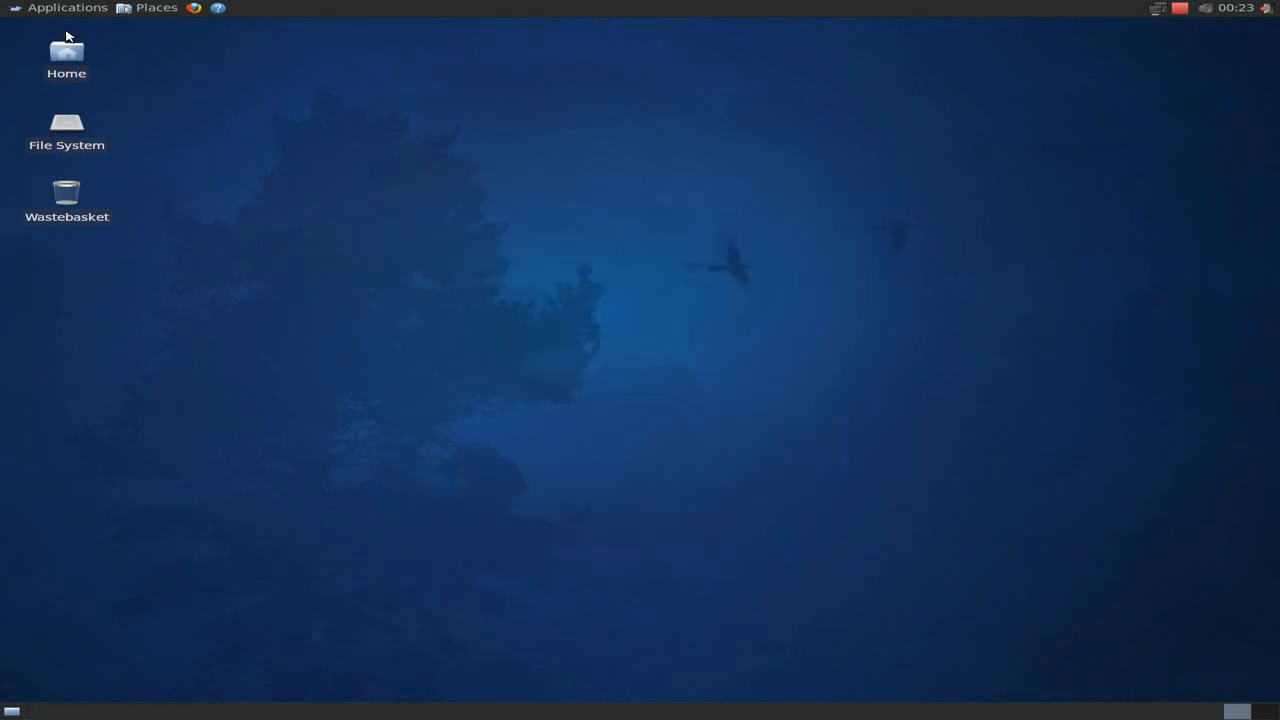
Browse the Applications menu once more, then launch the Firefox web browser from the panel
{"action": "left_click", "coordinate": [68, 8]}
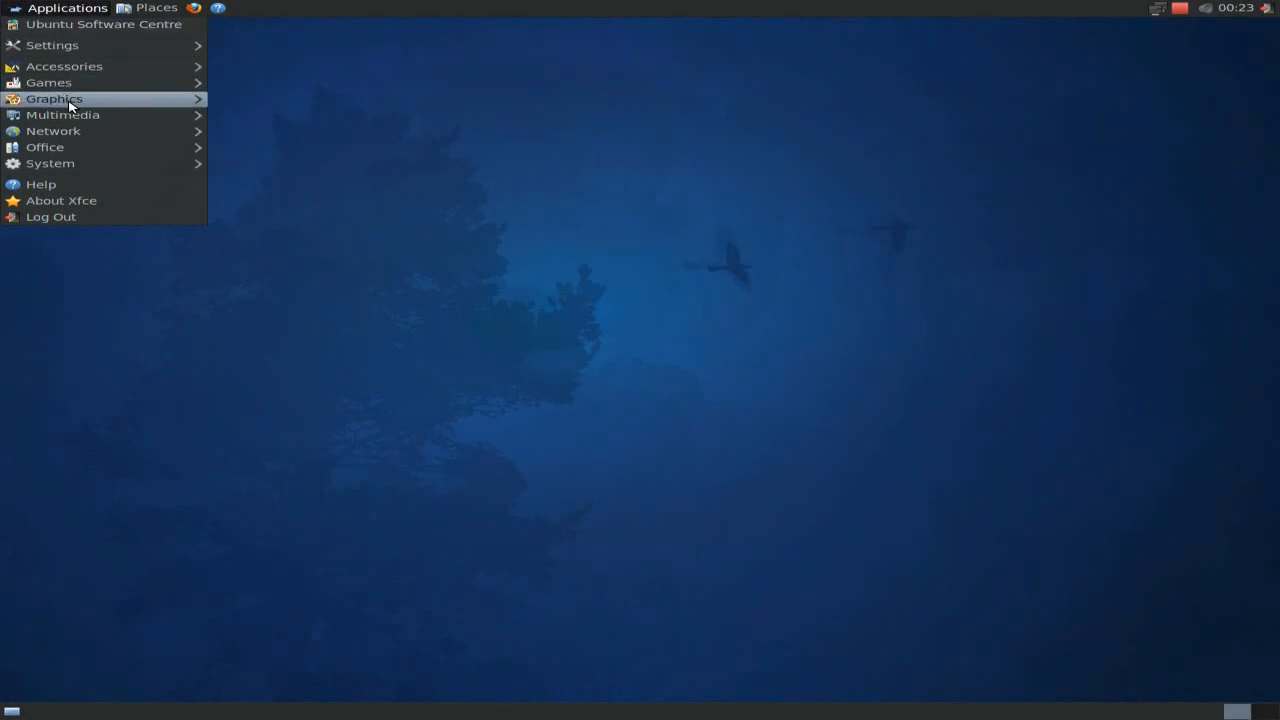
{"action": "mouse_move", "coordinate": [50, 164]}
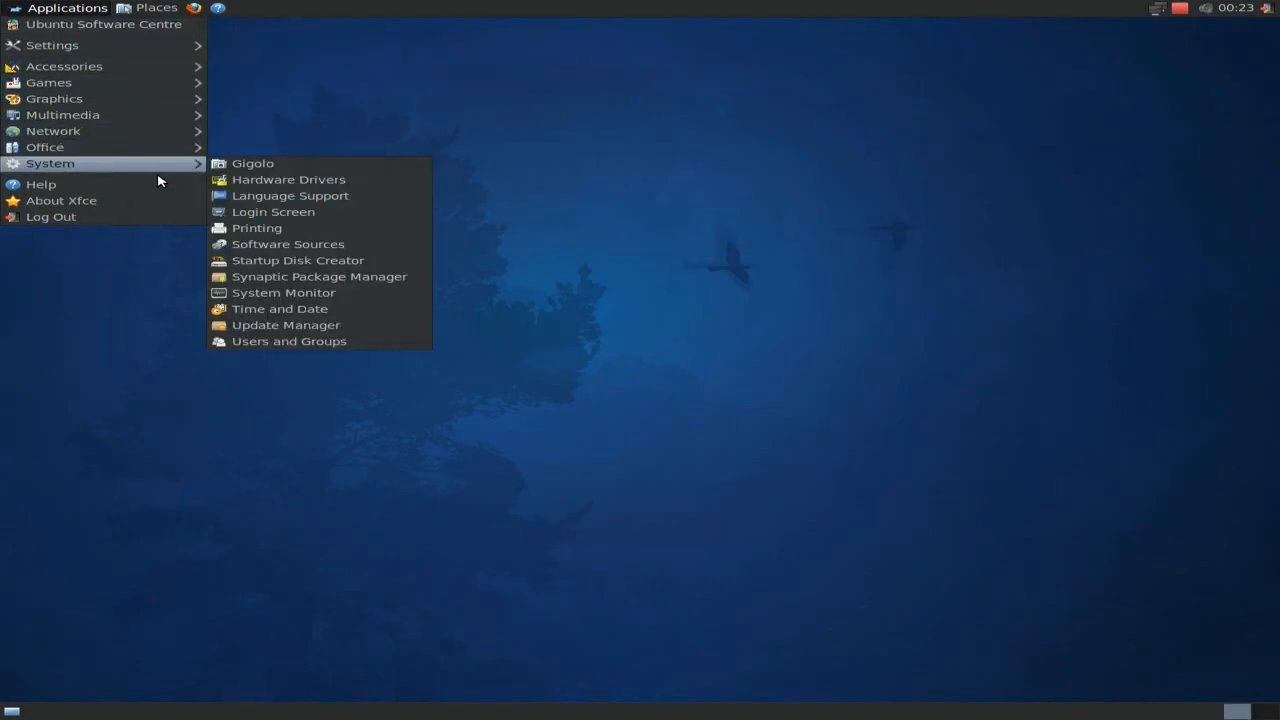
{"action": "mouse_move", "coordinate": [296, 276]}
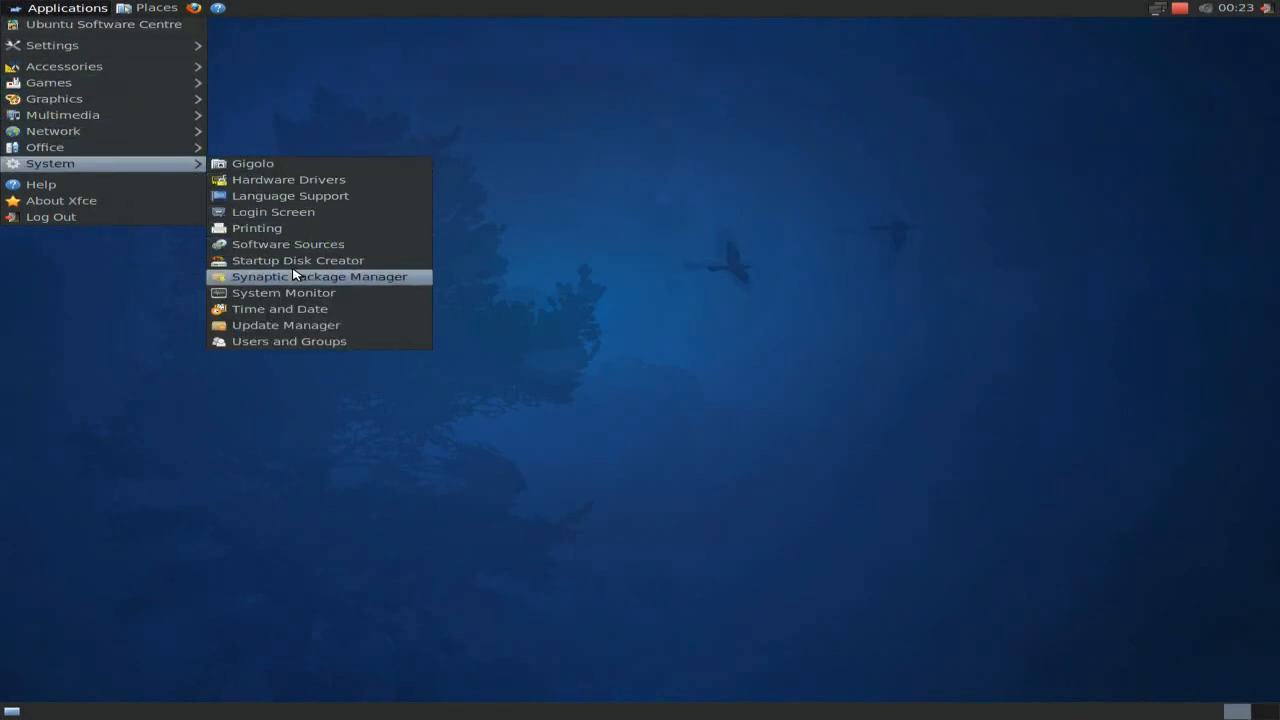
{"action": "mouse_move", "coordinate": [288, 340]}
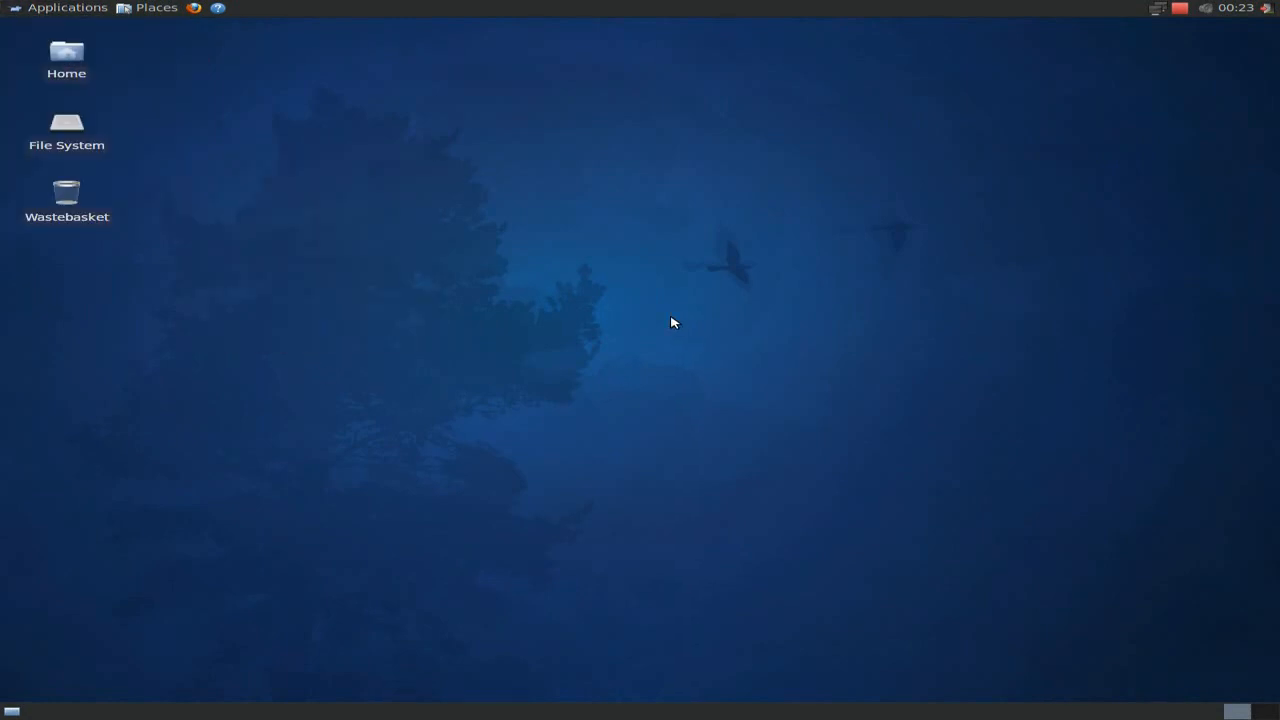
{"action": "left_click", "coordinate": [194, 8]}
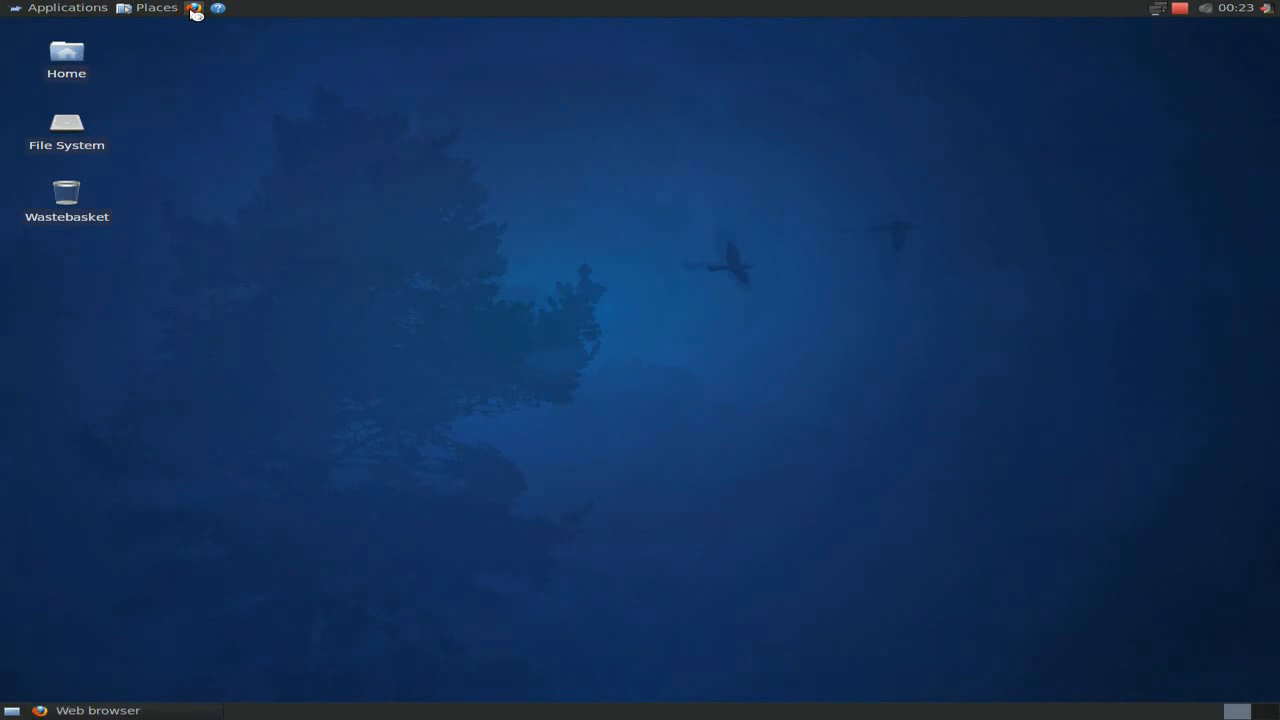
On the Xubuntu home page, read the 'Xubuntu 10.04 beta 2 released' news article
{"action": "left_click", "coordinate": [36, 710]}
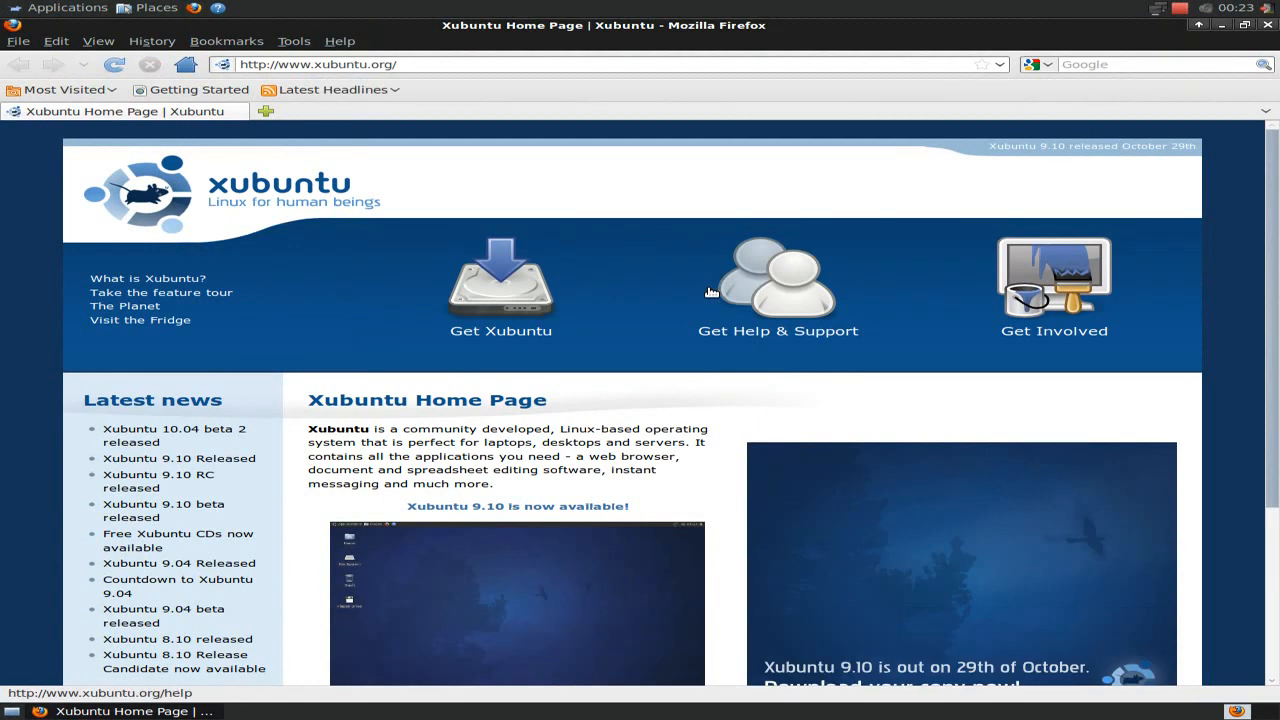
{"action": "scroll", "scroll_direction": "down", "scroll_amount": 3}
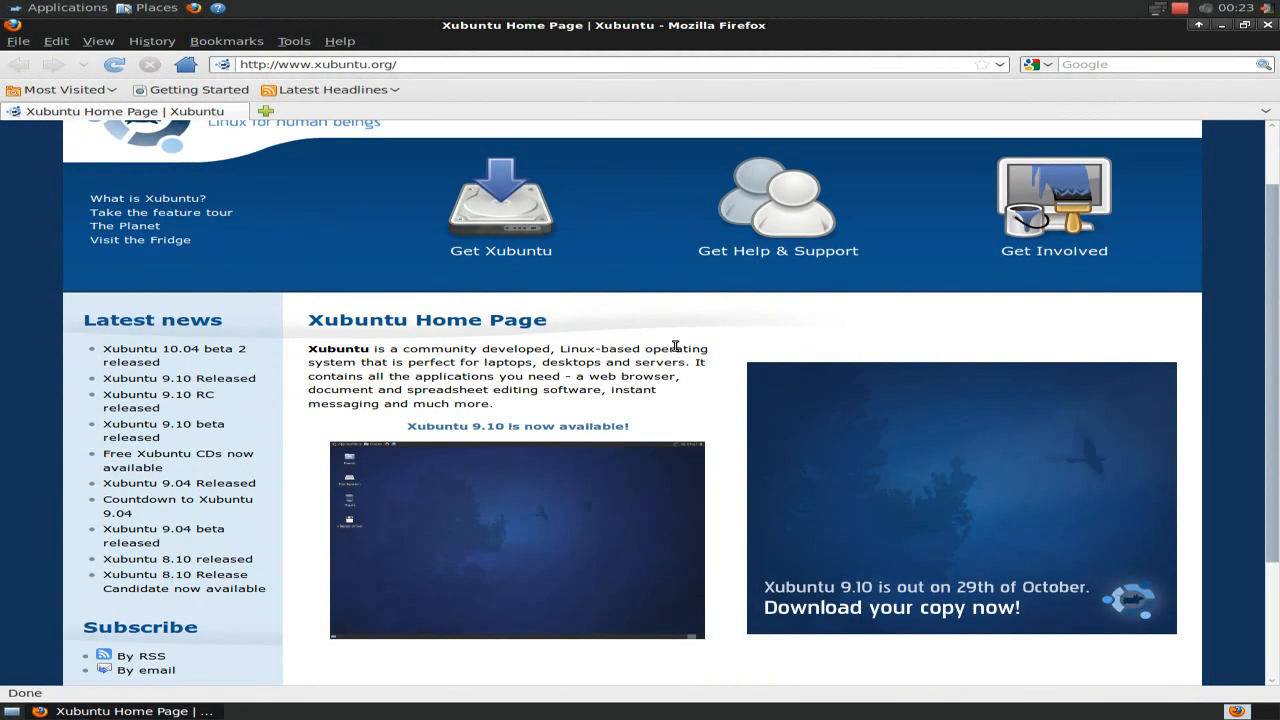
{"action": "mouse_move", "coordinate": [640, 328]}
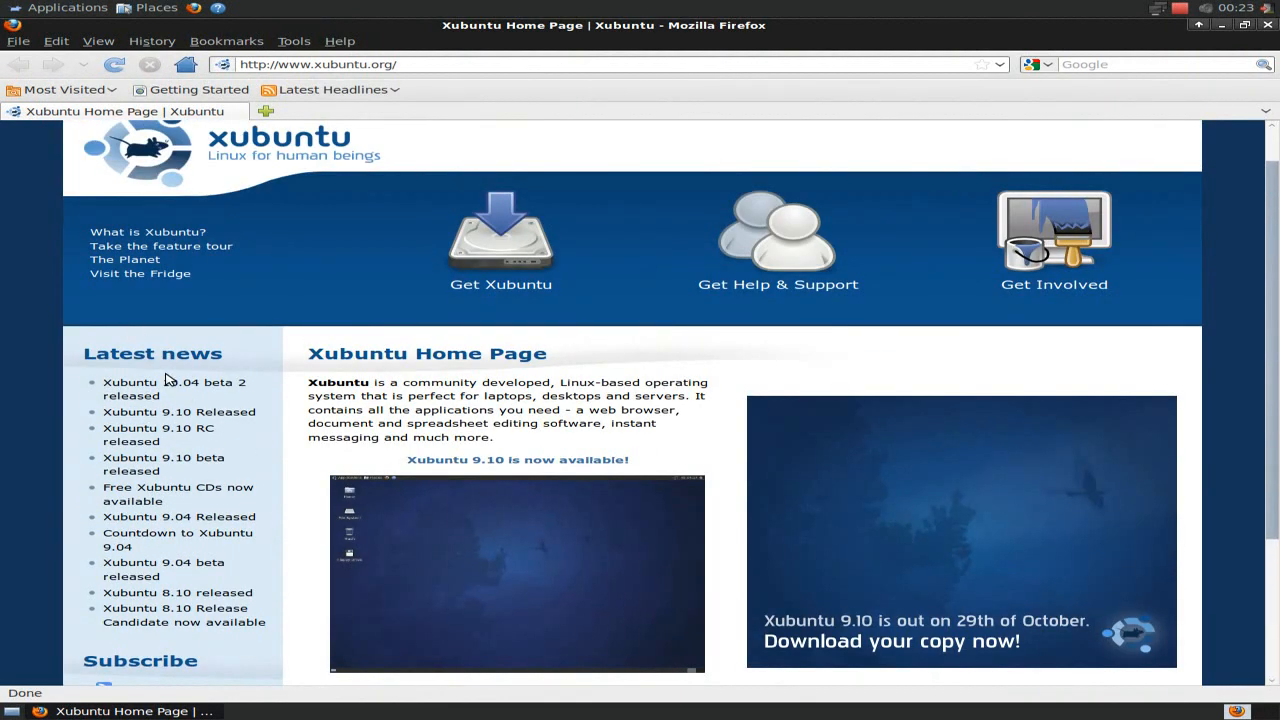
{"action": "left_click", "coordinate": [174, 388]}
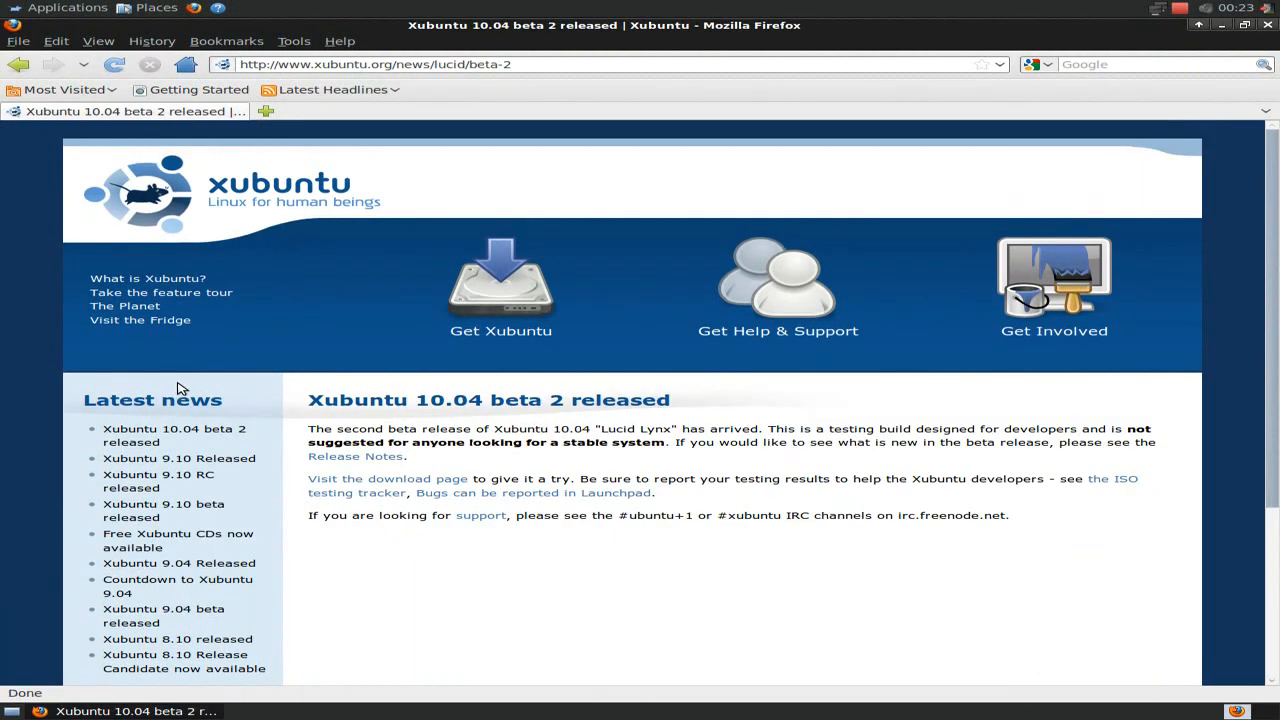
{"action": "mouse_move", "coordinate": [800, 456]}
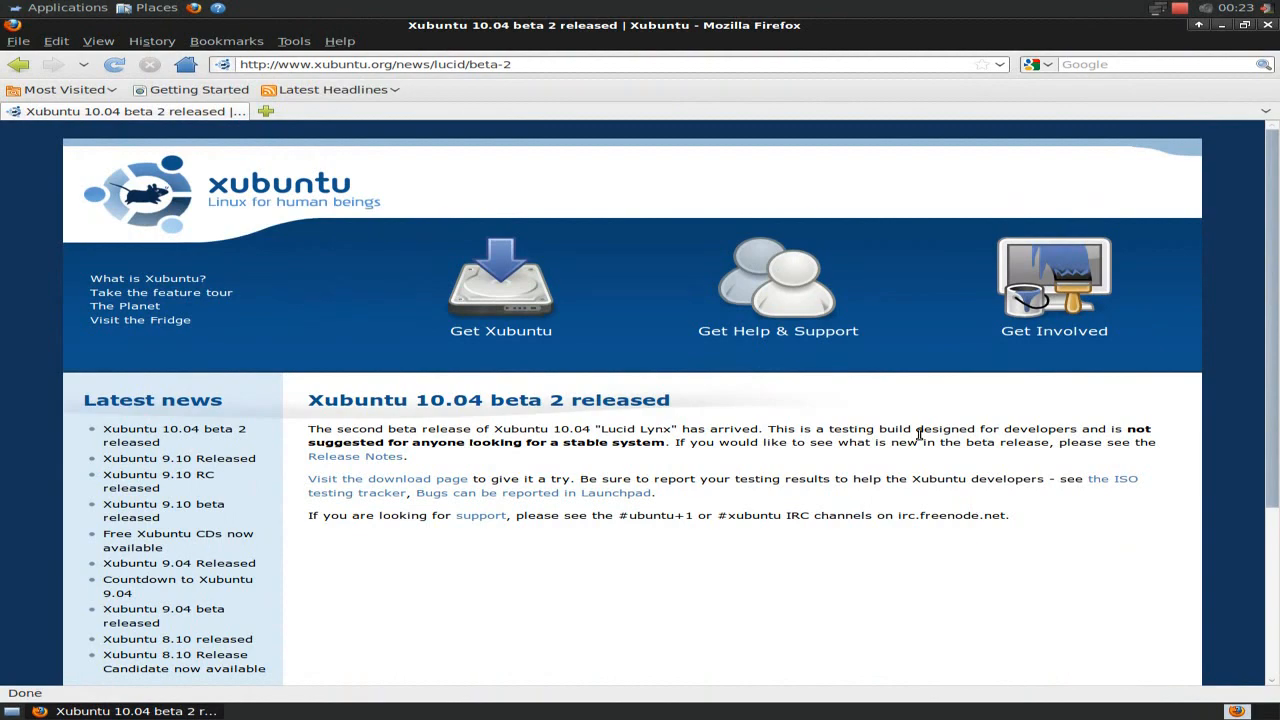
{"action": "scroll", "scroll_direction": "down", "scroll_amount": 3}
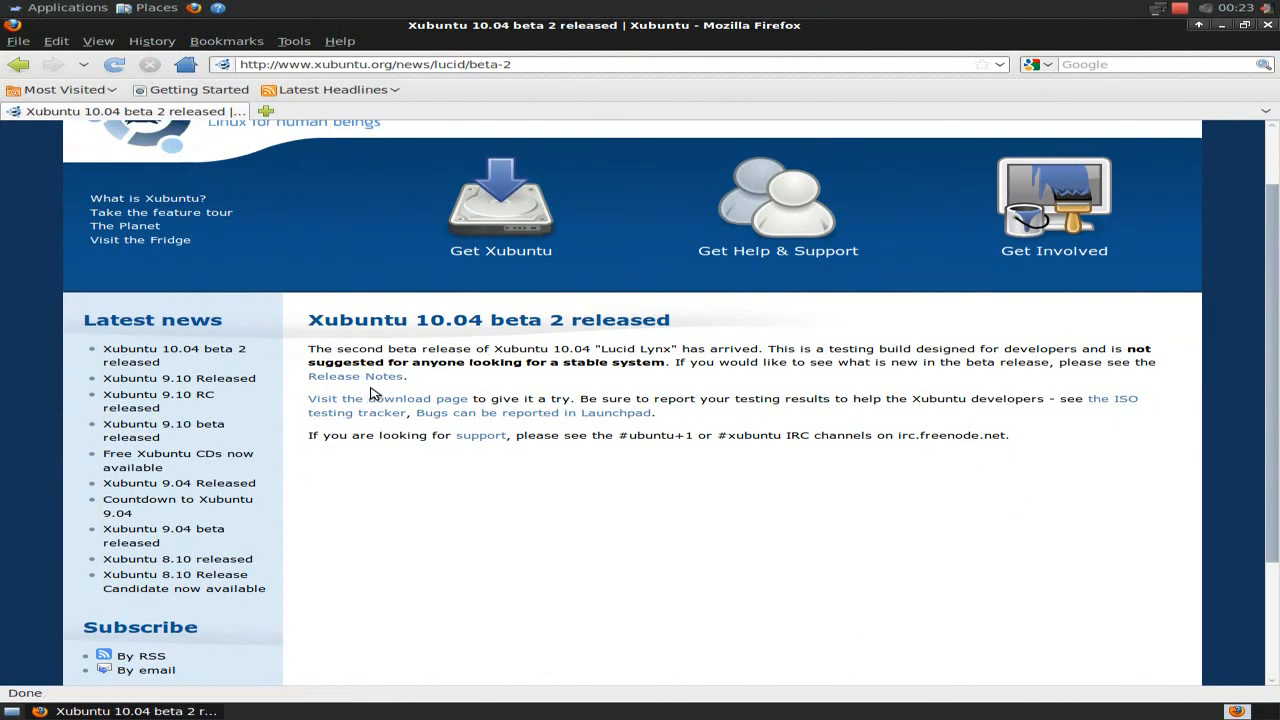
Read the Xubuntu/LucidLynx/Beta2 wiki page, scrolling through what's new and known bugs and selecting some text
{"action": "left_click", "coordinate": [356, 376]}
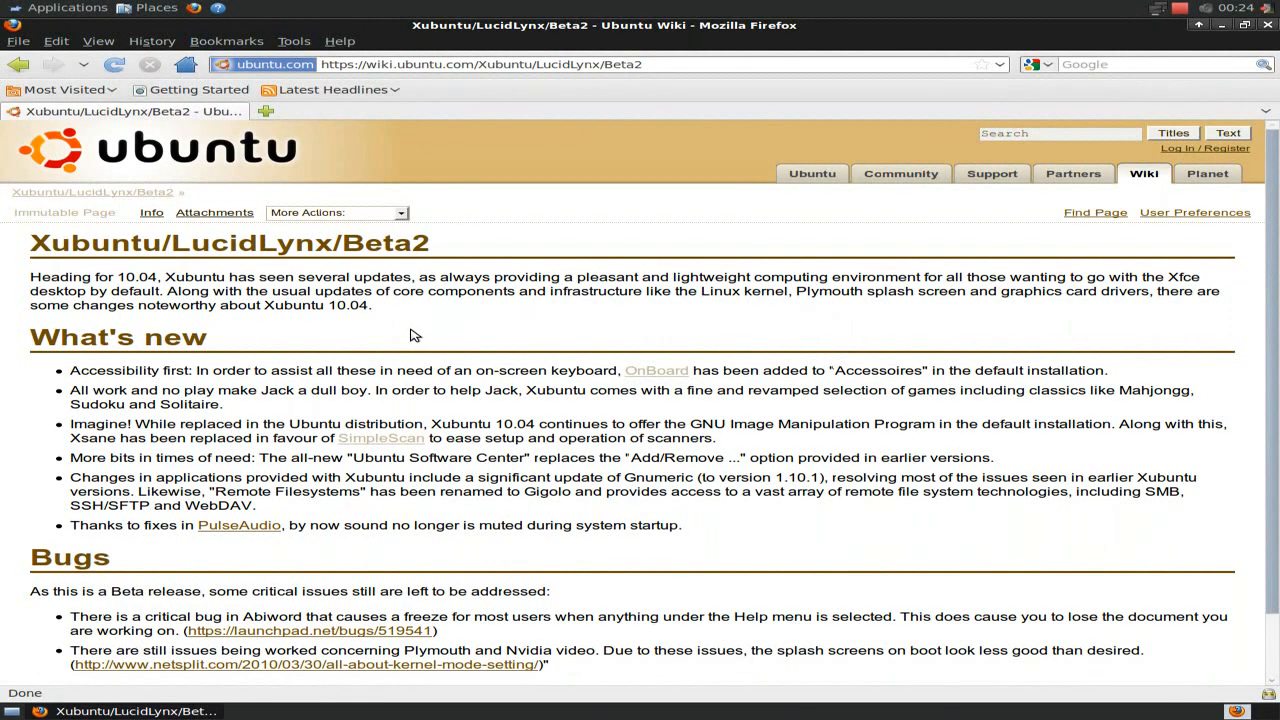
{"action": "mouse_move", "coordinate": [976, 336]}
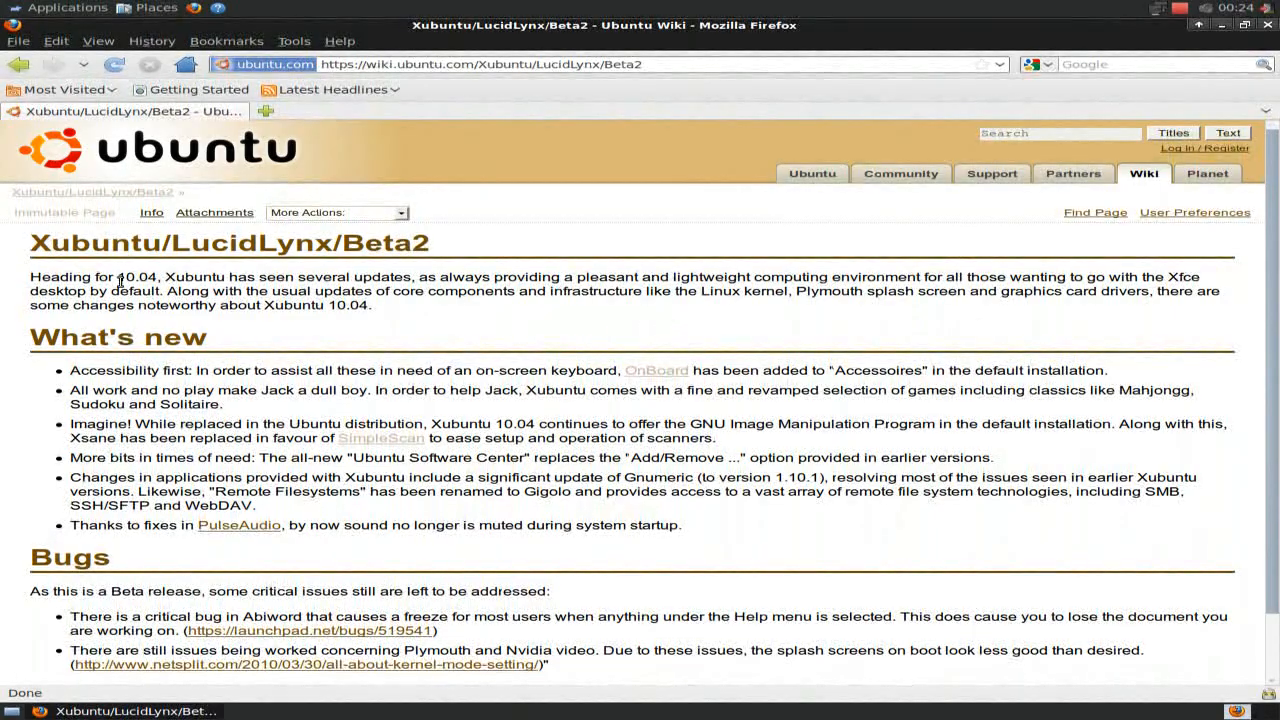
{"action": "mouse_move", "coordinate": [796, 310]}
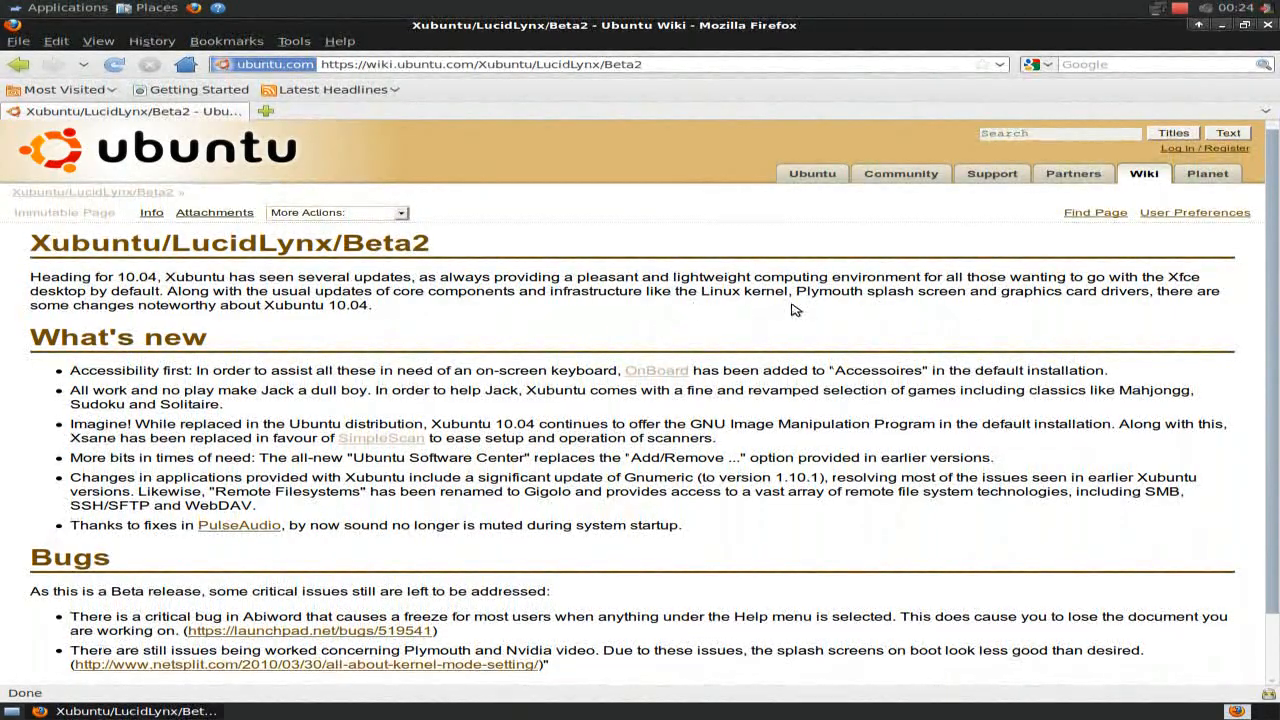
{"action": "scroll", "scroll_direction": "down", "scroll_amount": 3}
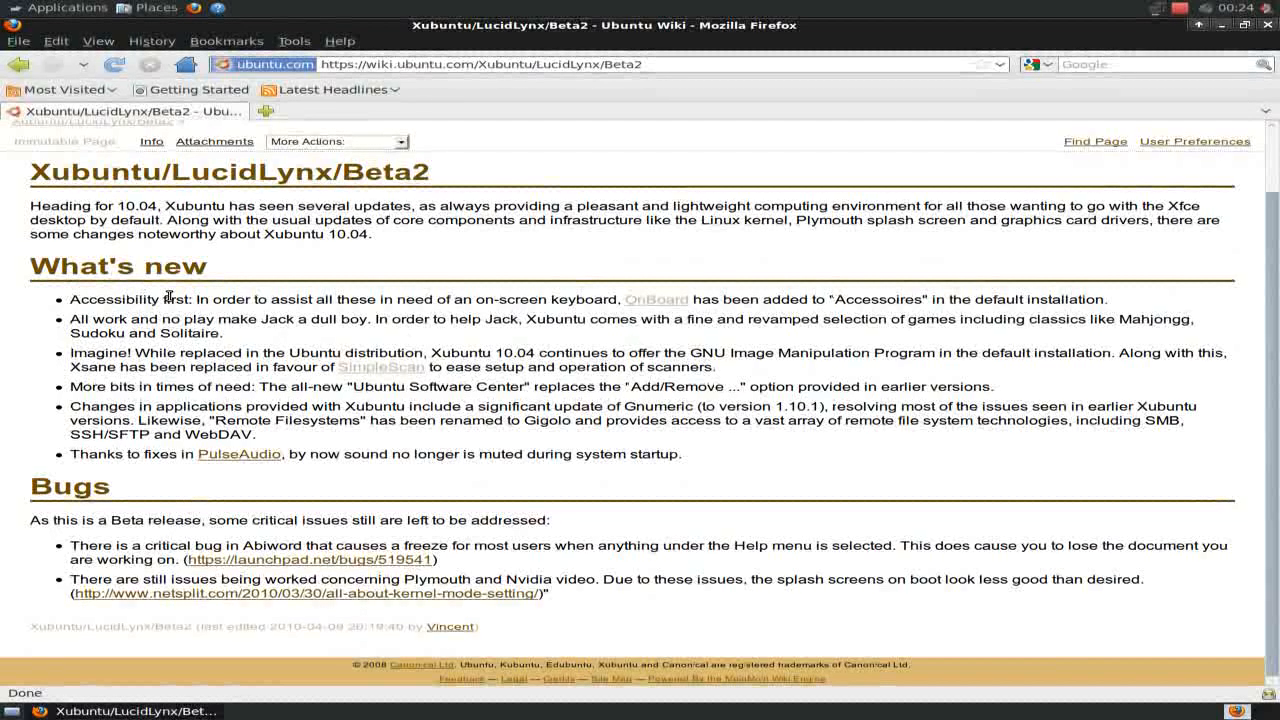
{"action": "mouse_move", "coordinate": [478, 374]}
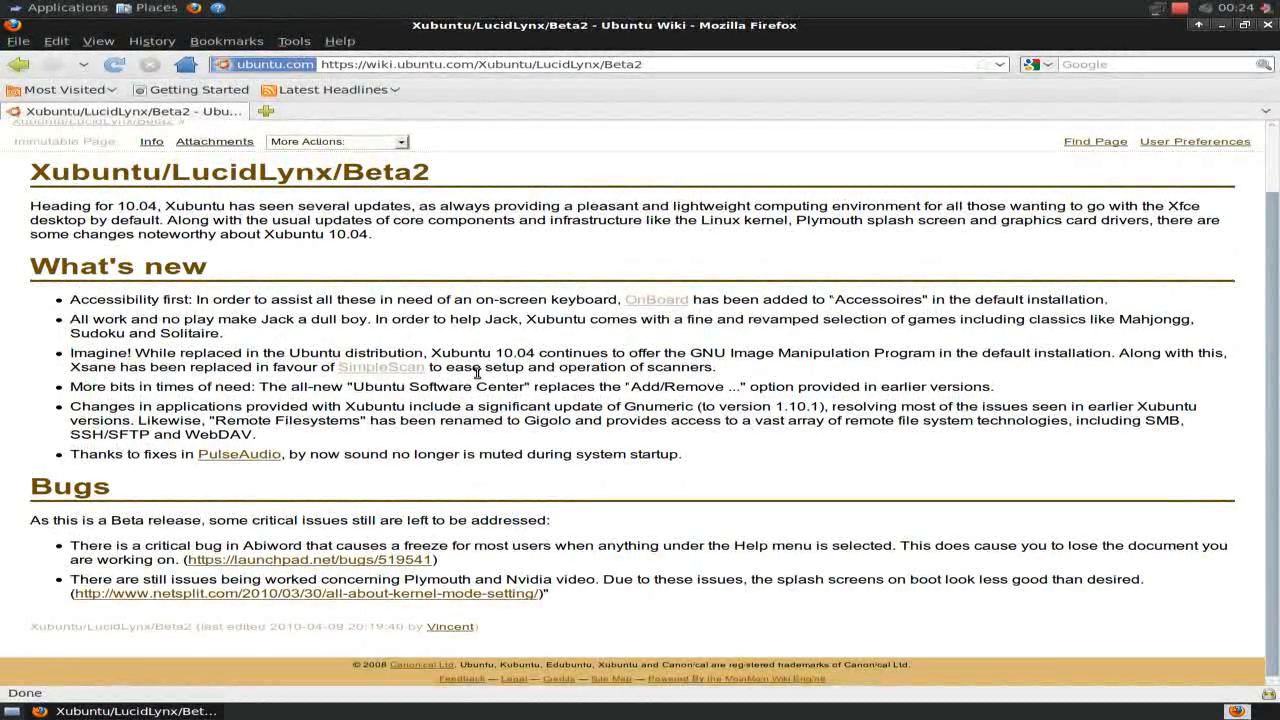
{"action": "mouse_move", "coordinate": [284, 382]}
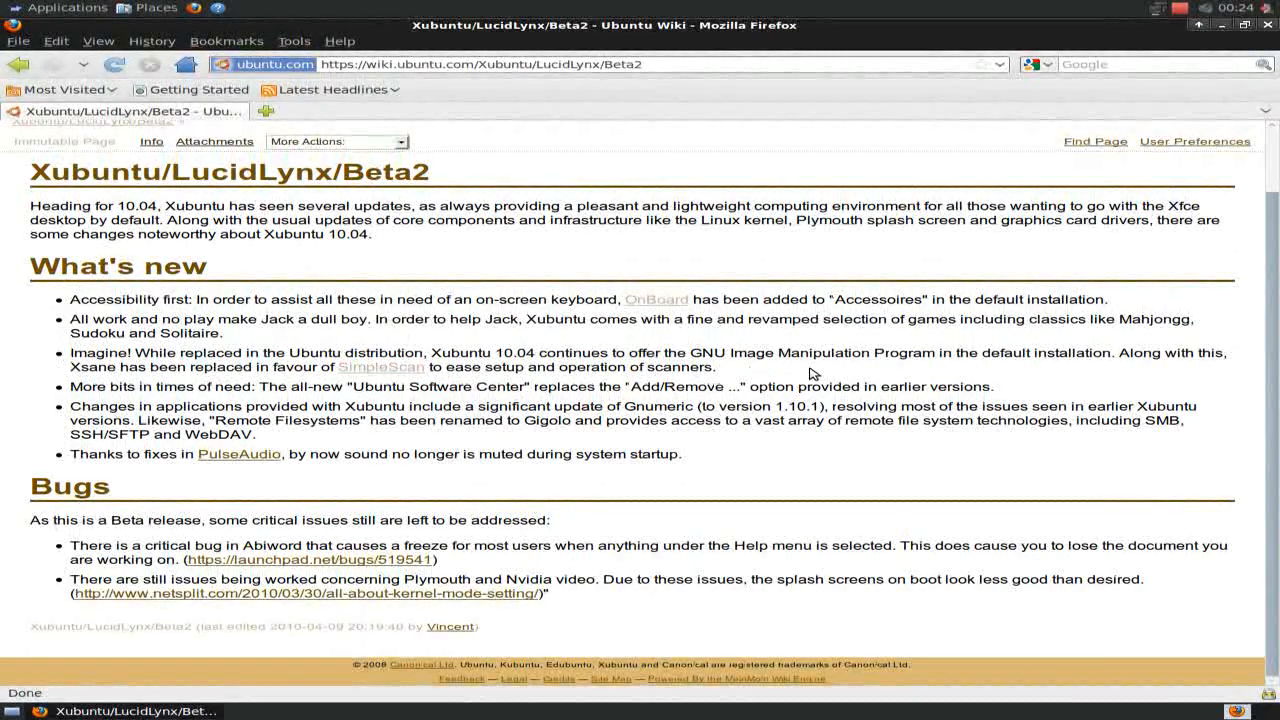
{"action": "mouse_move", "coordinate": [696, 356]}
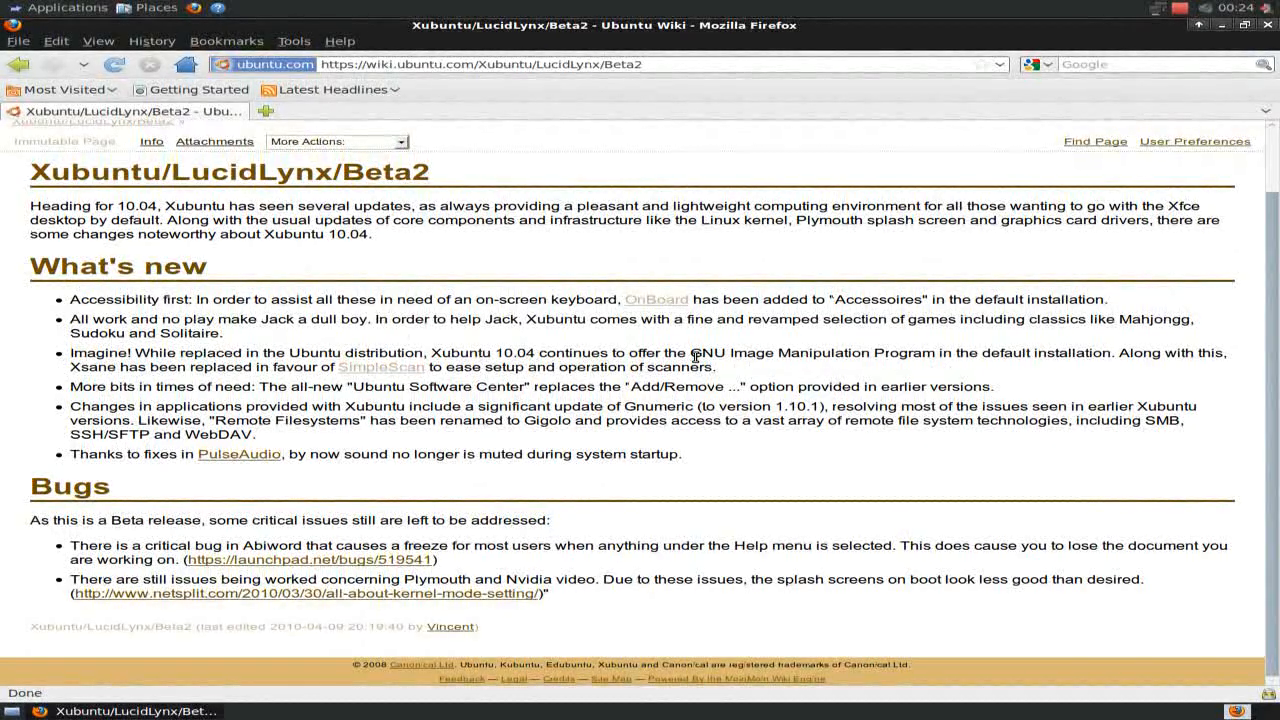
{"action": "double_click", "coordinate": [810, 352]}
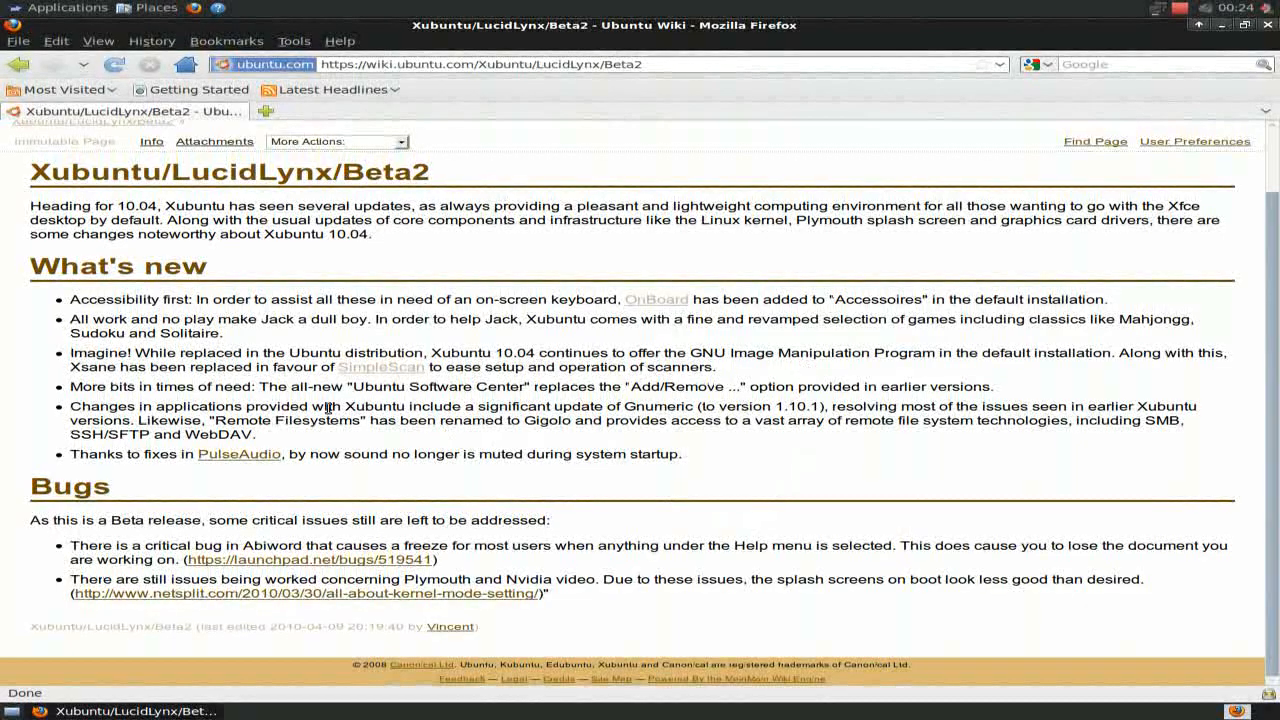
{"action": "mouse_move", "coordinate": [378, 400]}
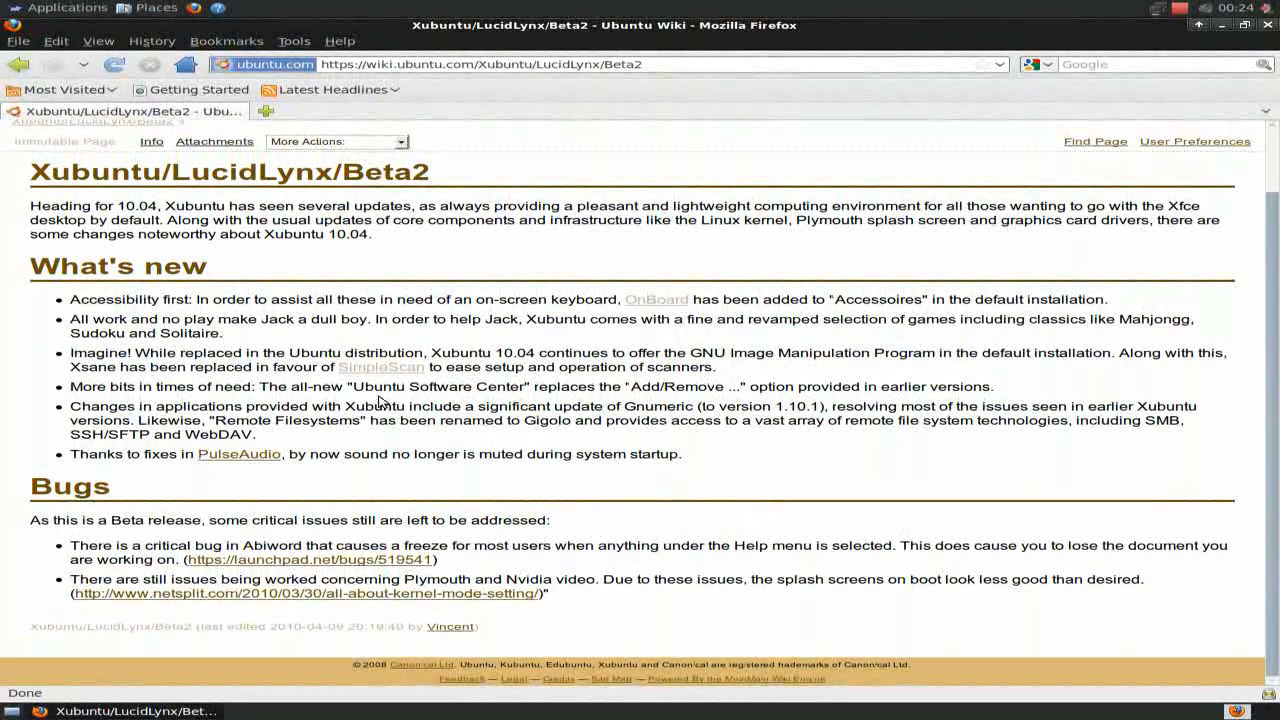
{"action": "left_click_drag", "start_coordinate": [256, 386], "coordinate": [712, 386]}
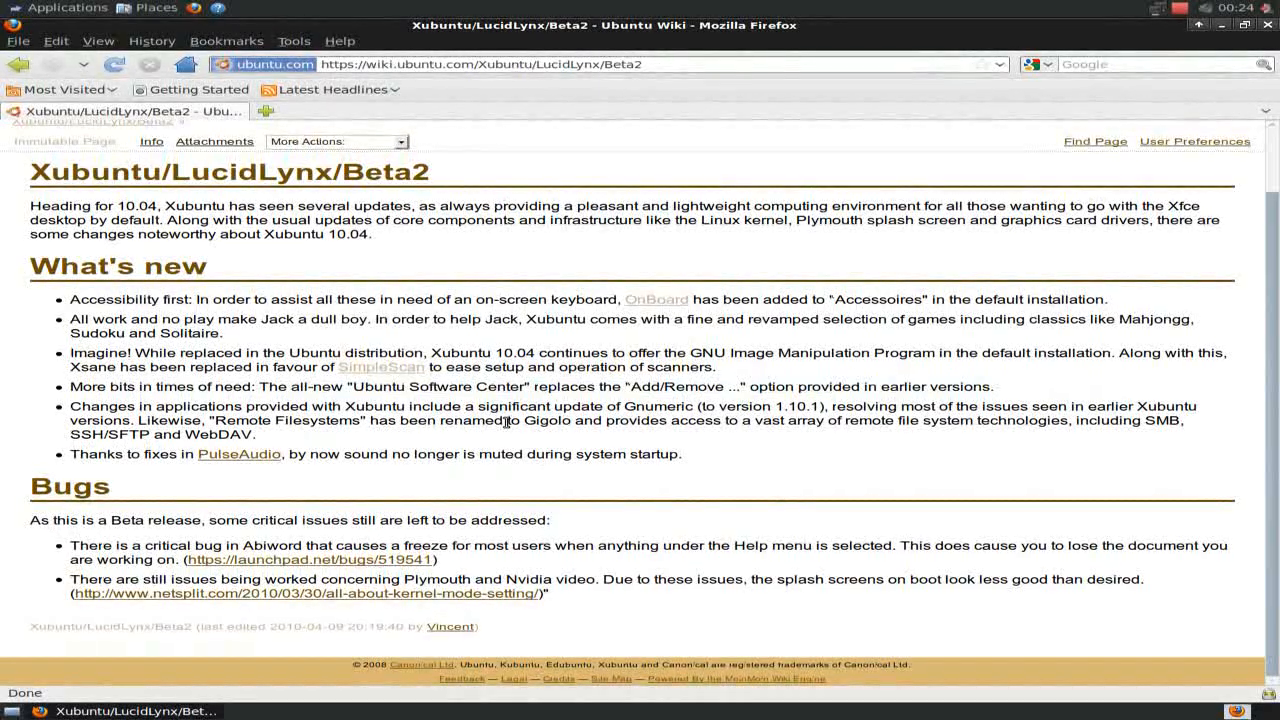
{"action": "mouse_move", "coordinate": [568, 460]}
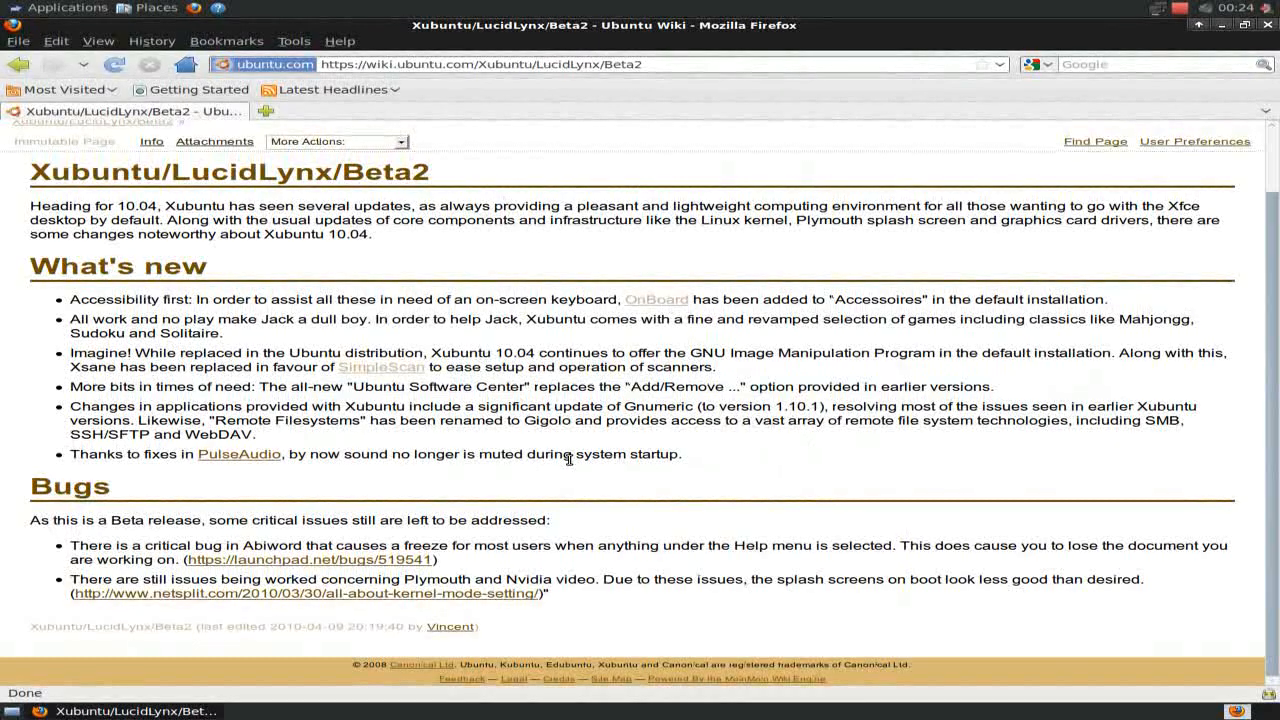
{"action": "mouse_move", "coordinate": [716, 454]}
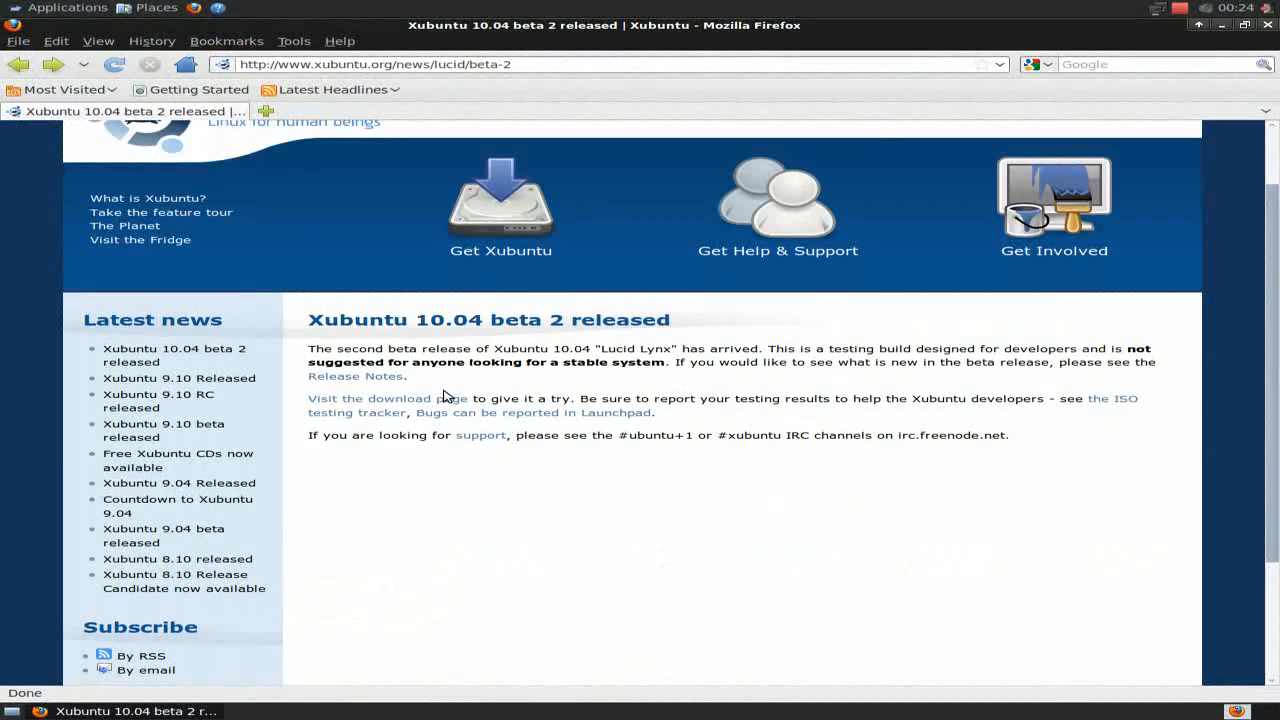
Navigate via the left-hand 'What is Xubuntu?' link and scroll down its page
{"action": "scroll", "scroll_direction": "up", "scroll_amount": 3}
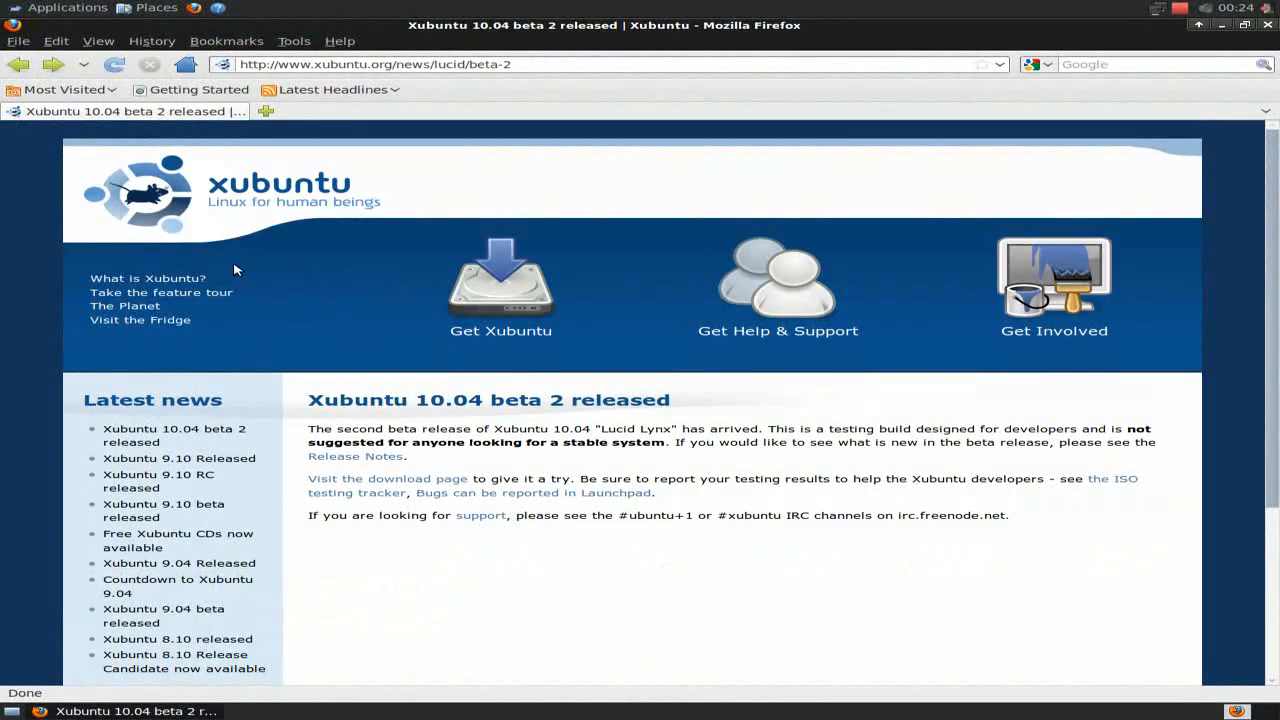
{"action": "left_click", "coordinate": [148, 278]}
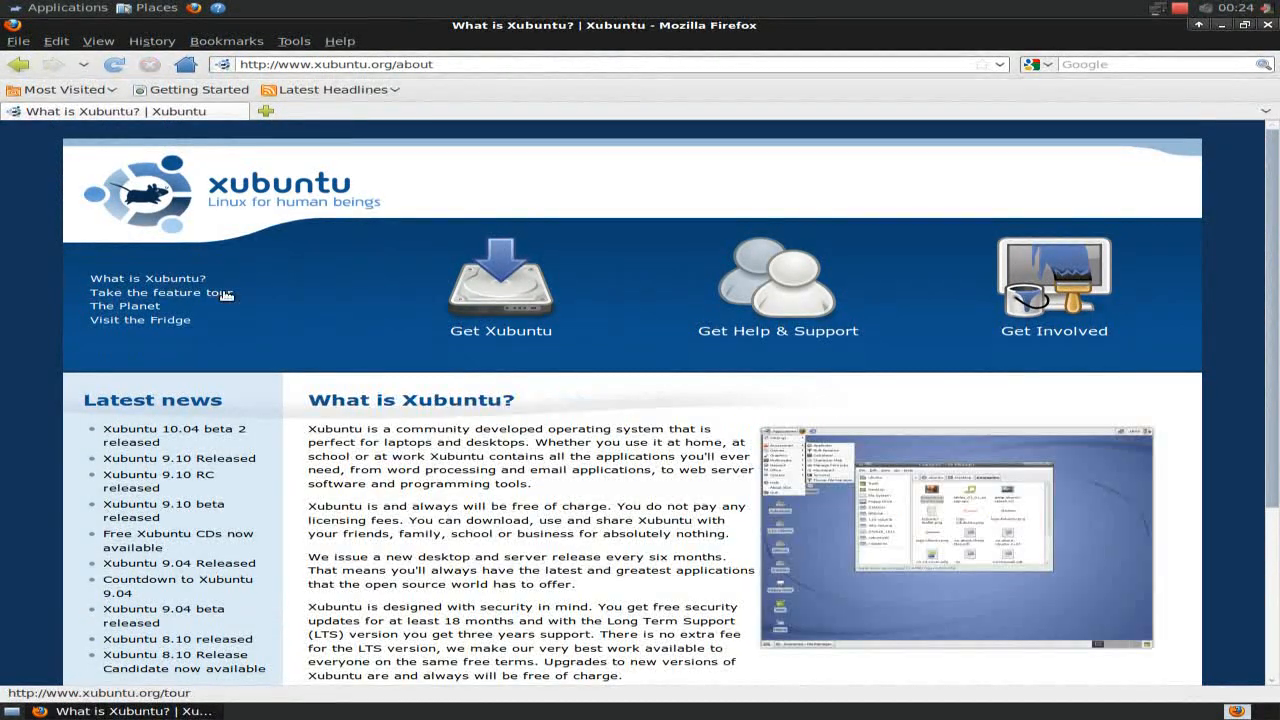
{"action": "scroll", "scroll_direction": "down", "scroll_amount": 3}
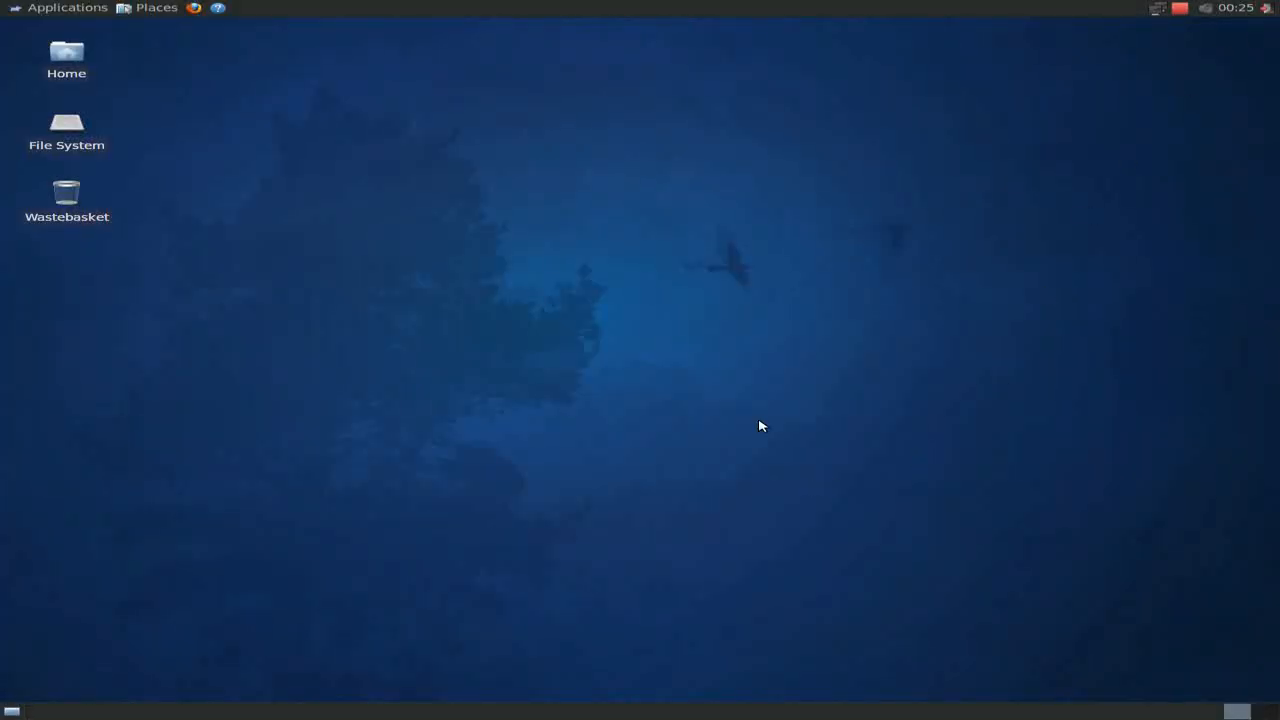
{"action": "mouse_move", "coordinate": [544, 242]}
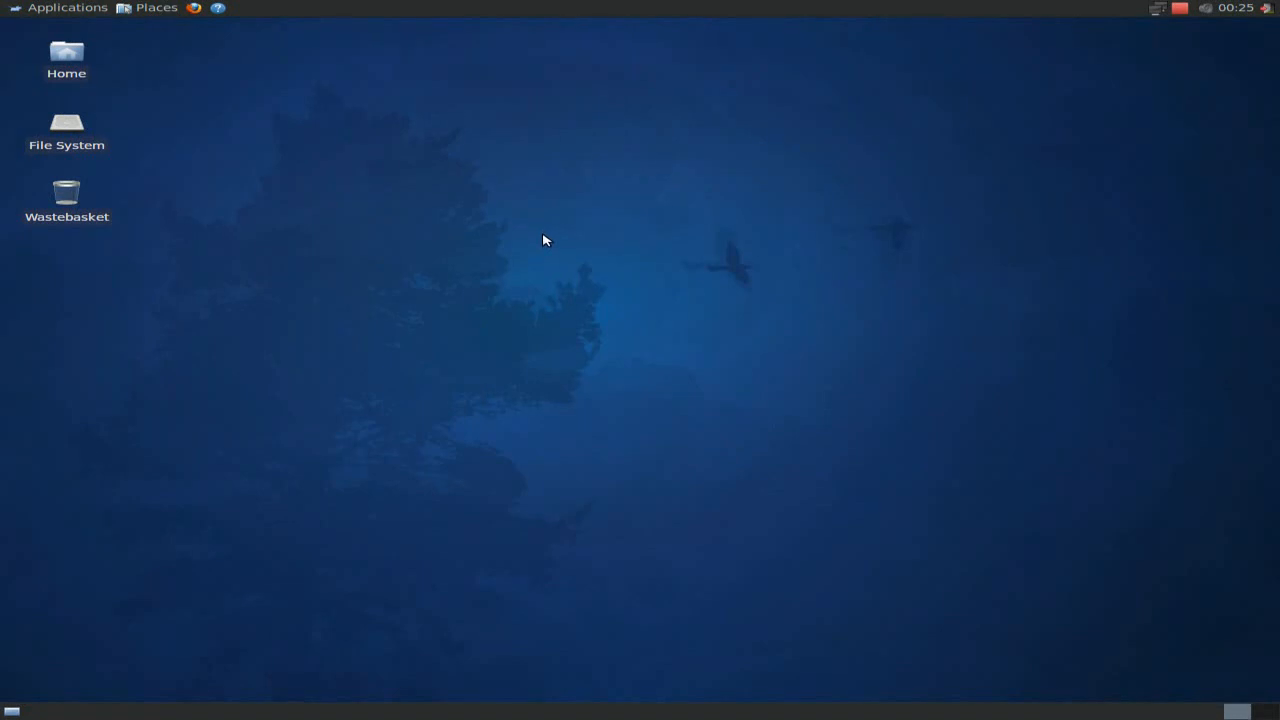
{"action": "mouse_move", "coordinate": [752, 300]}
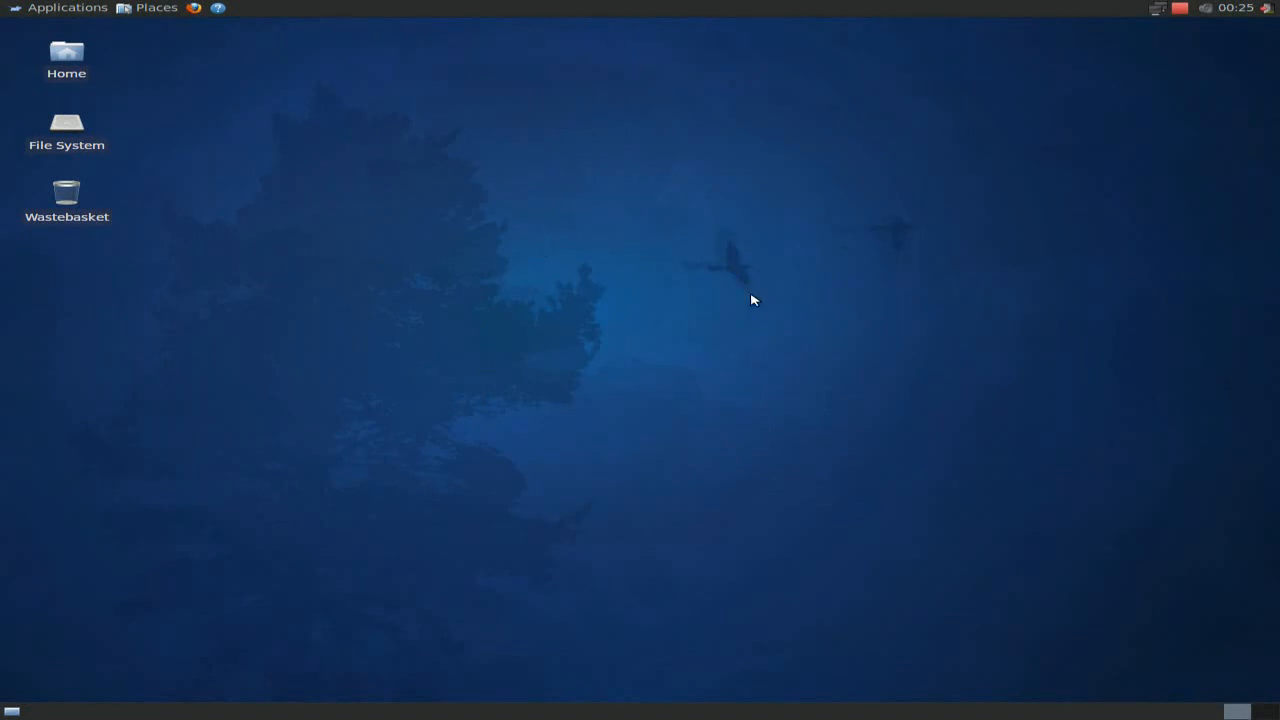
{"action": "mouse_move", "coordinate": [658, 292]}
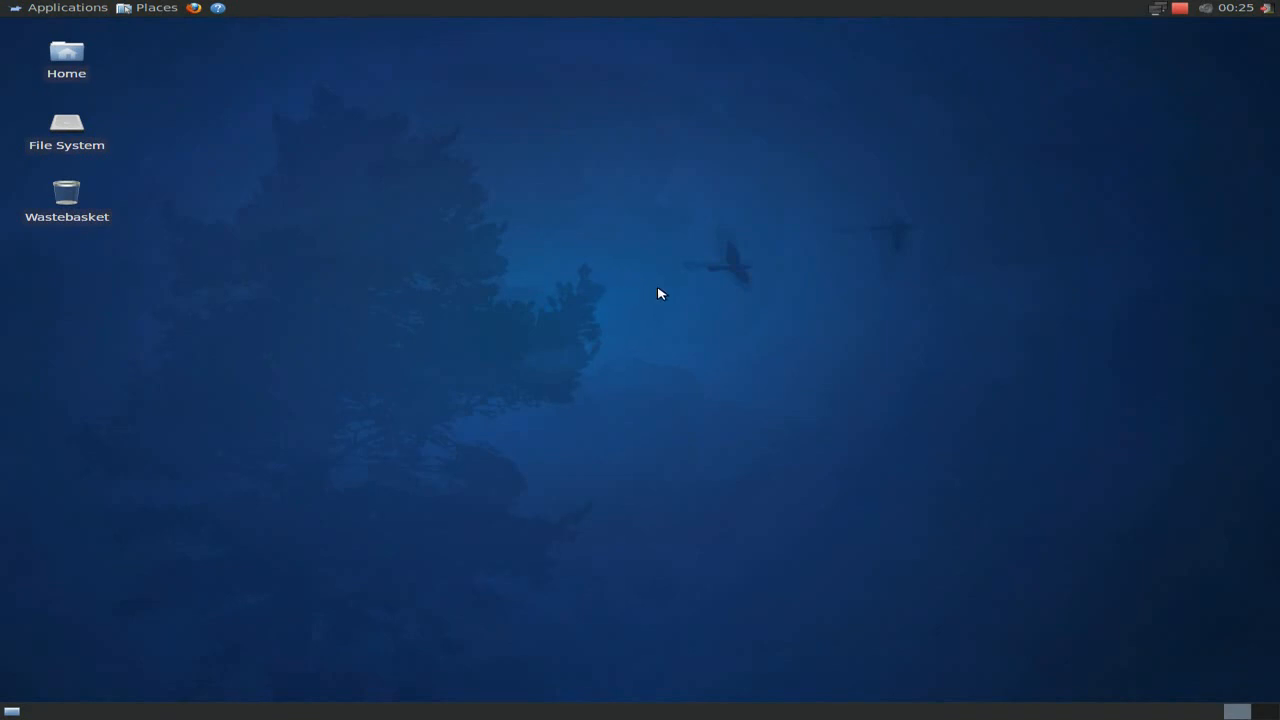